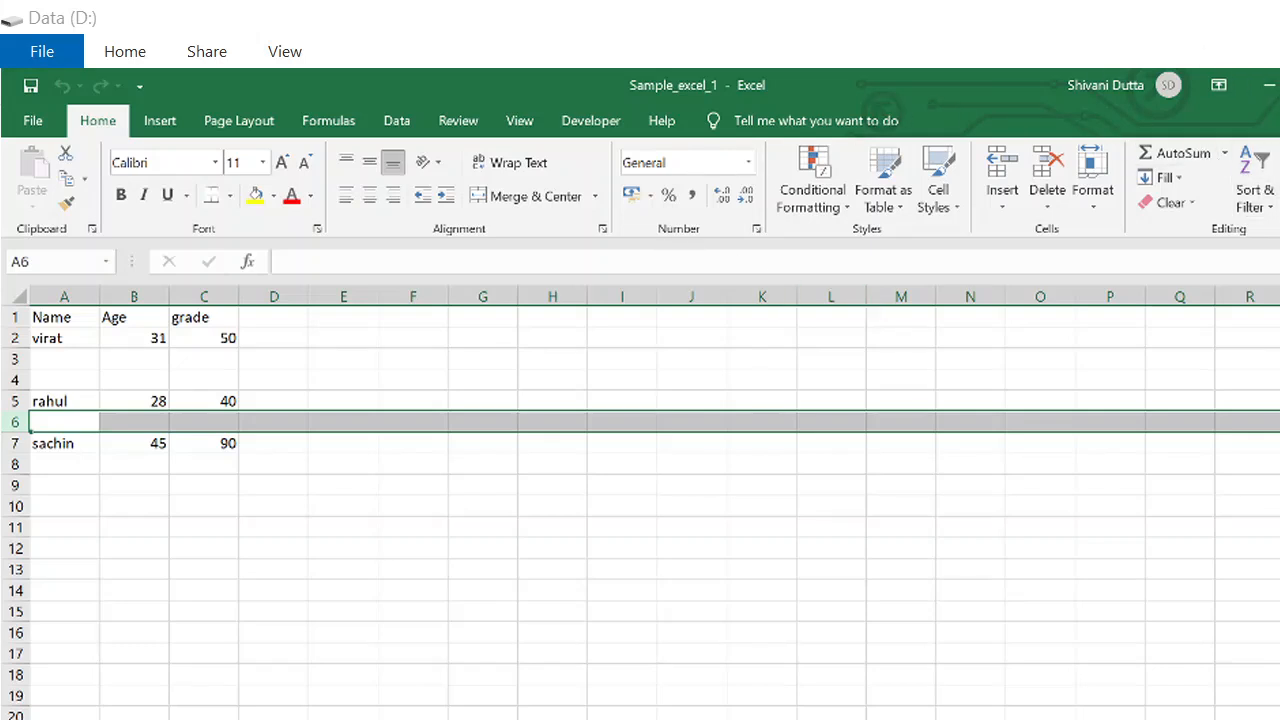
{"action": "mouse_move", "coordinate": [592, 120]}
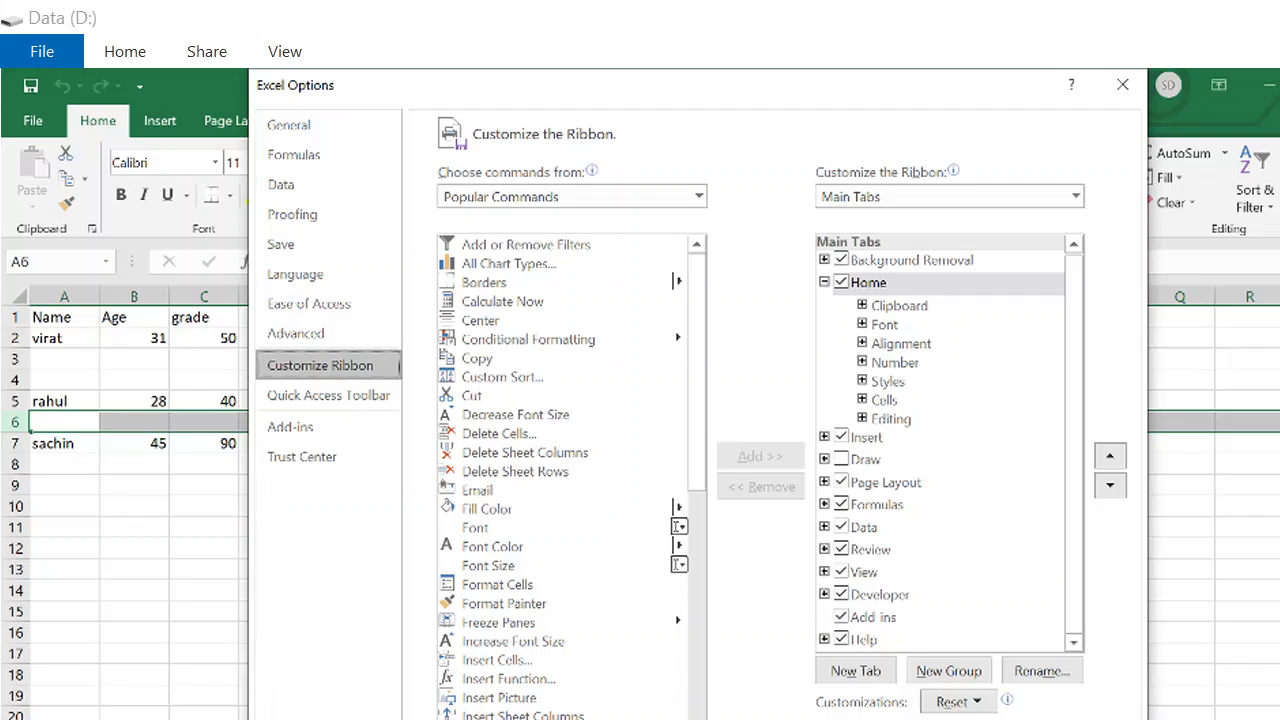
Close the ribbon customization and show the Developer tab's macro and Visual Basic commands.
{"action": "left_click", "coordinate": [1122, 84]}
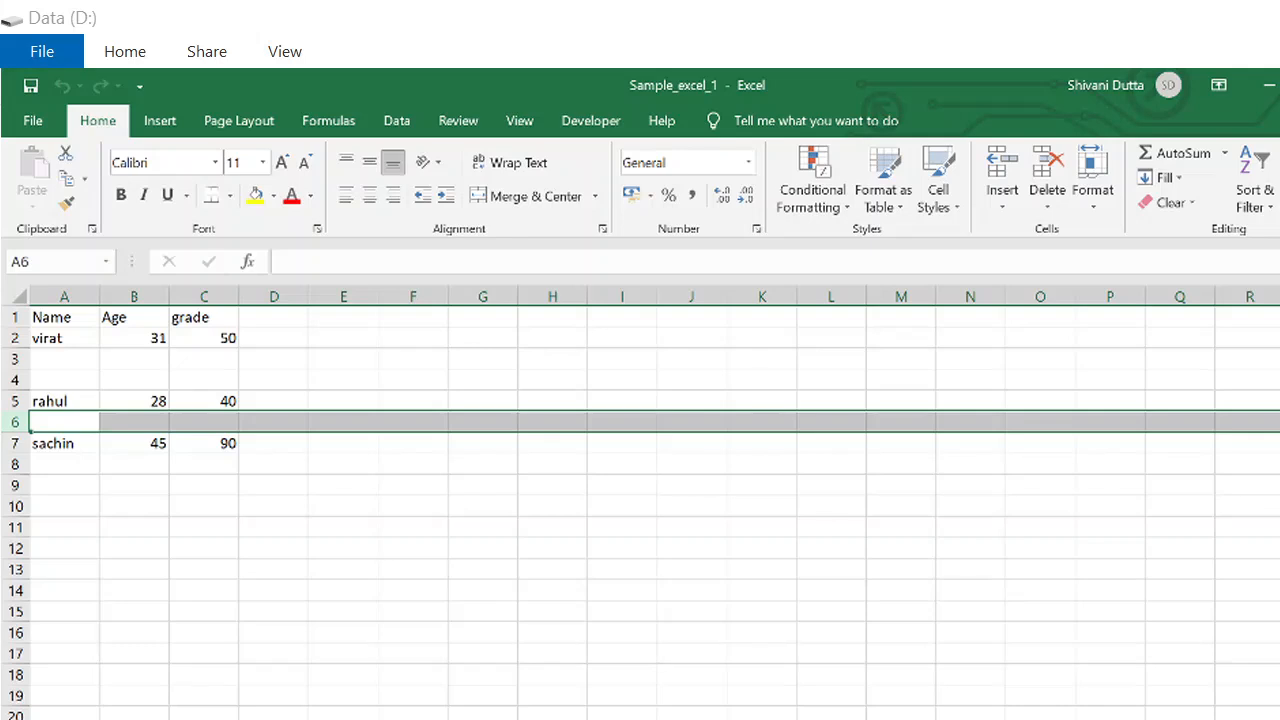
{"action": "mouse_move", "coordinate": [828, 56]}
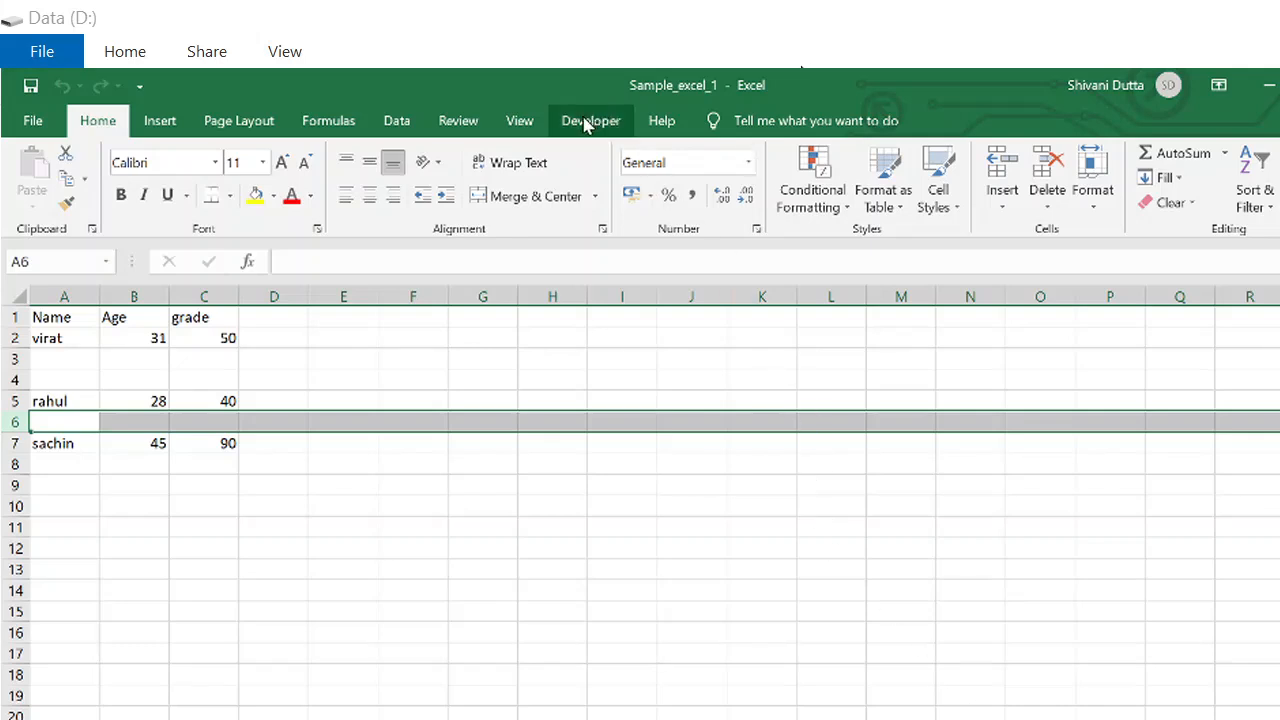
{"action": "left_click", "coordinate": [590, 120]}
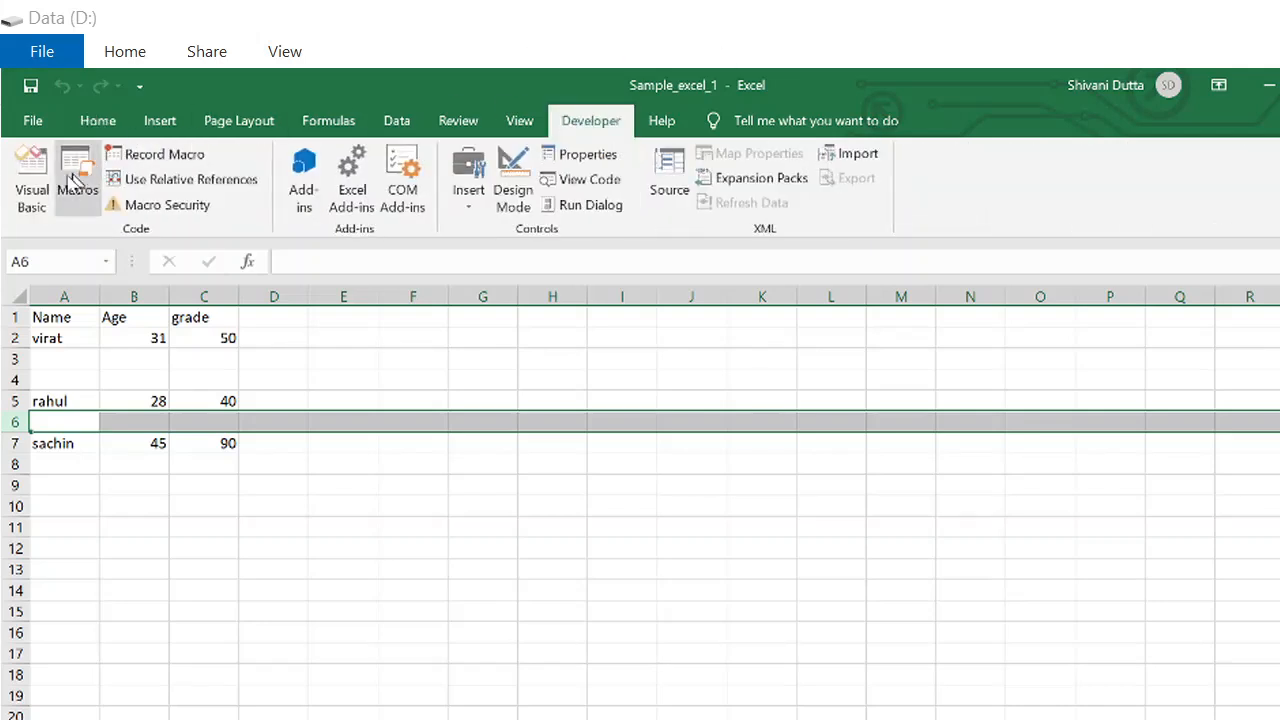
{"action": "mouse_move", "coordinate": [30, 180]}
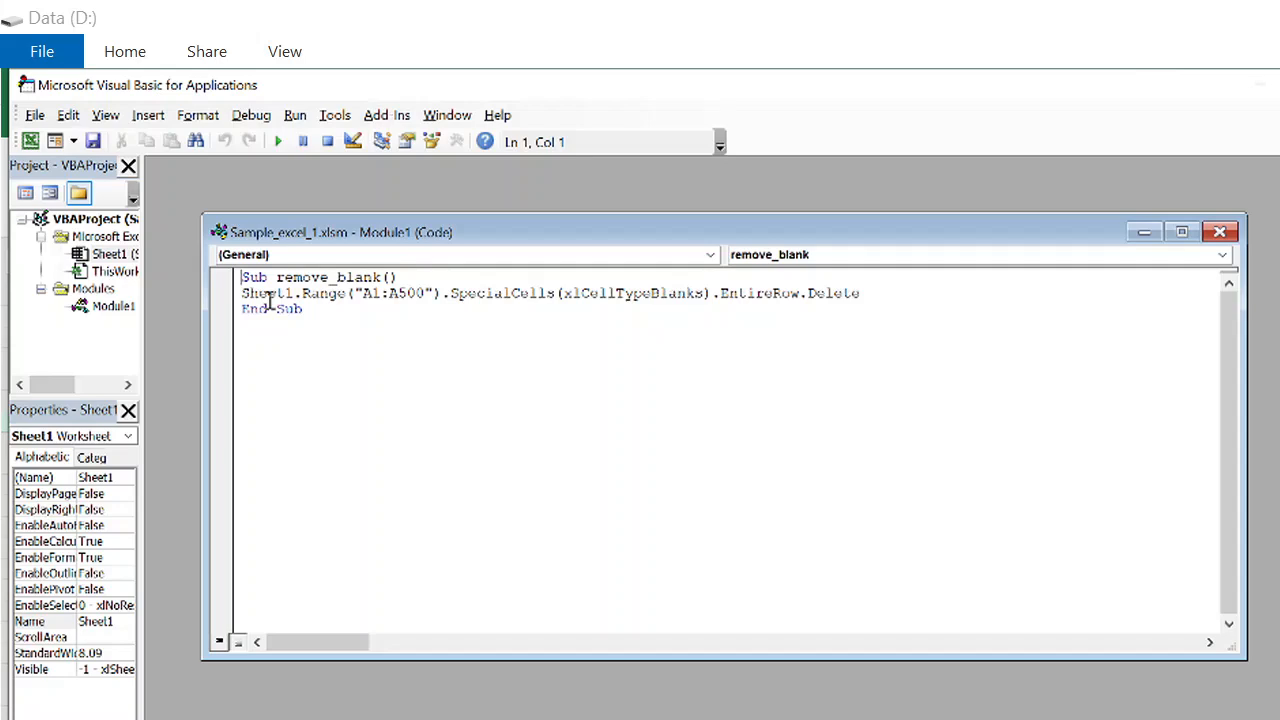
{"action": "mouse_move", "coordinate": [352, 328]}
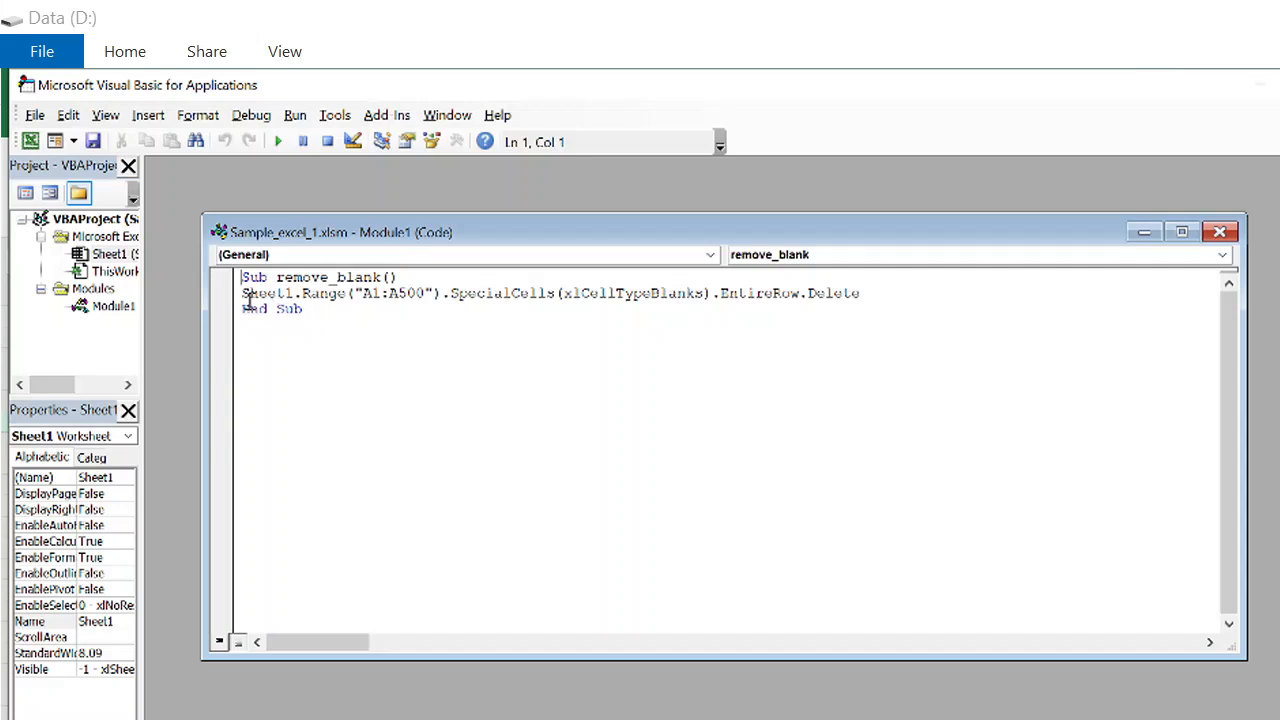
{"action": "mouse_move", "coordinate": [516, 318]}
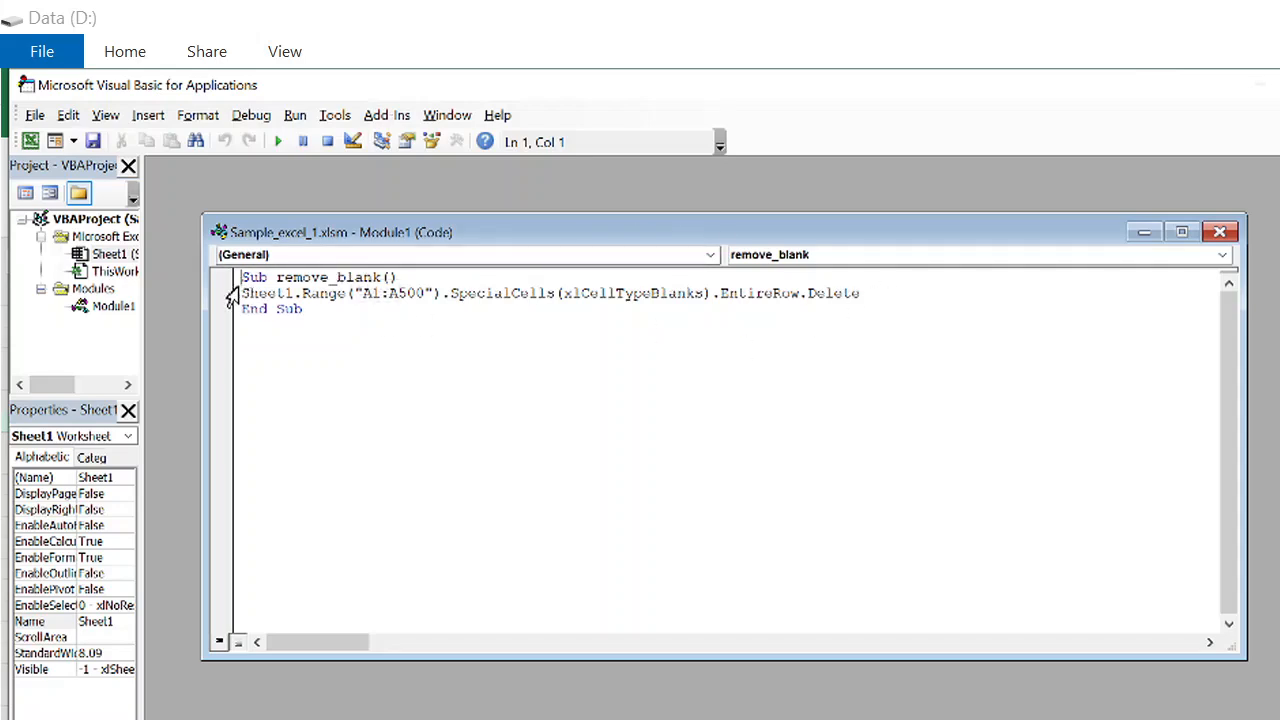
{"action": "left_click", "coordinate": [276, 276]}
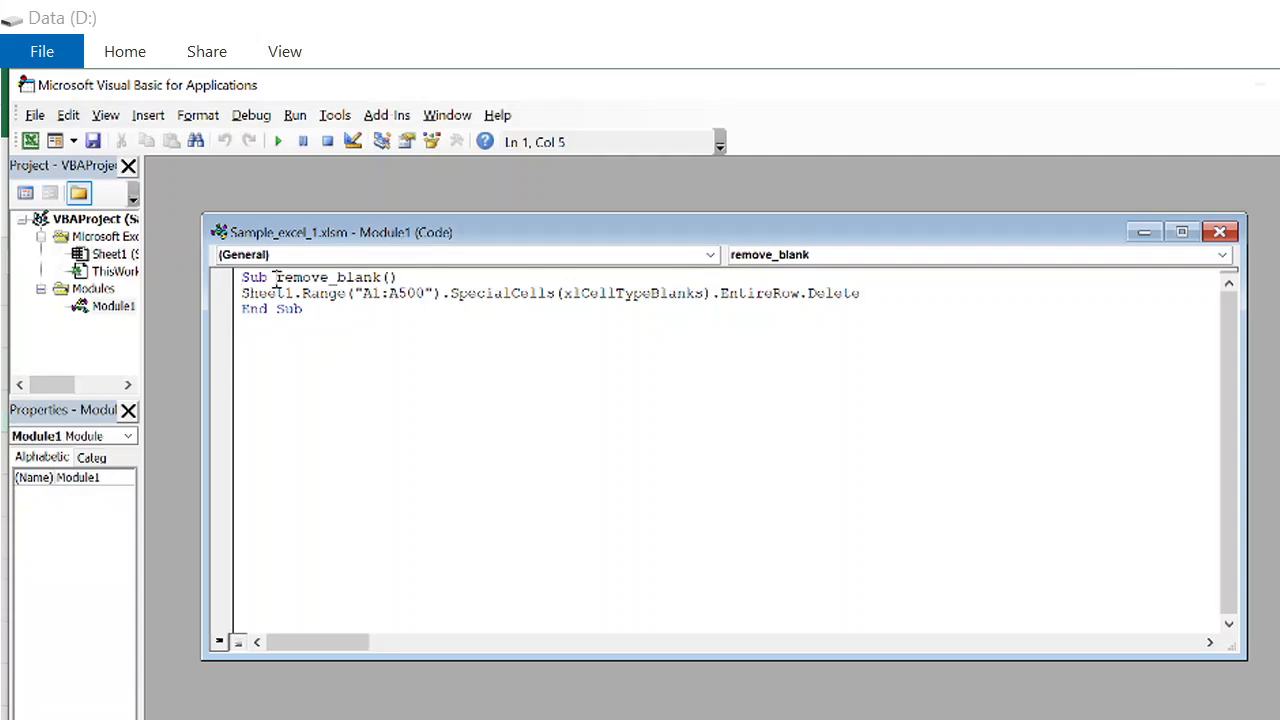
{"action": "left_click", "coordinate": [244, 292]}
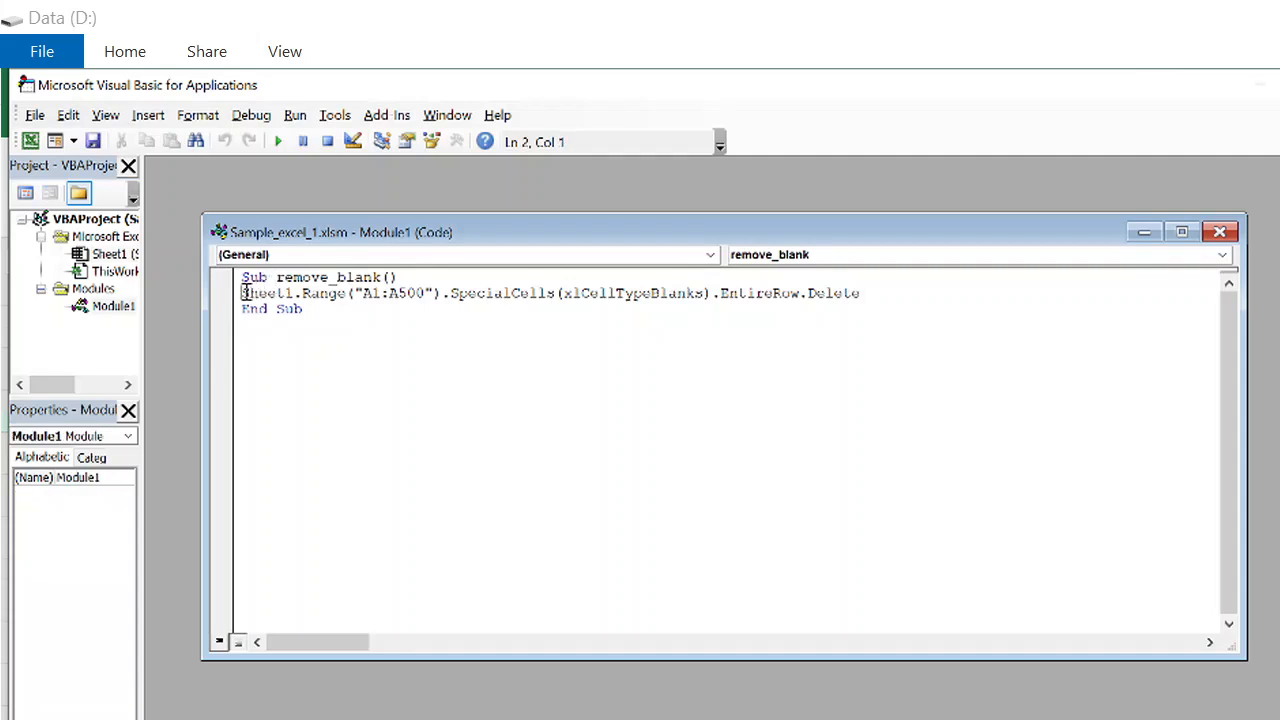
{"action": "left_click_drag", "start_coordinate": [242, 292], "coordinate": [302, 308]}
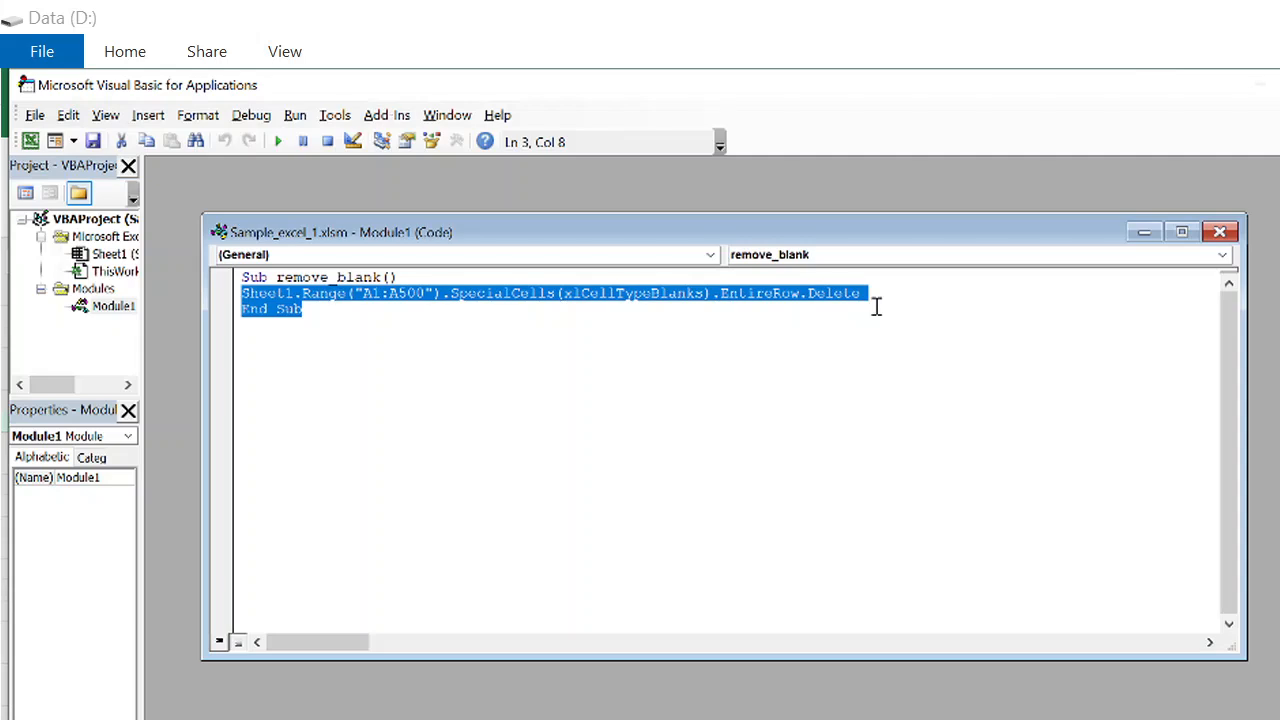
{"action": "left_click", "coordinate": [270, 276]}
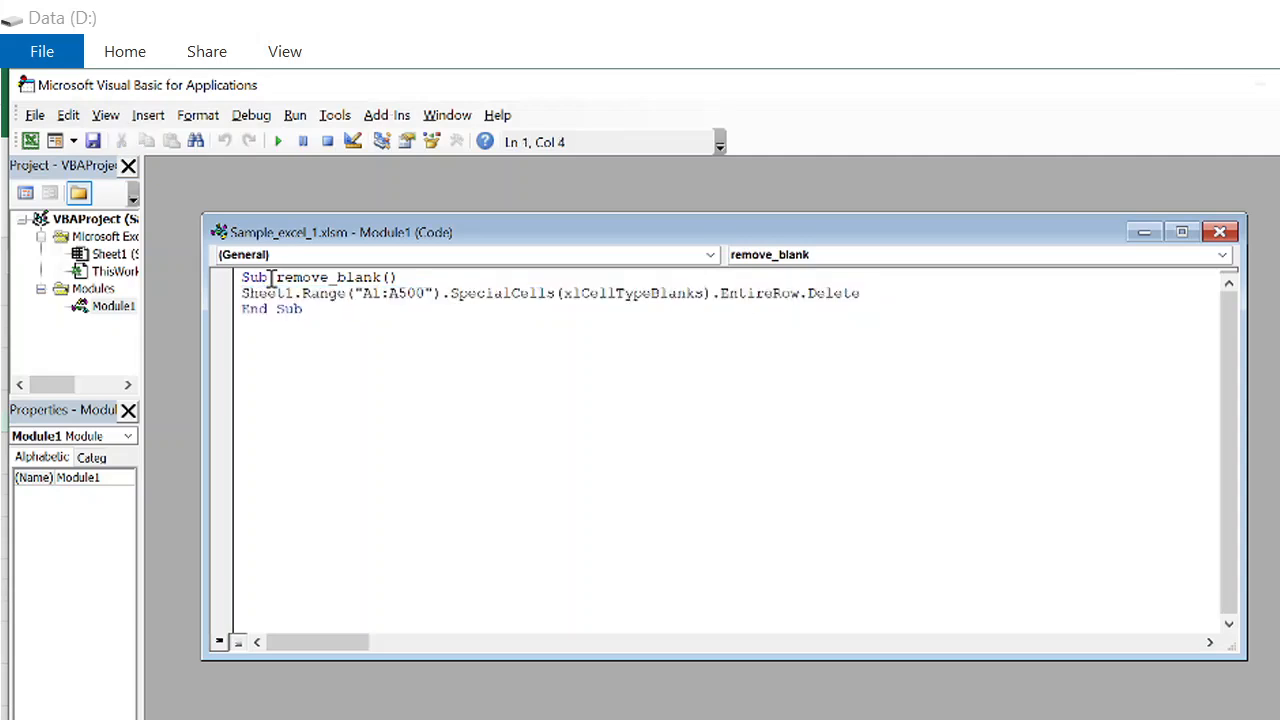
Clear Module1 and start a new Sub named remove_blank().
{"action": "key", "text": "ctrl+a"}
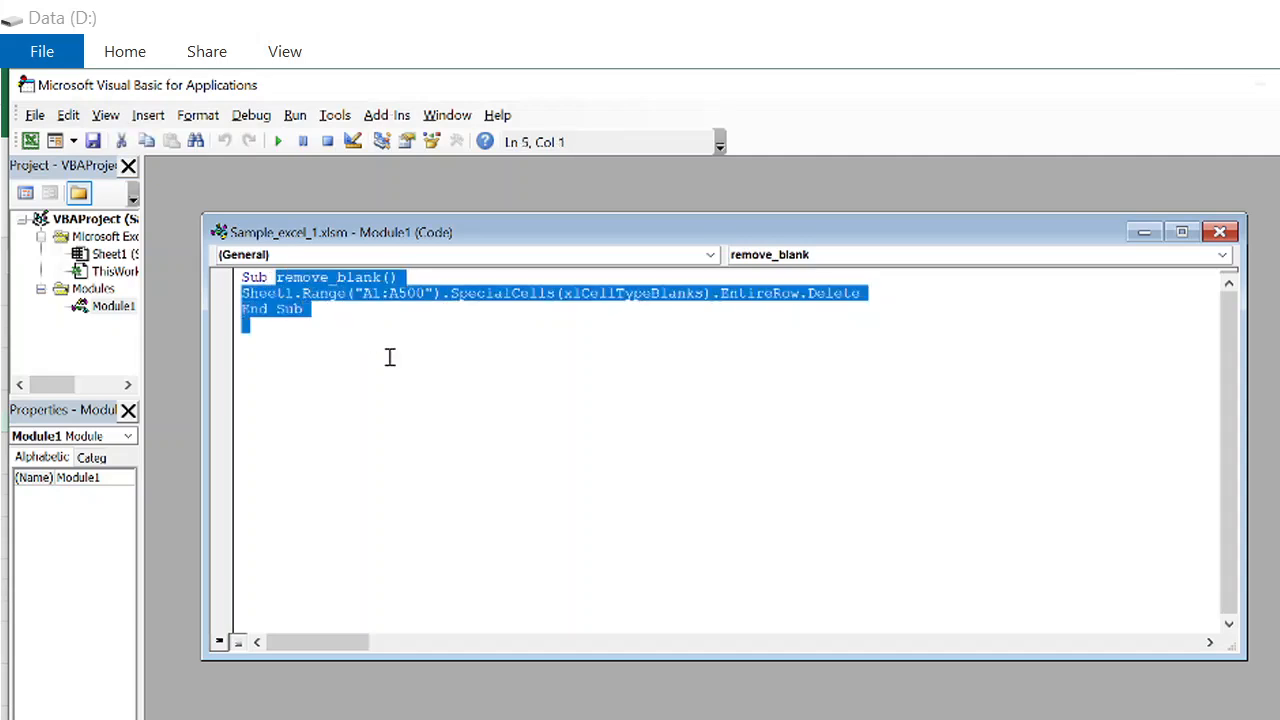
{"action": "key", "text": "Delete"}
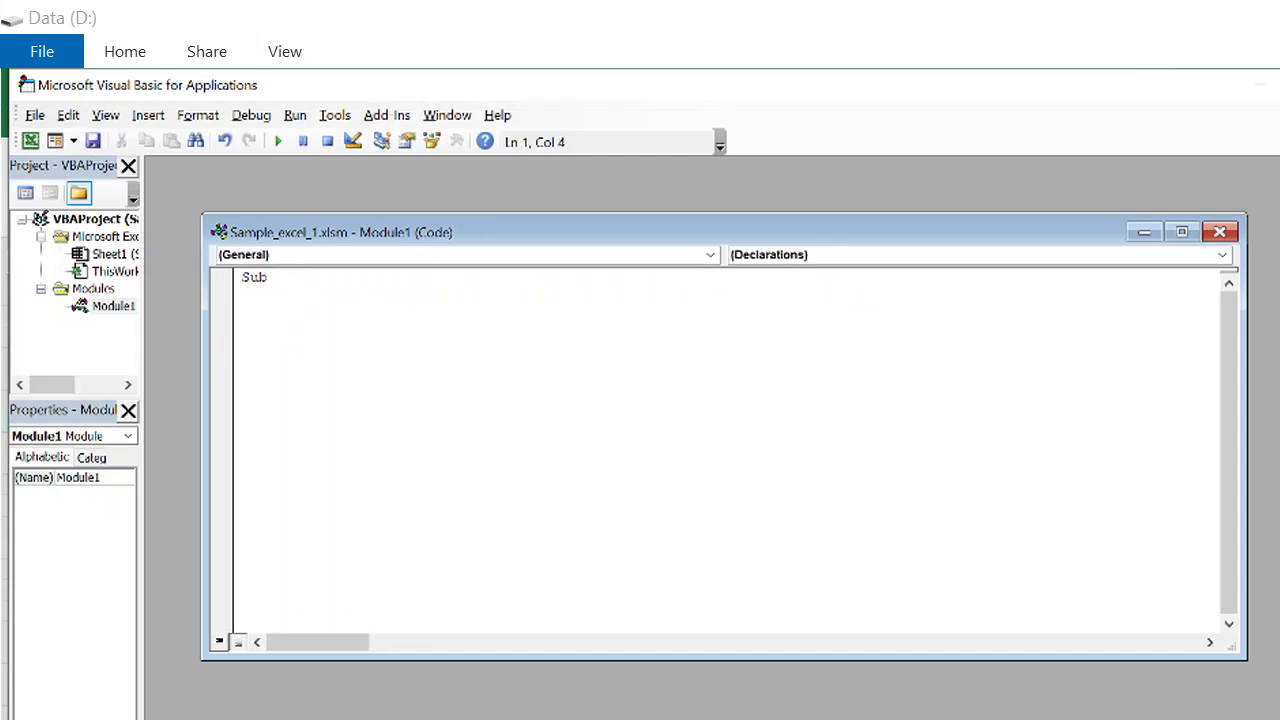
{"action": "type", "text": "re"}
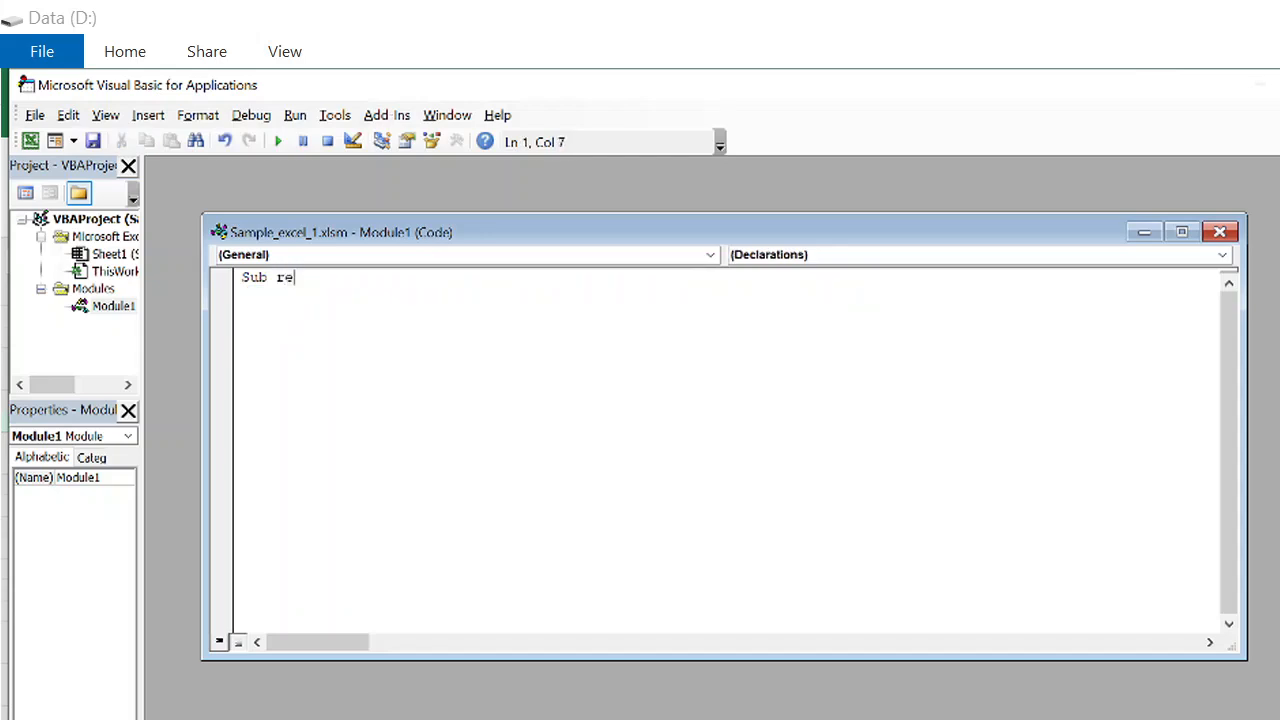
{"action": "type", "text": "move_"}
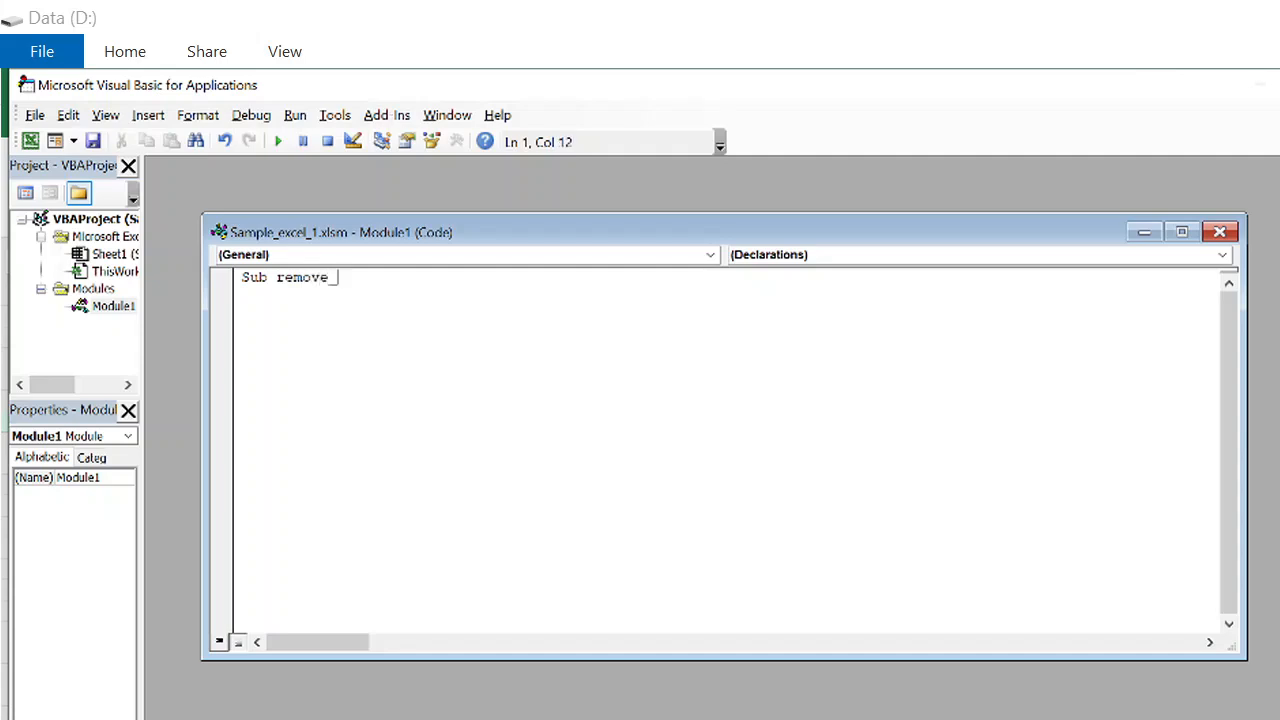
{"action": "type", "text": "blank"}
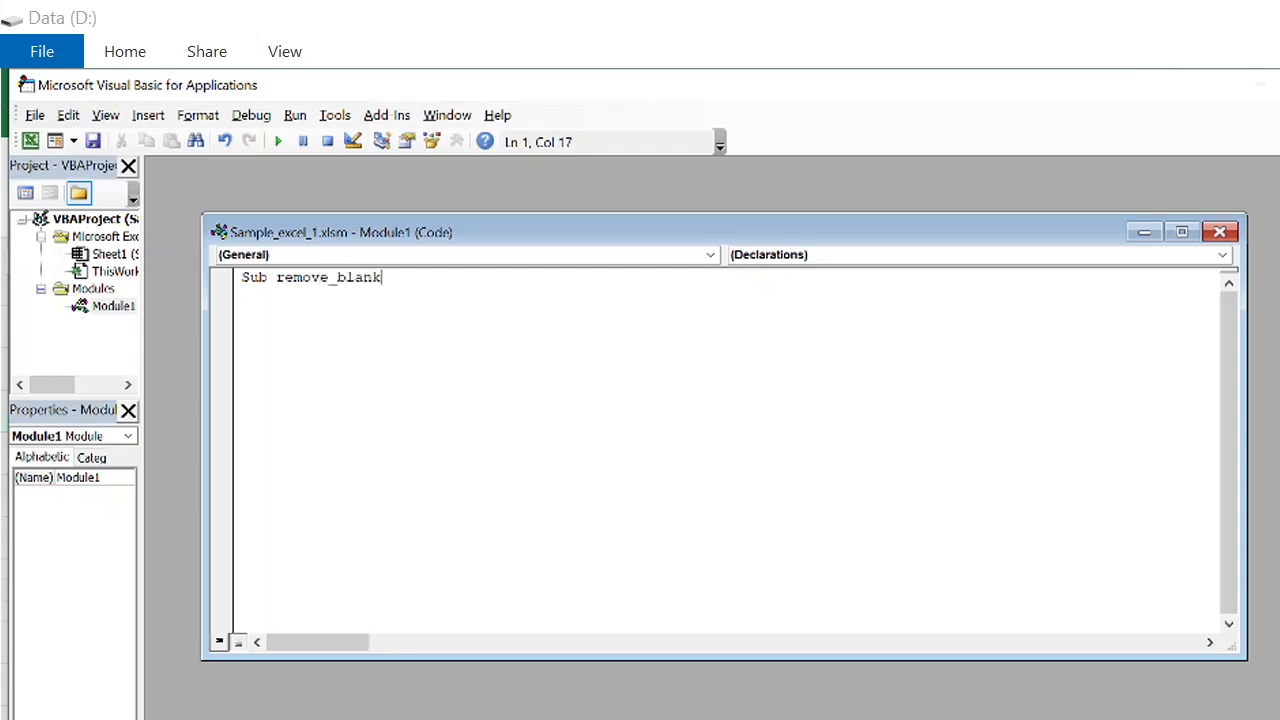
{"action": "type", "text": "()"}
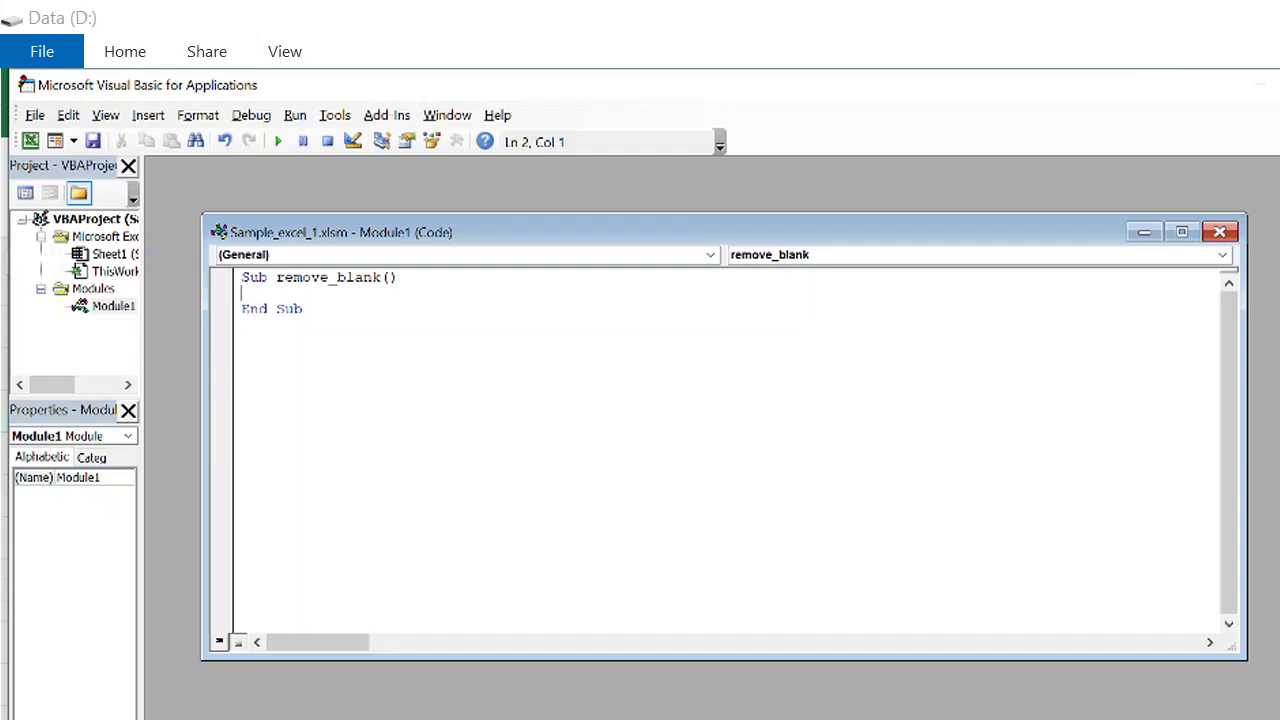
Write Sheet1.Range("A1:A500") as the macro's target range.
{"action": "type", "text": "Sheet1."}
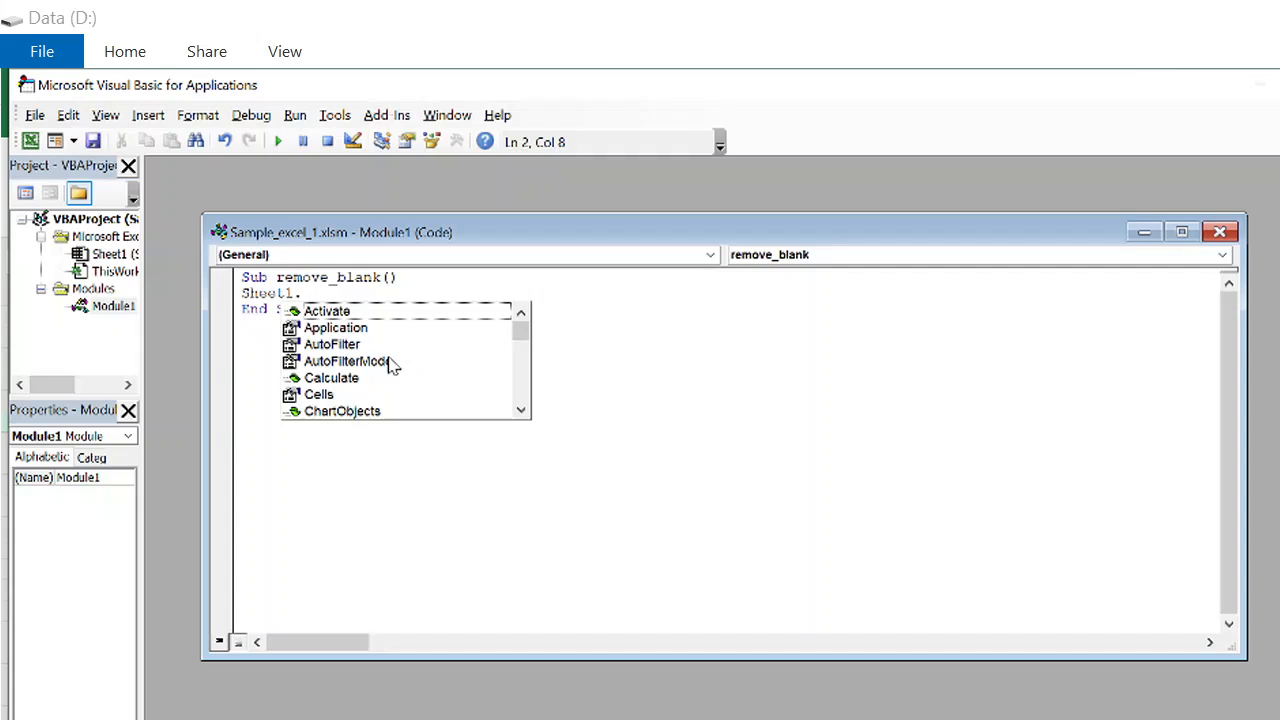
{"action": "type", "text": "ra"}
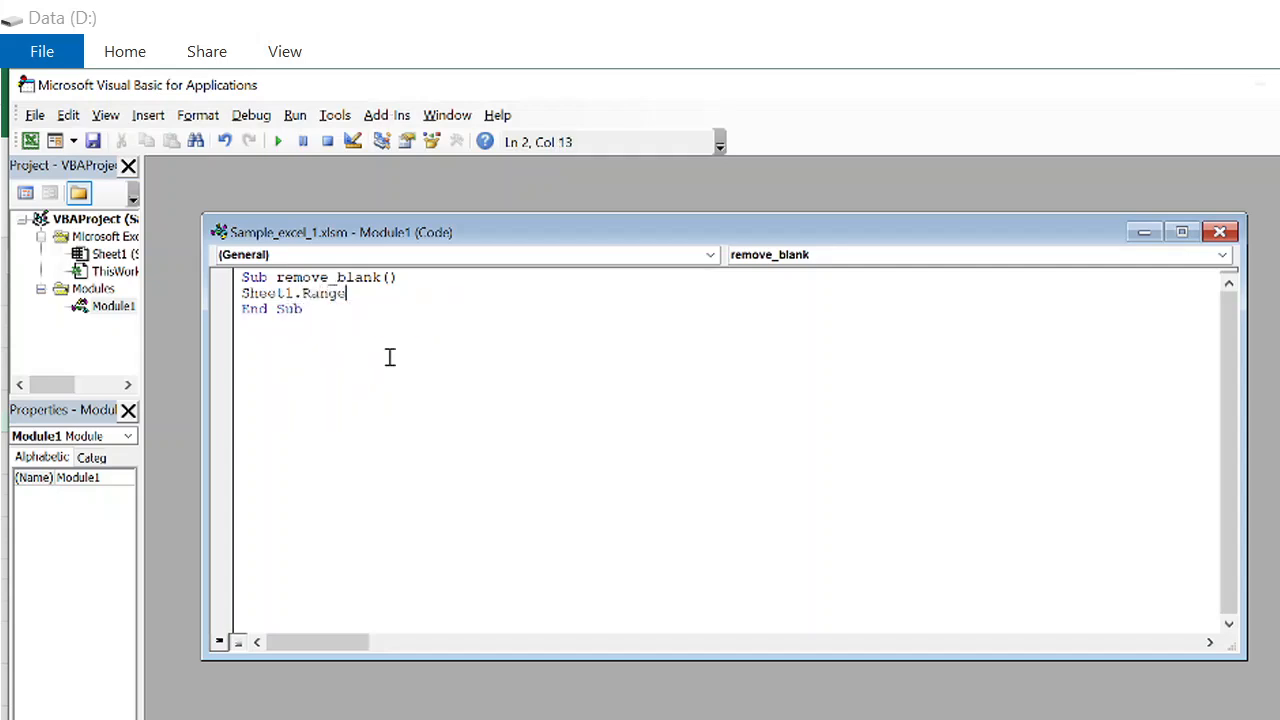
{"action": "type", "text": "(\""}
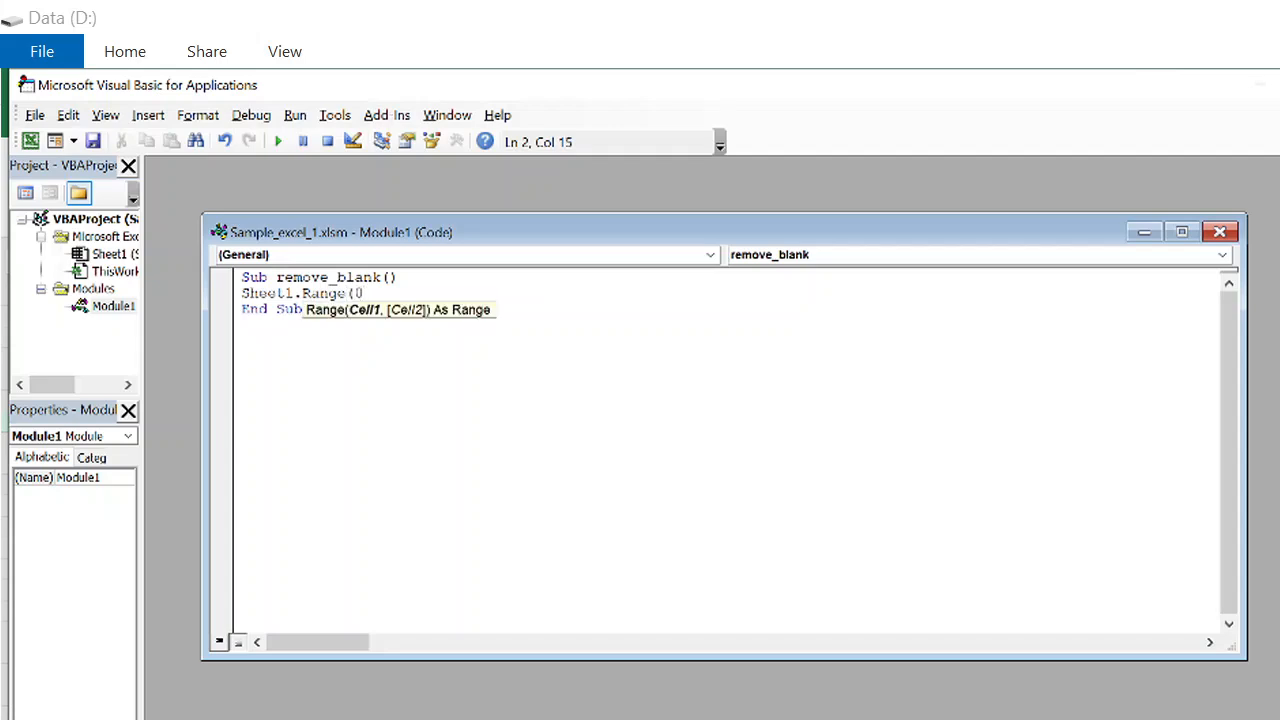
{"action": "key", "text": "Backspace"}
{"action": "type", "text": "\"A"}
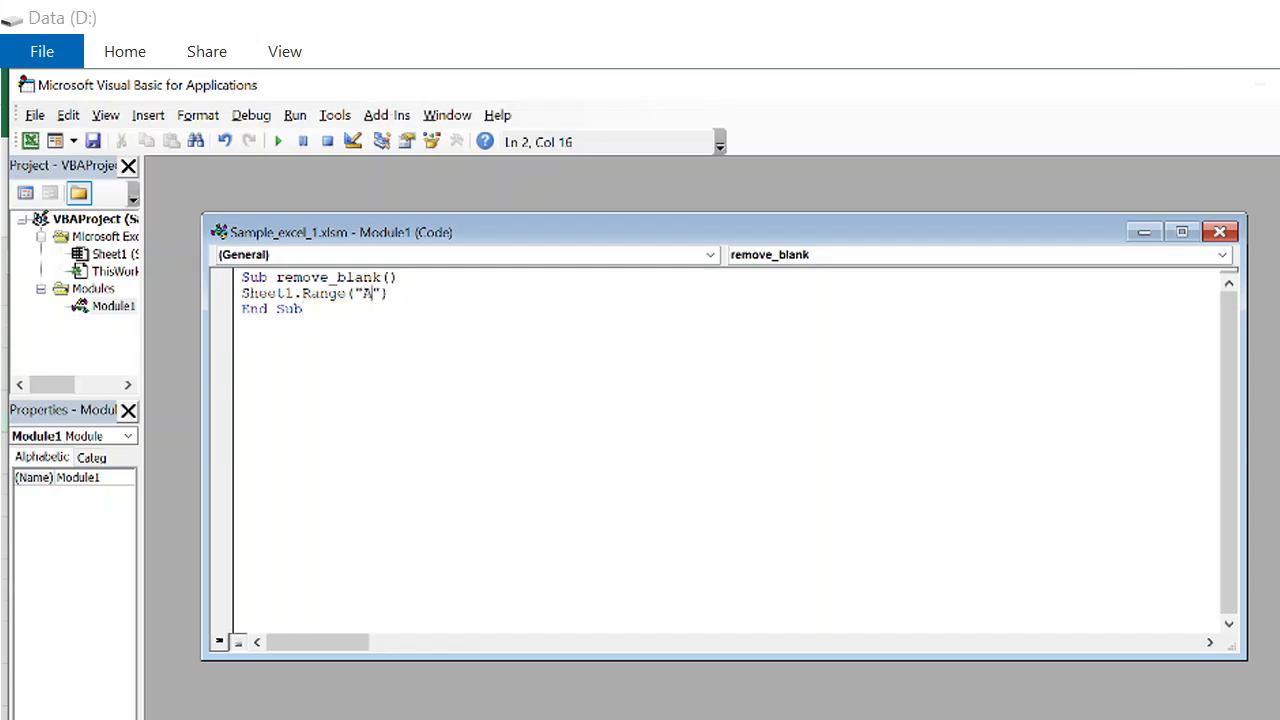
{"action": "type", "text": "1:"}
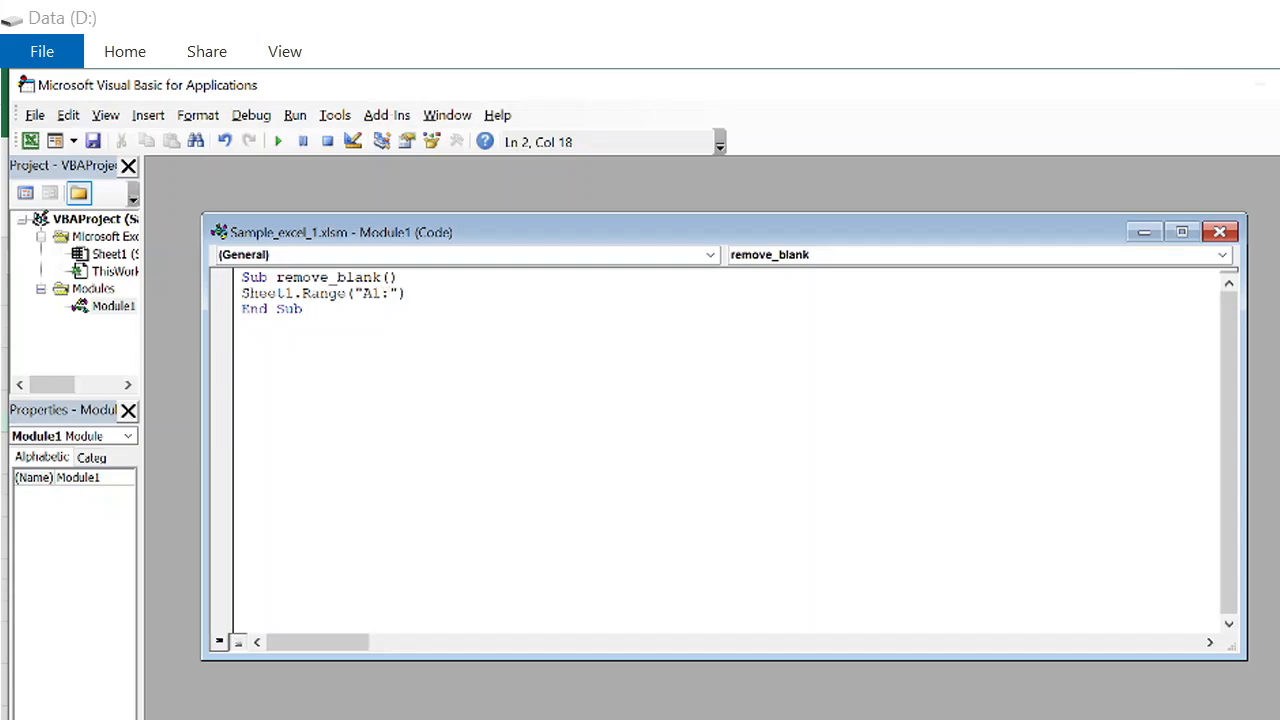
{"action": "type", "text": "A50"}
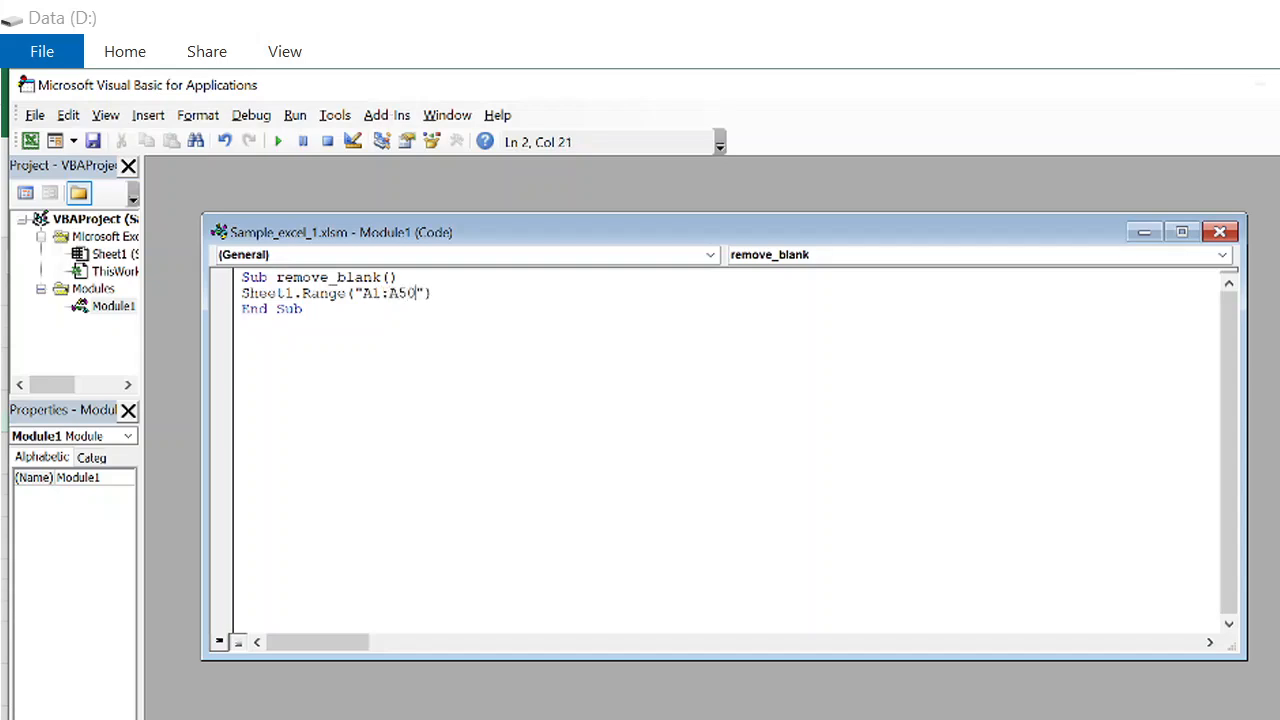
{"action": "type", "text": "0"}
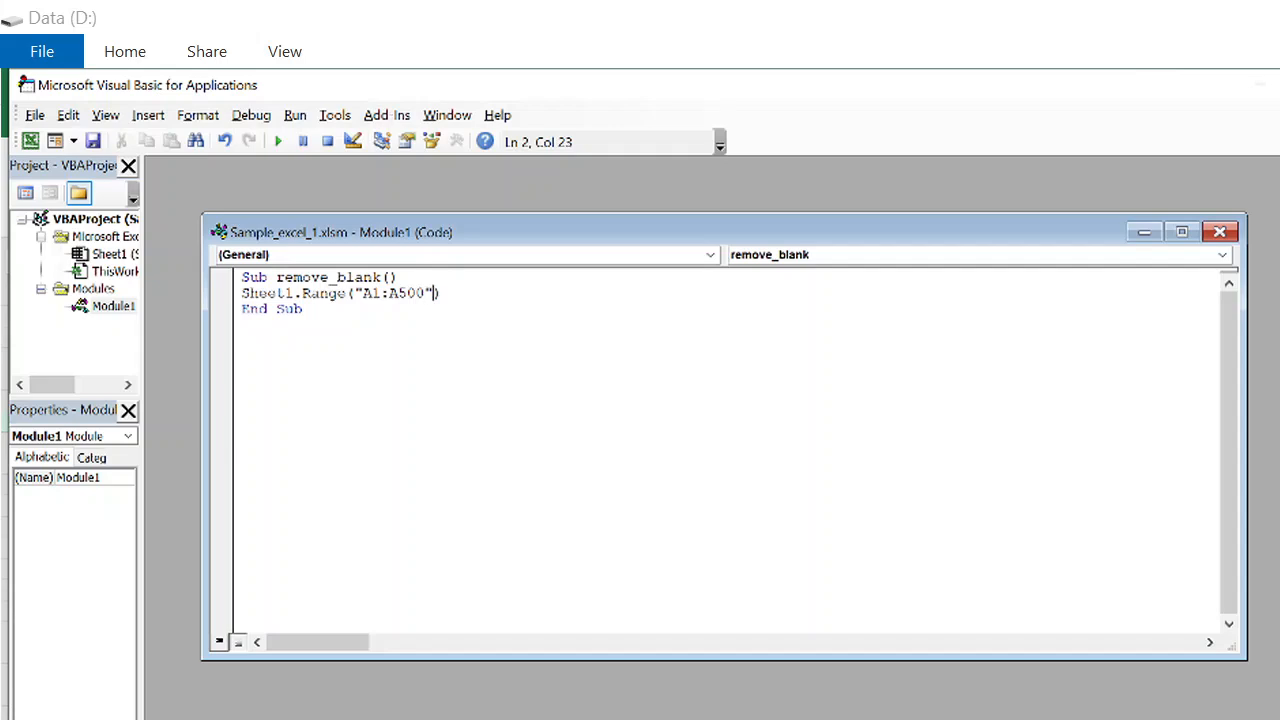
{"action": "type", "text": "."}
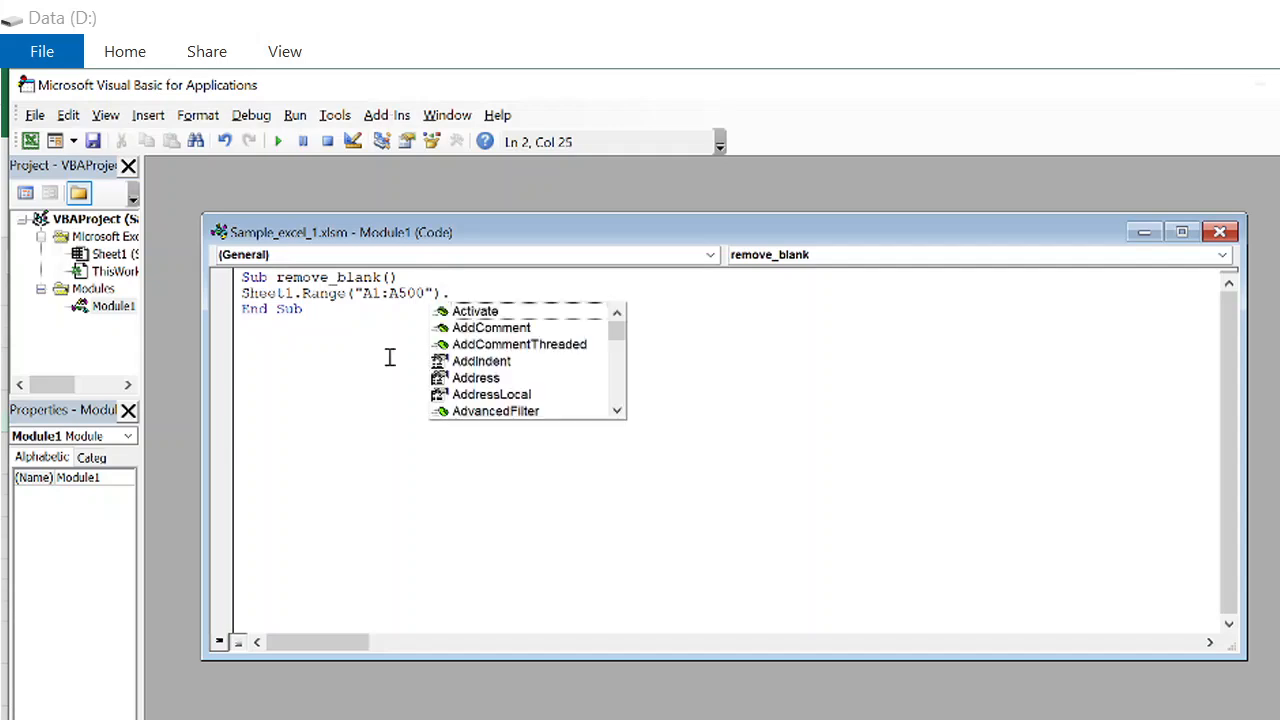
Extend the line with .SpecialCells(xlCellTypeBlanks).EntireRow.D to act on blank-cell rows.
{"action": "type", "text": "Special"}
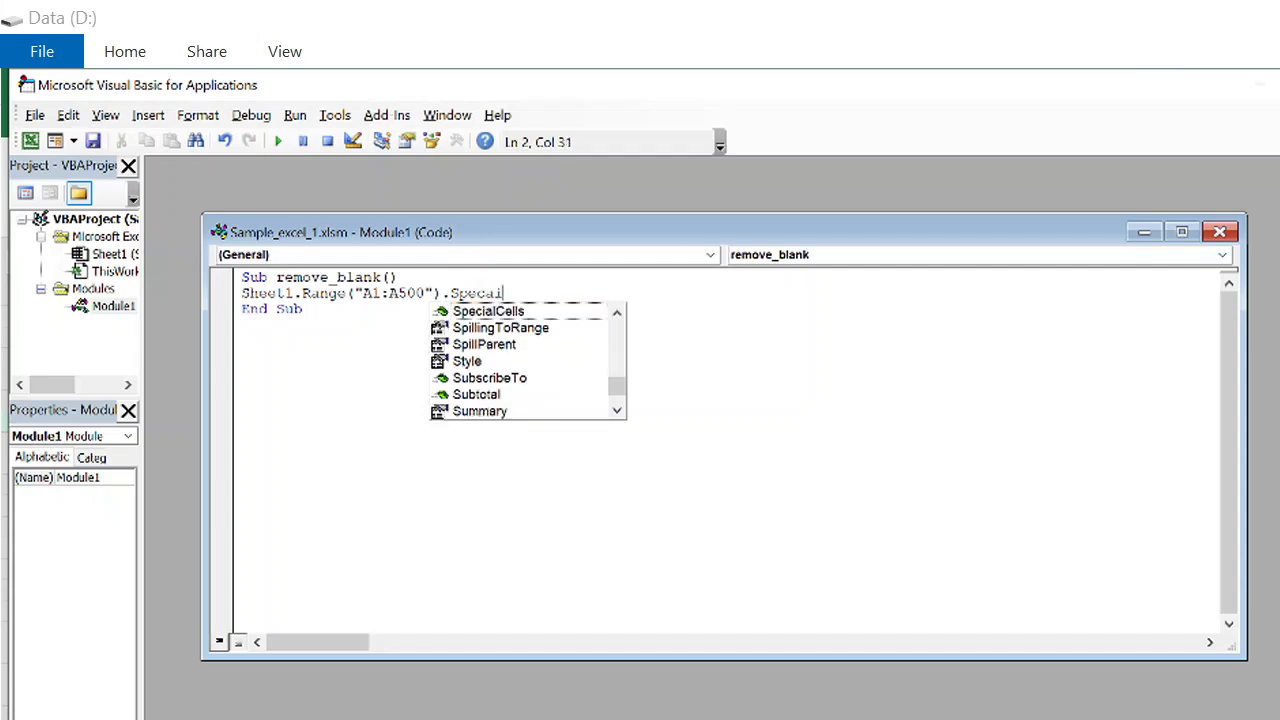
{"action": "type", "text": "lCells"}
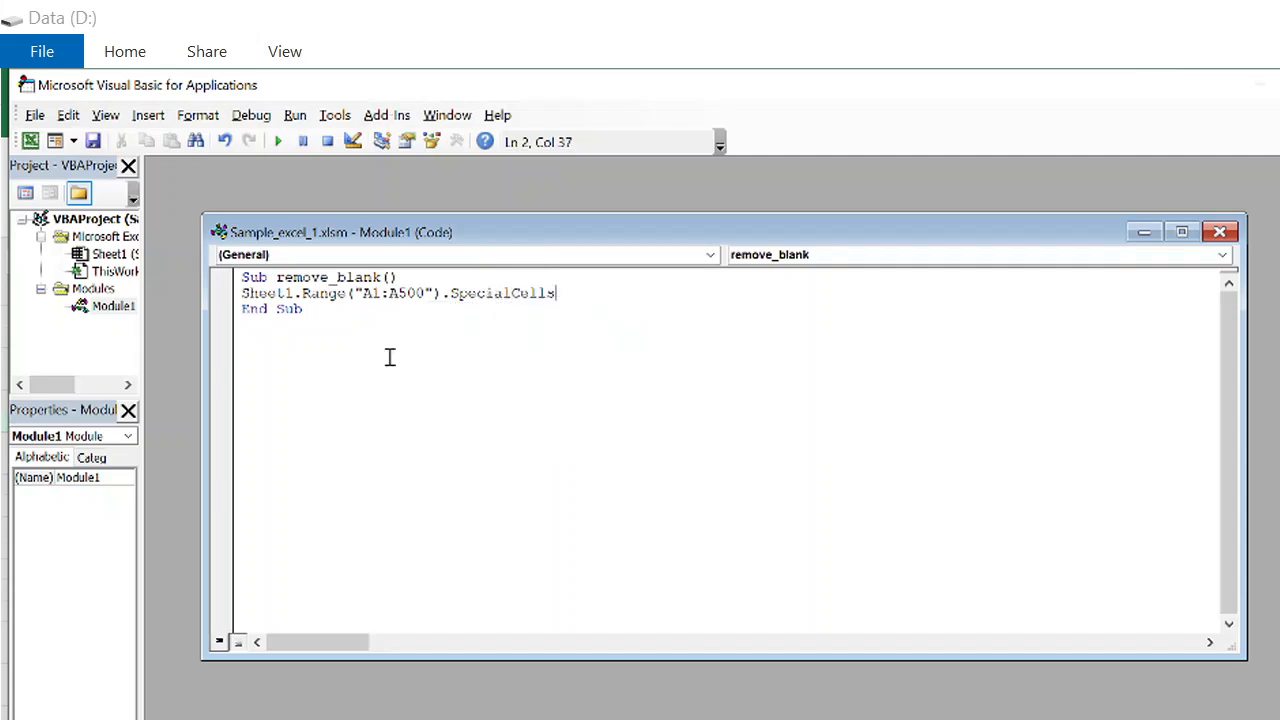
{"action": "type", "text": "("}
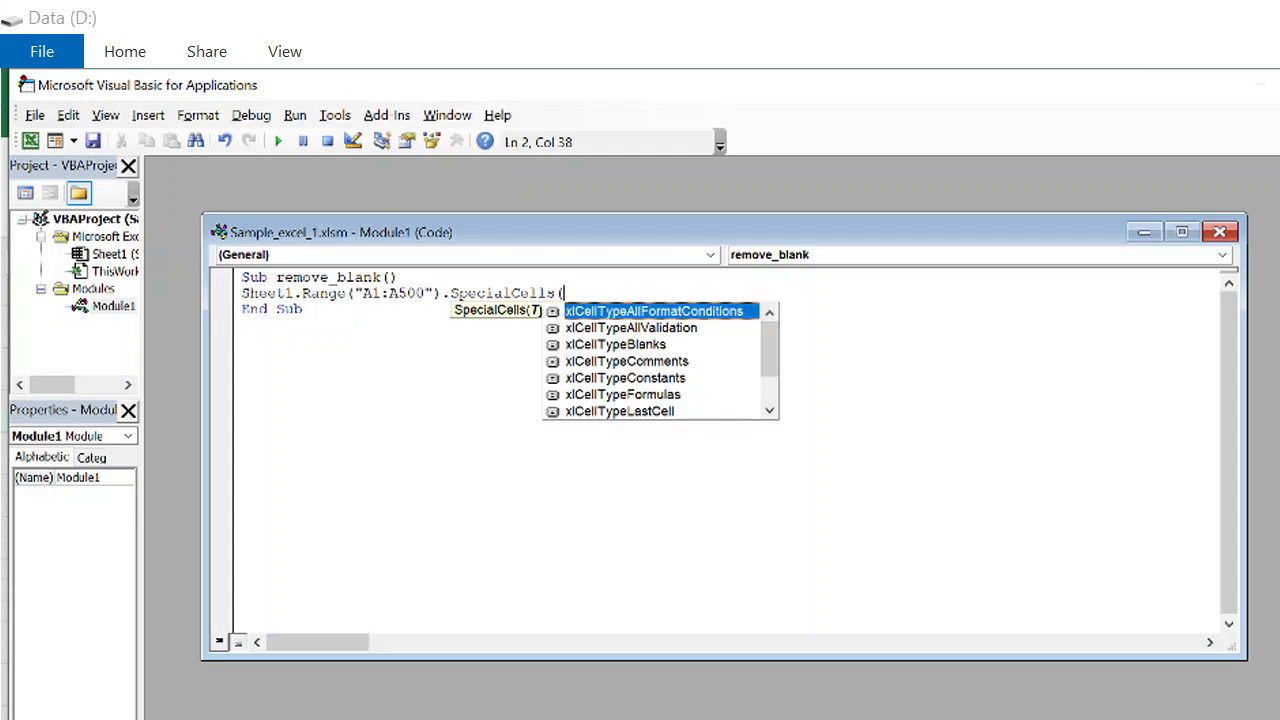
{"action": "type", "text": "xl"}
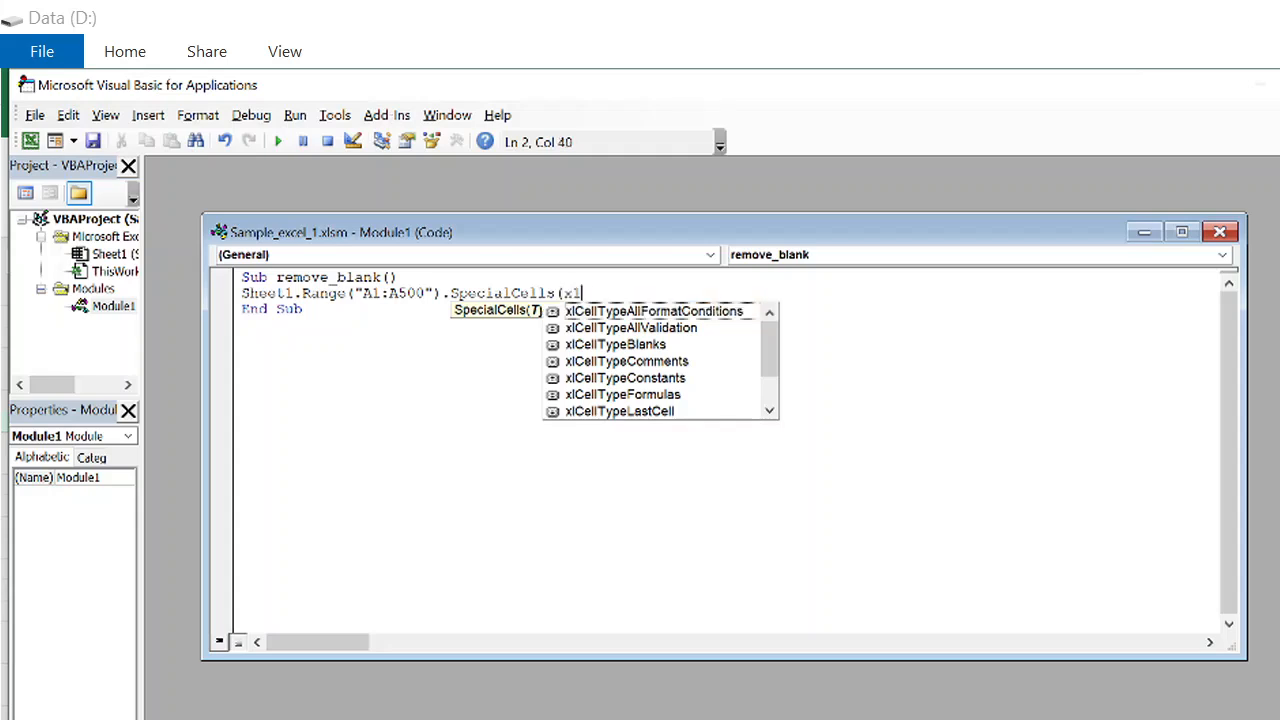
{"action": "type", "text": "Cell"}
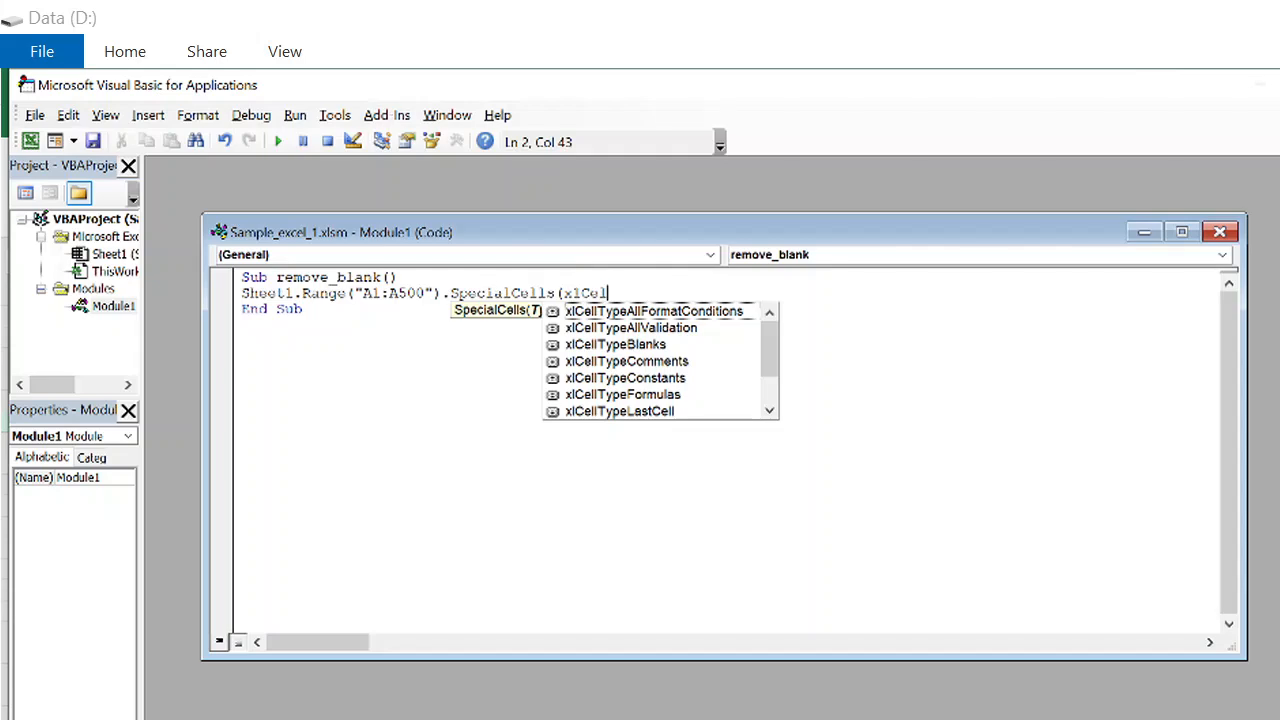
{"action": "type", "text": "l"}
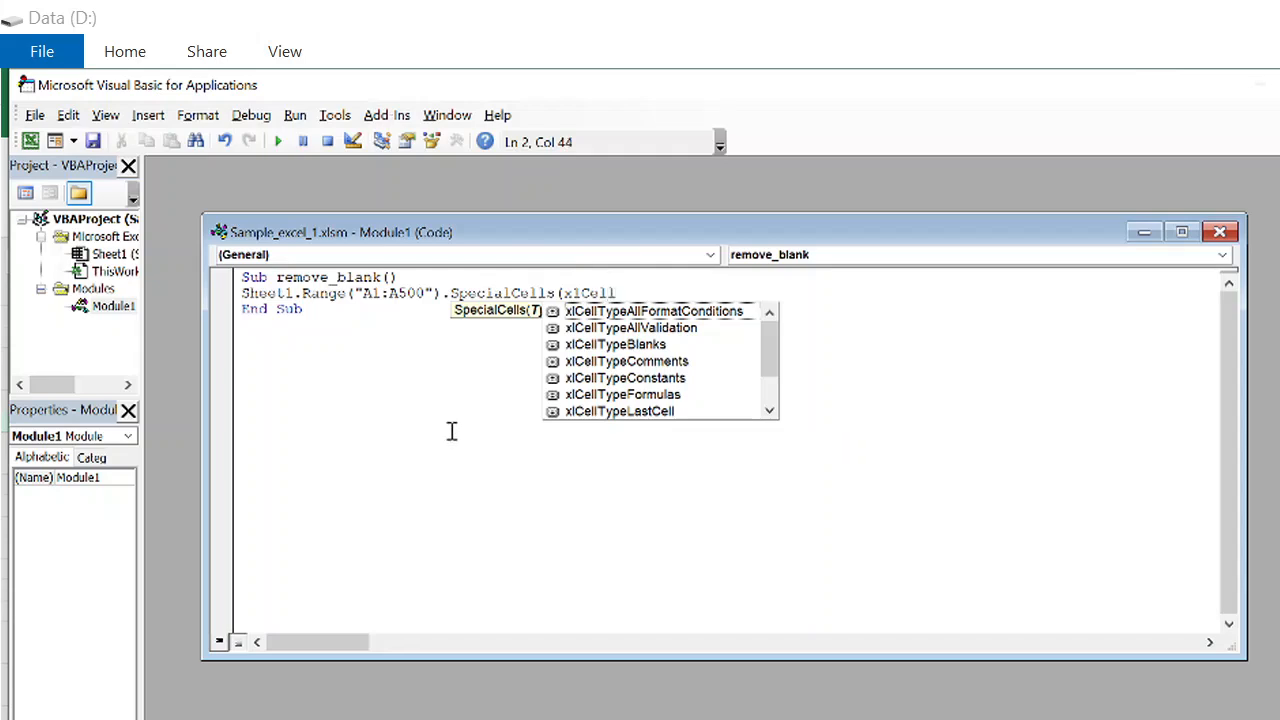
{"action": "mouse_move", "coordinate": [616, 344]}
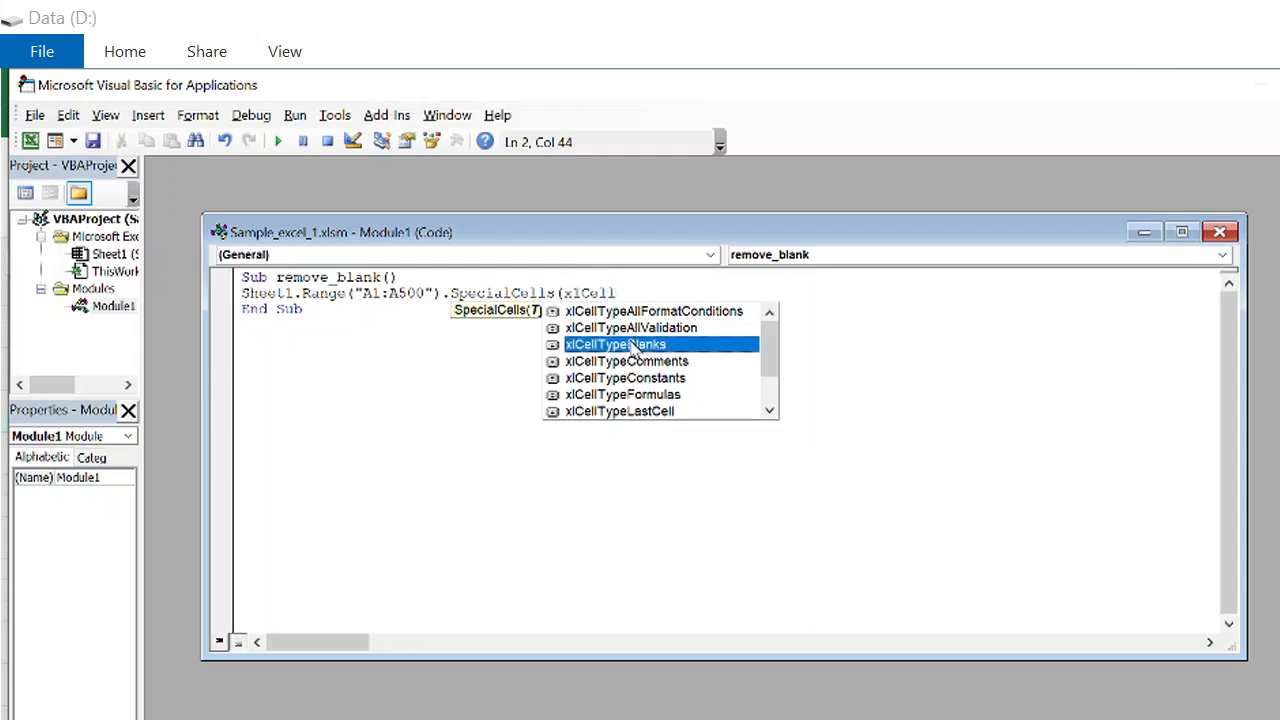
{"action": "double_click", "coordinate": [616, 344]}
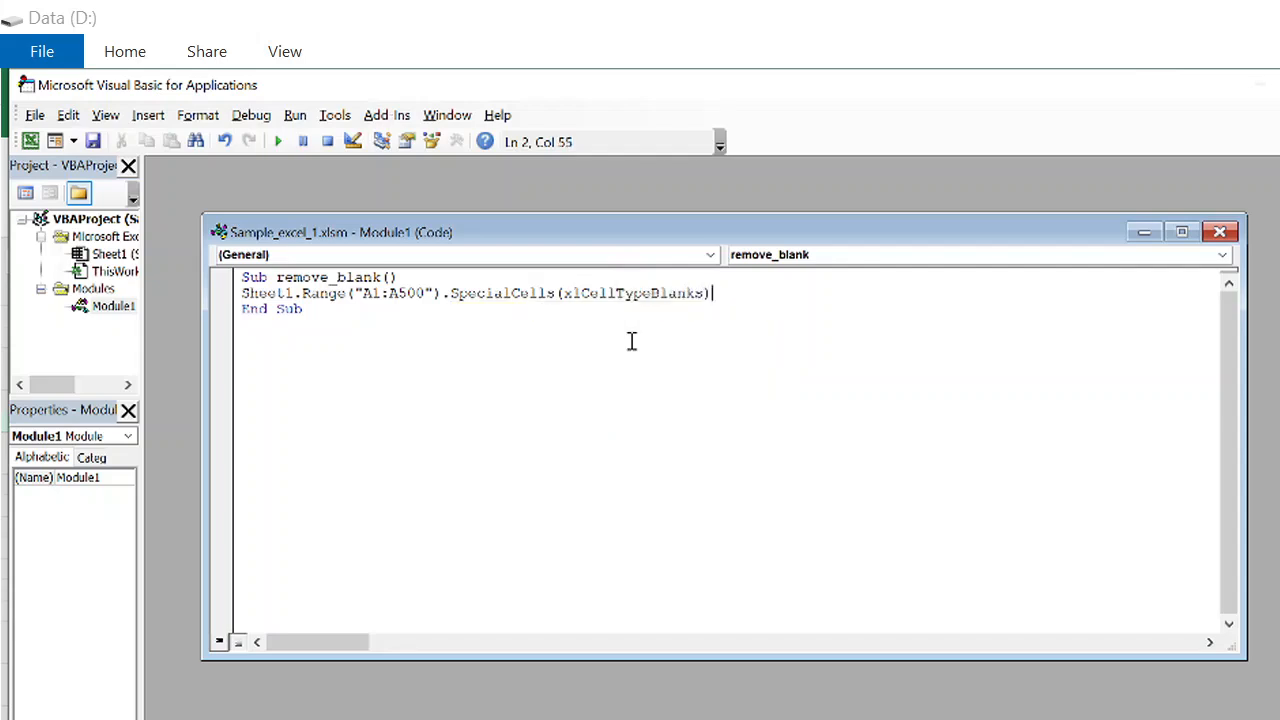
{"action": "type", "text": ".EntireRow."}
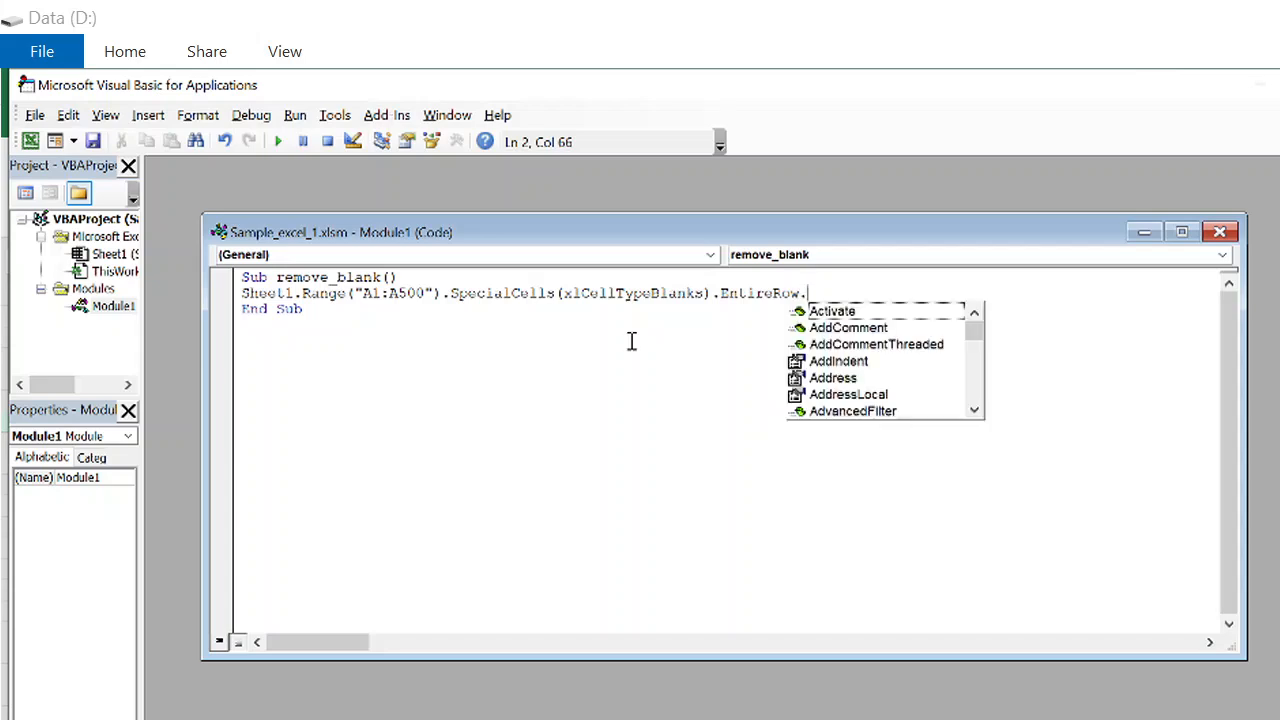
{"action": "type", "text": "D"}
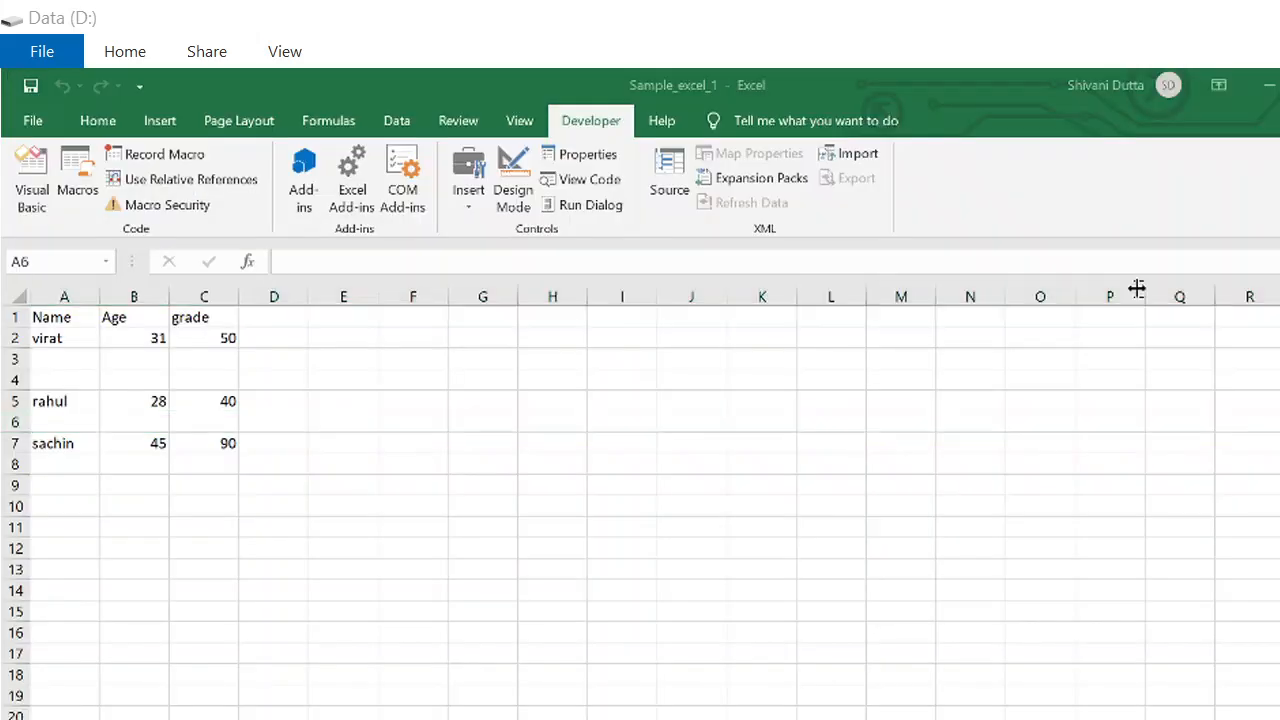
Switch from Excel to the Chrome window editing the Excel_Macro_delete_Rows1 bot.
{"action": "key", "text": "alt+tab"}
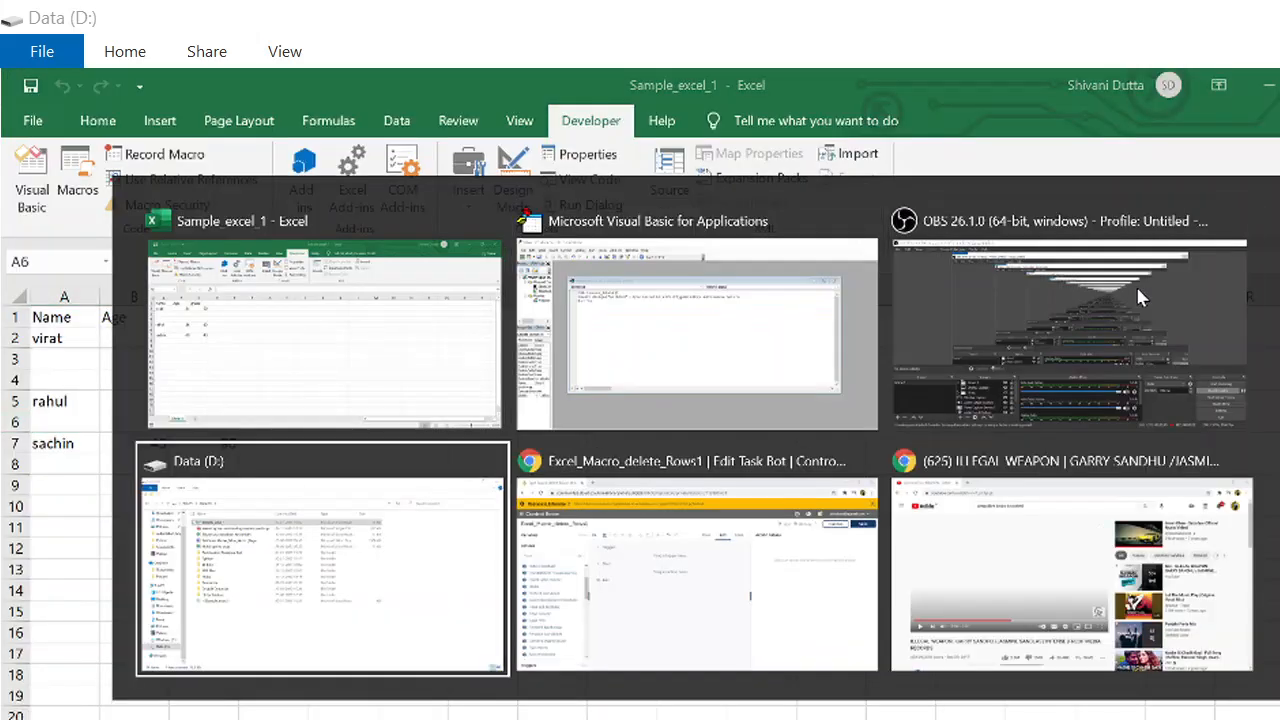
{"action": "left_click", "coordinate": [696, 560]}
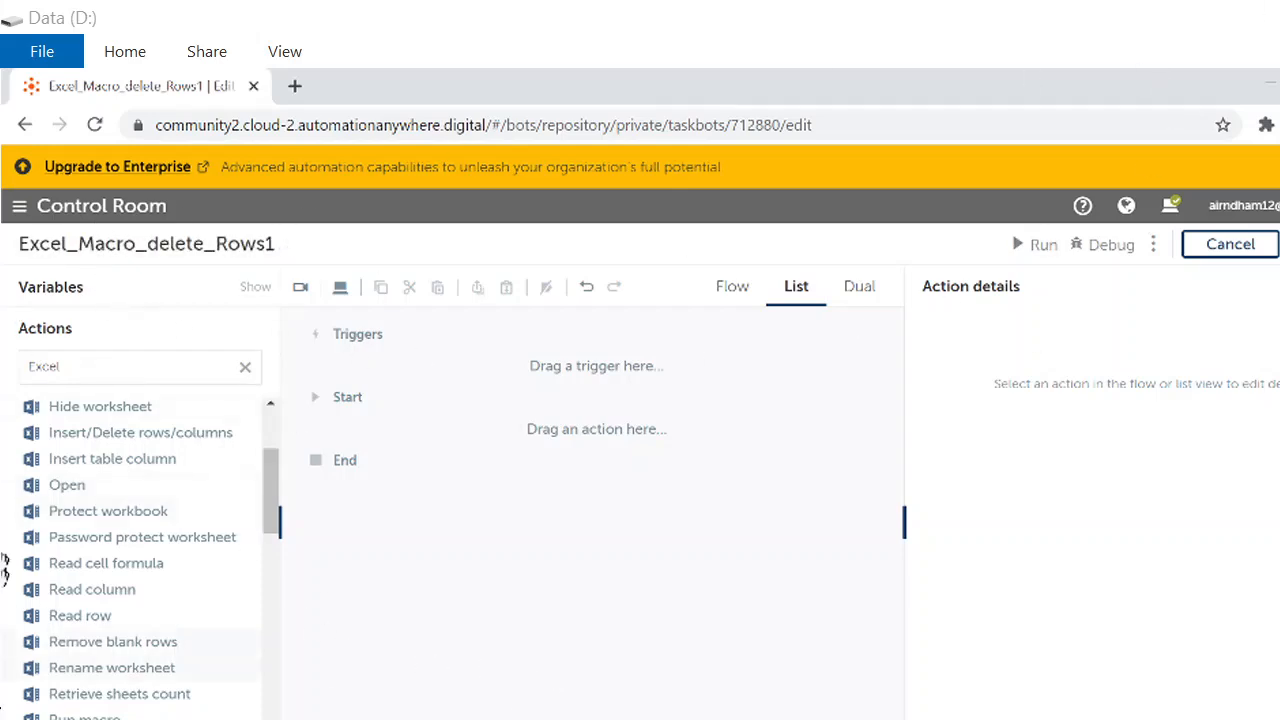
{"action": "mouse_move", "coordinate": [36, 258]}
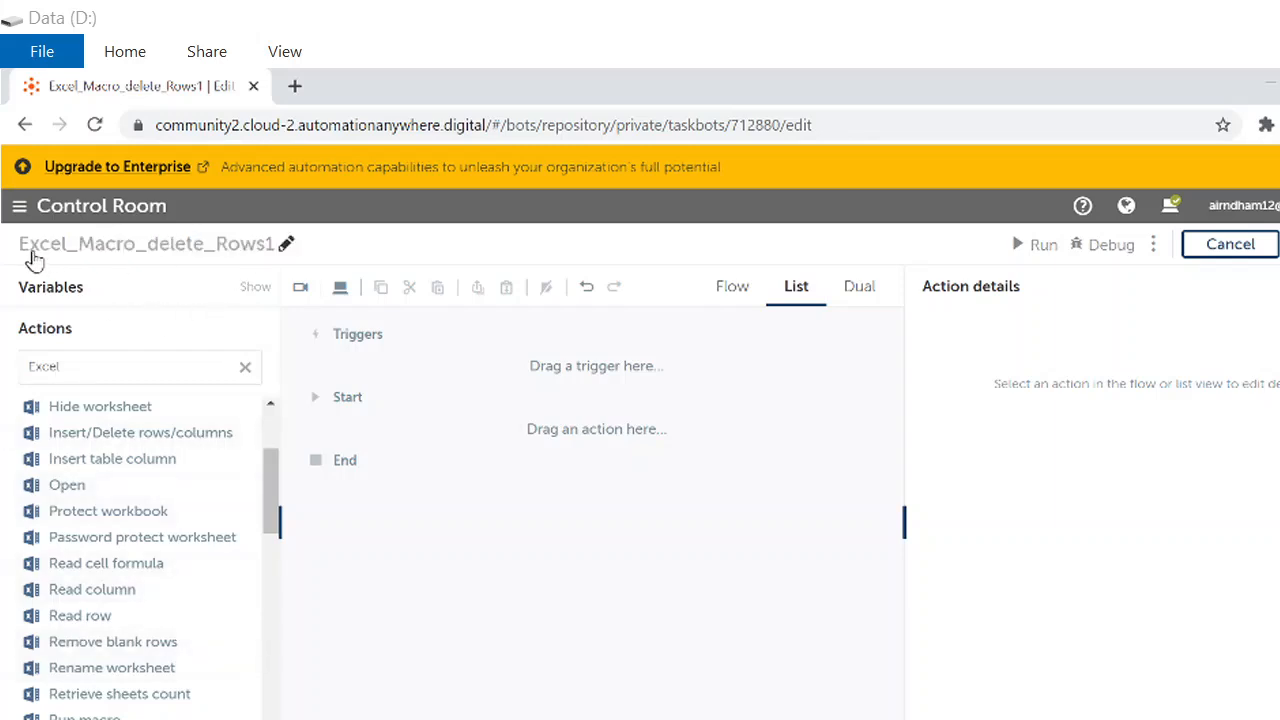
{"action": "mouse_move", "coordinate": [116, 256]}
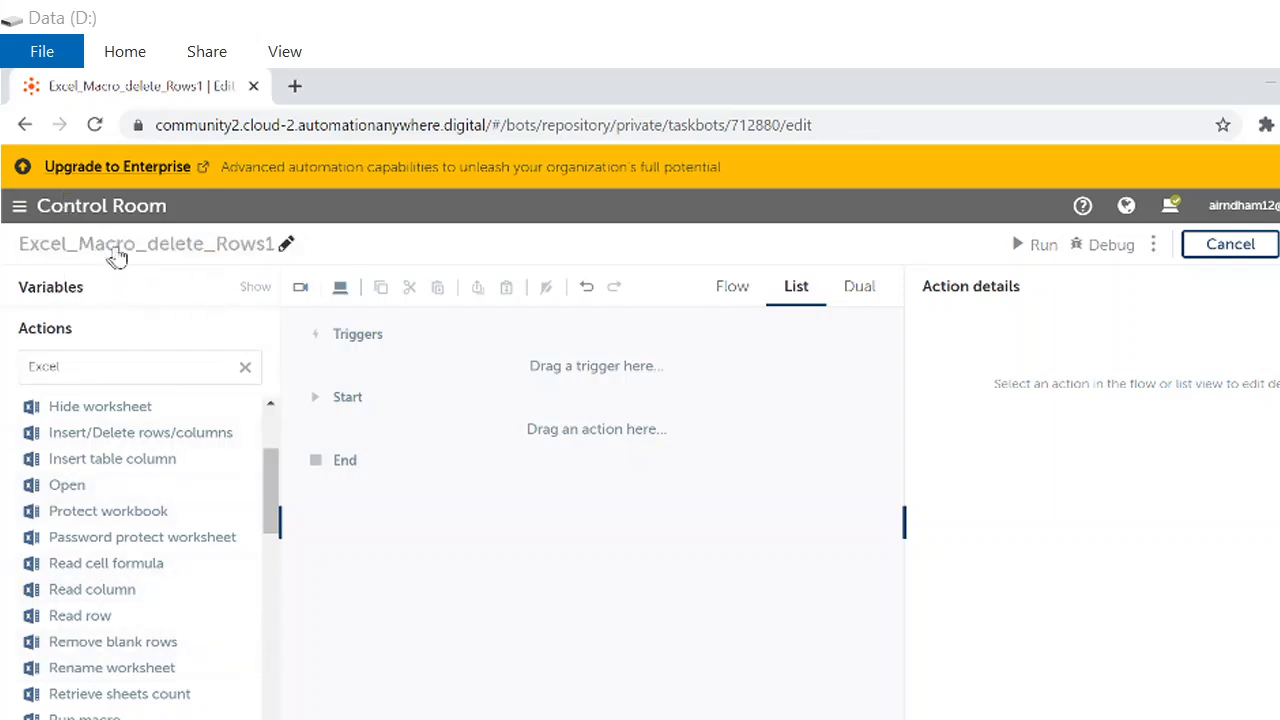
{"action": "mouse_move", "coordinate": [30, 288]}
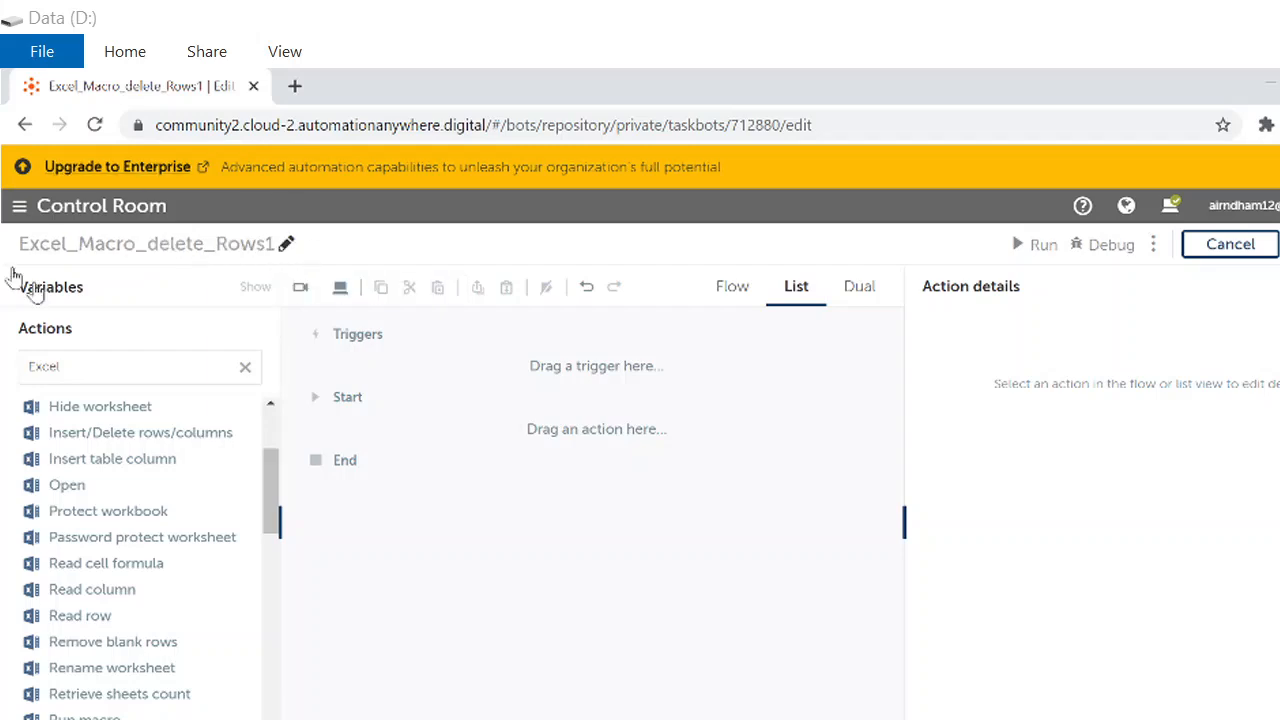
{"action": "mouse_move", "coordinate": [528, 200]}
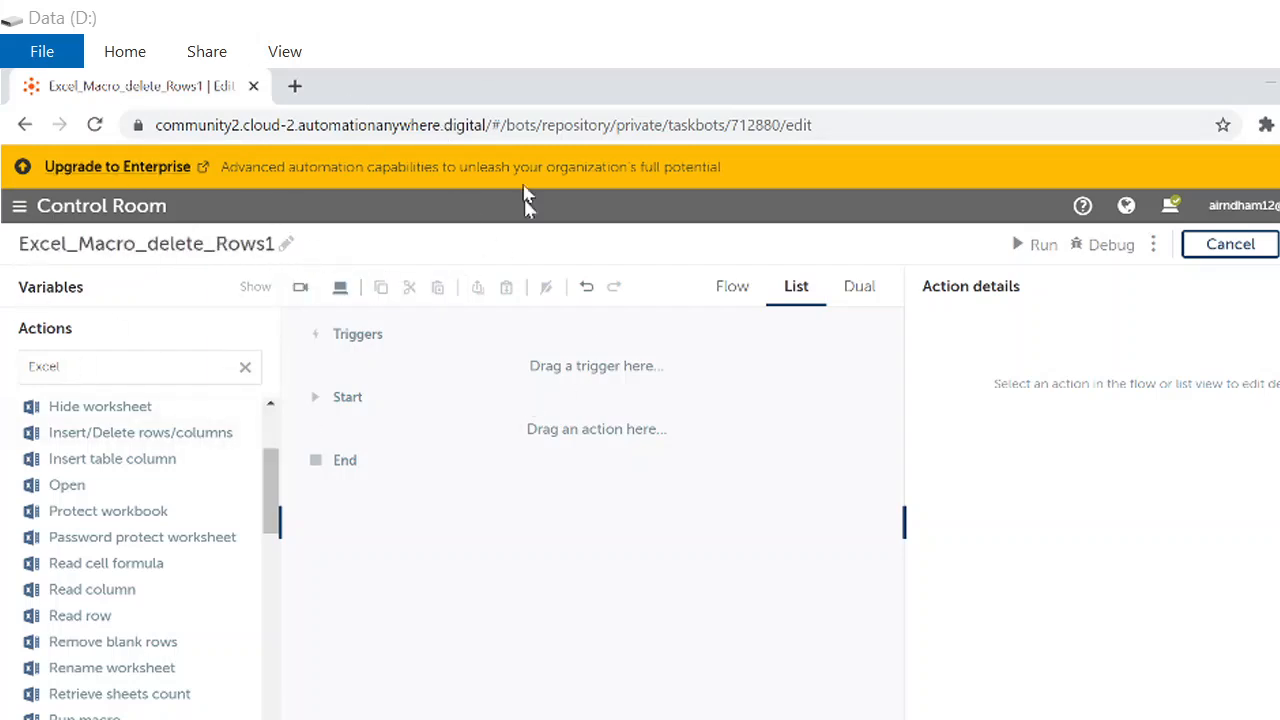
{"action": "mouse_move", "coordinate": [18, 206]}
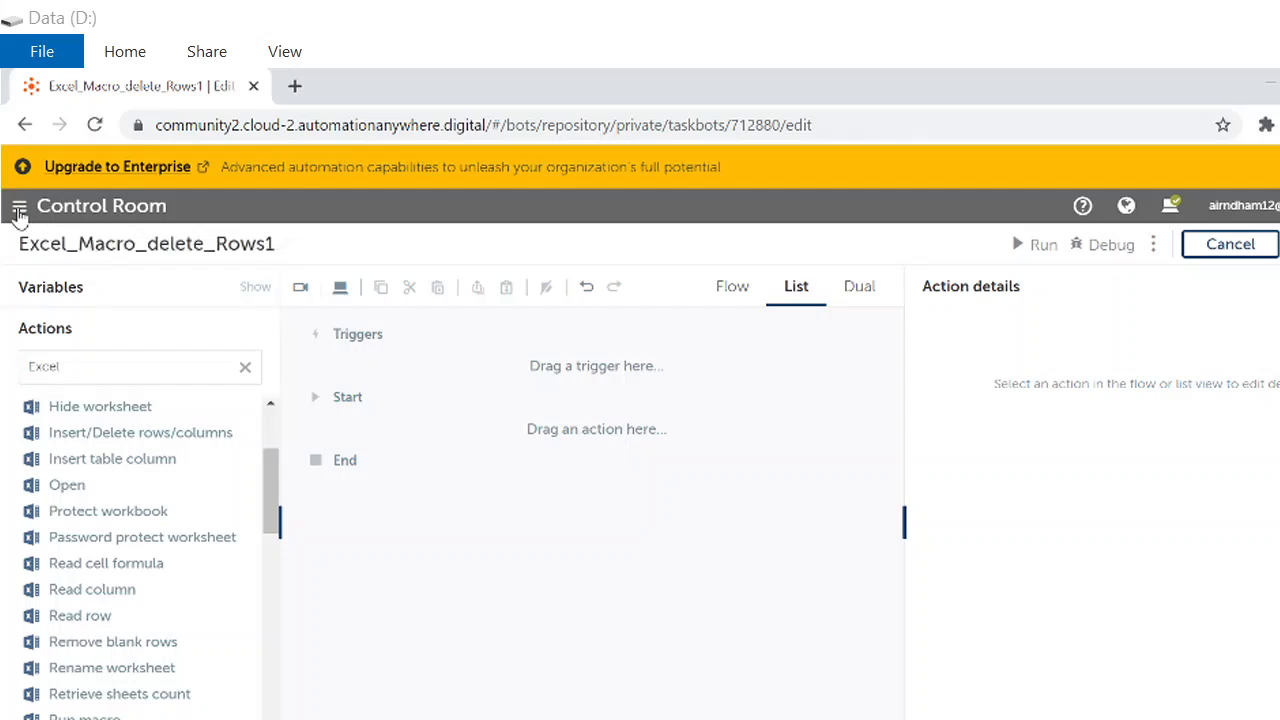
Leave the unsaved bot editor and go to the My bots page.
{"action": "left_click", "coordinate": [18, 206]}
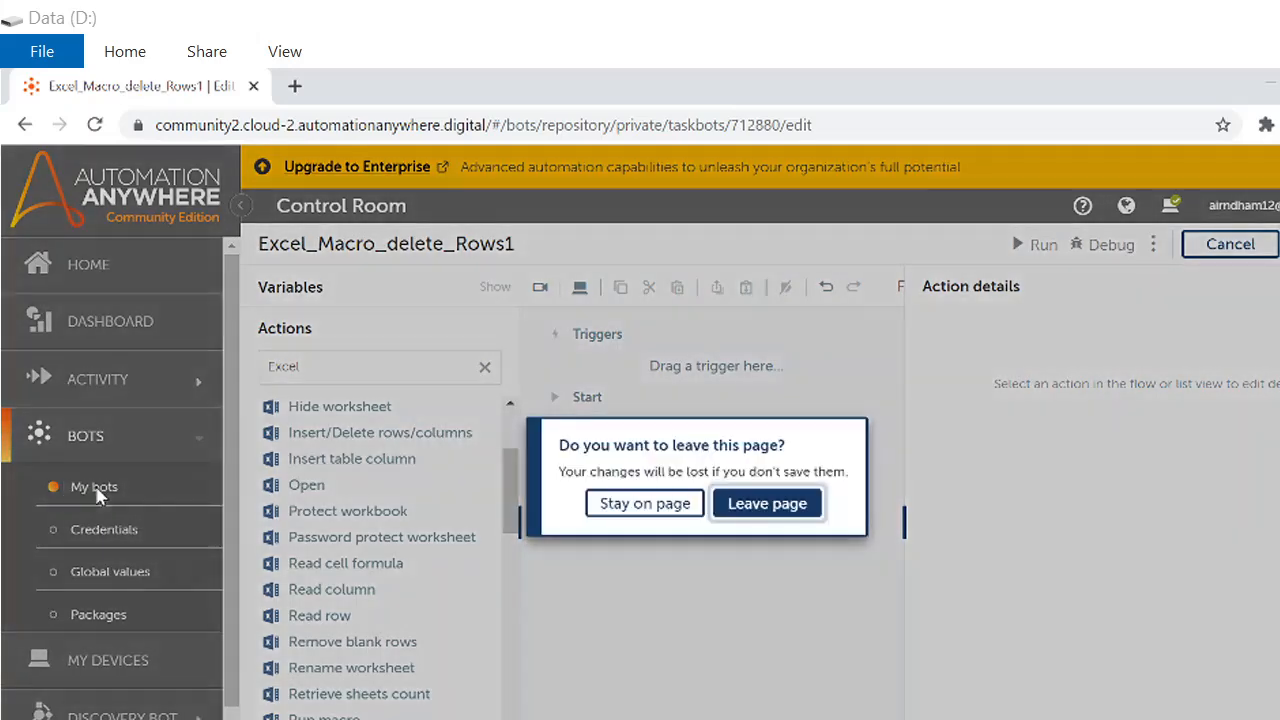
{"action": "left_click", "coordinate": [766, 502]}
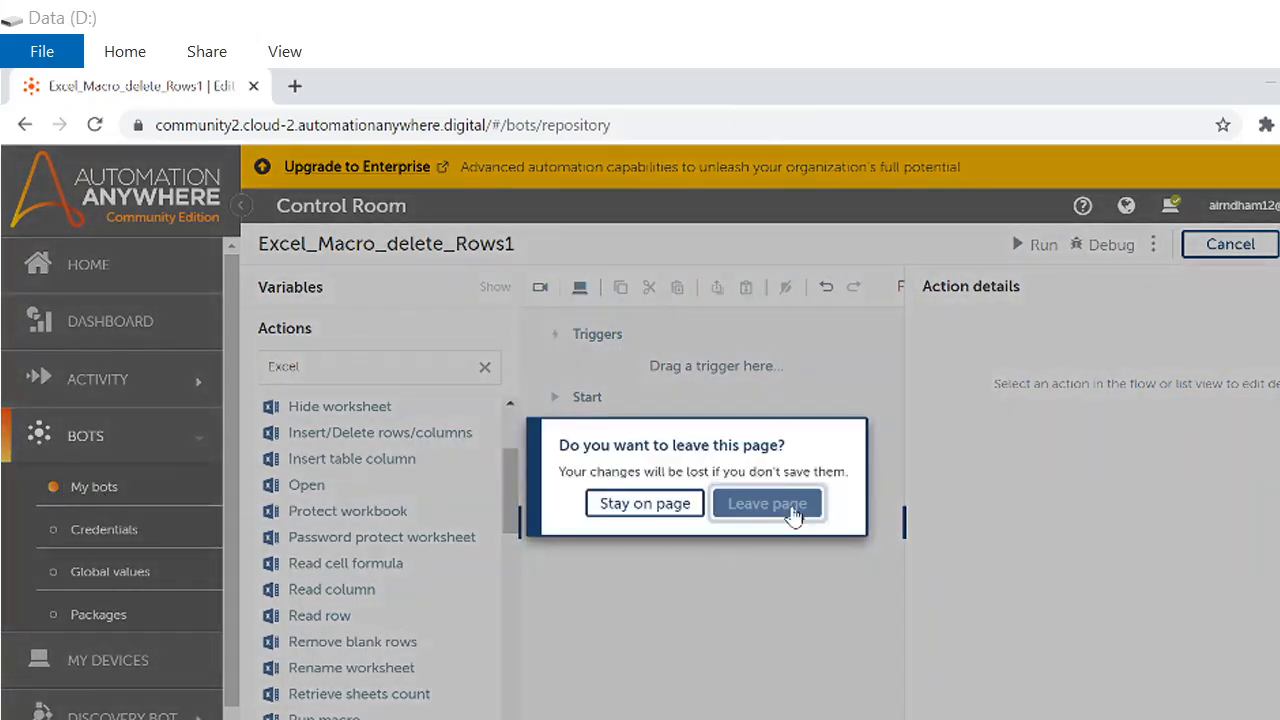
{"action": "left_click", "coordinate": [766, 504]}
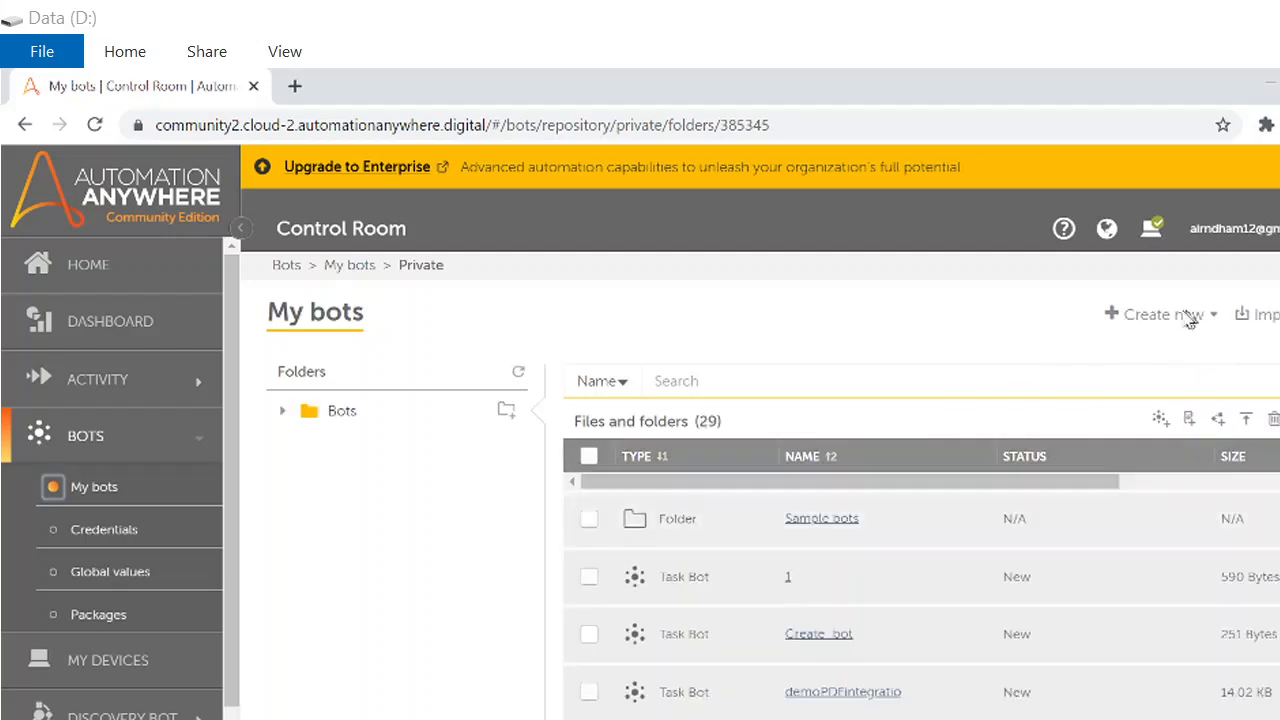
Start creating a new task bot, then cancel the Create Task Bot form.
{"action": "left_click", "coordinate": [1160, 314]}
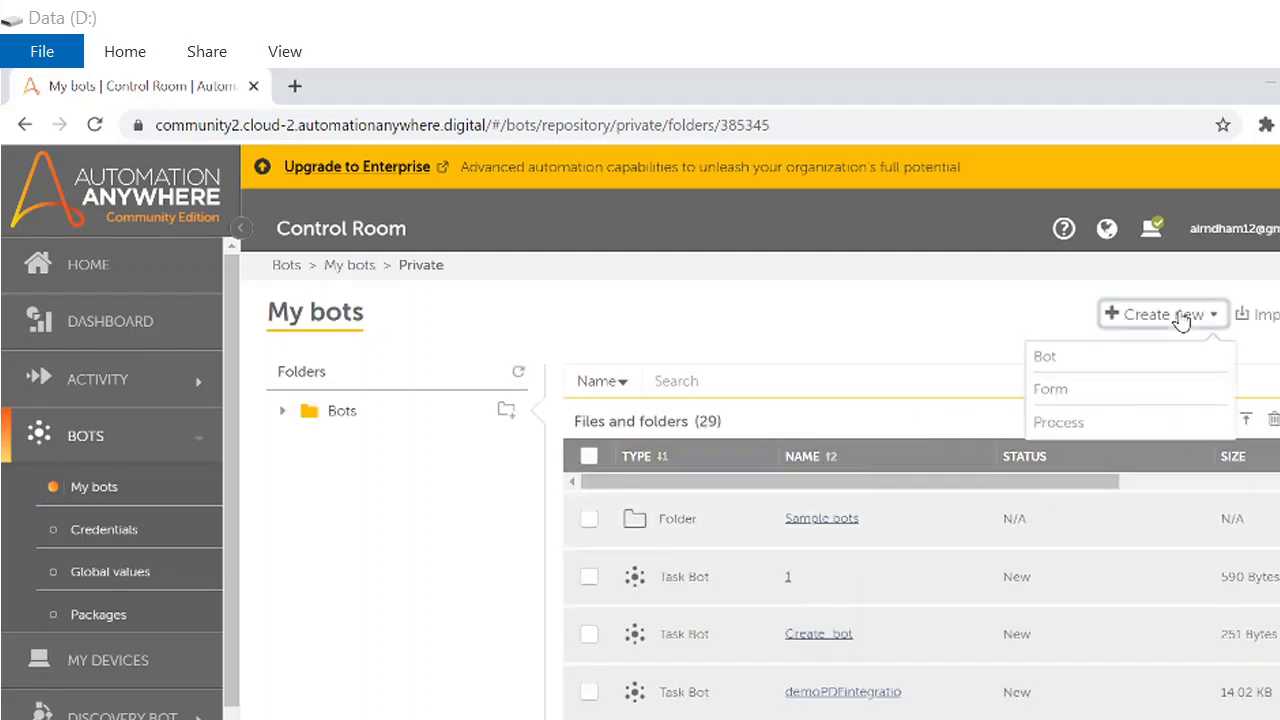
{"action": "mouse_move", "coordinate": [1110, 336]}
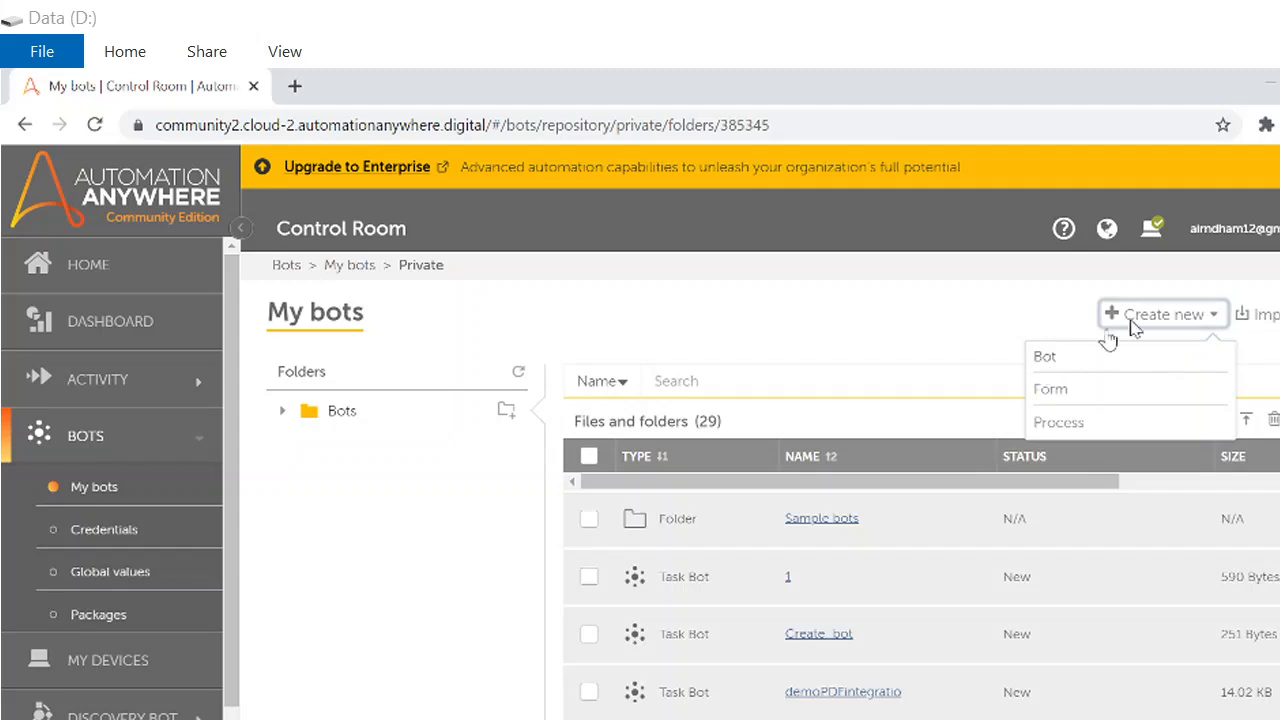
{"action": "mouse_move", "coordinate": [1084, 362]}
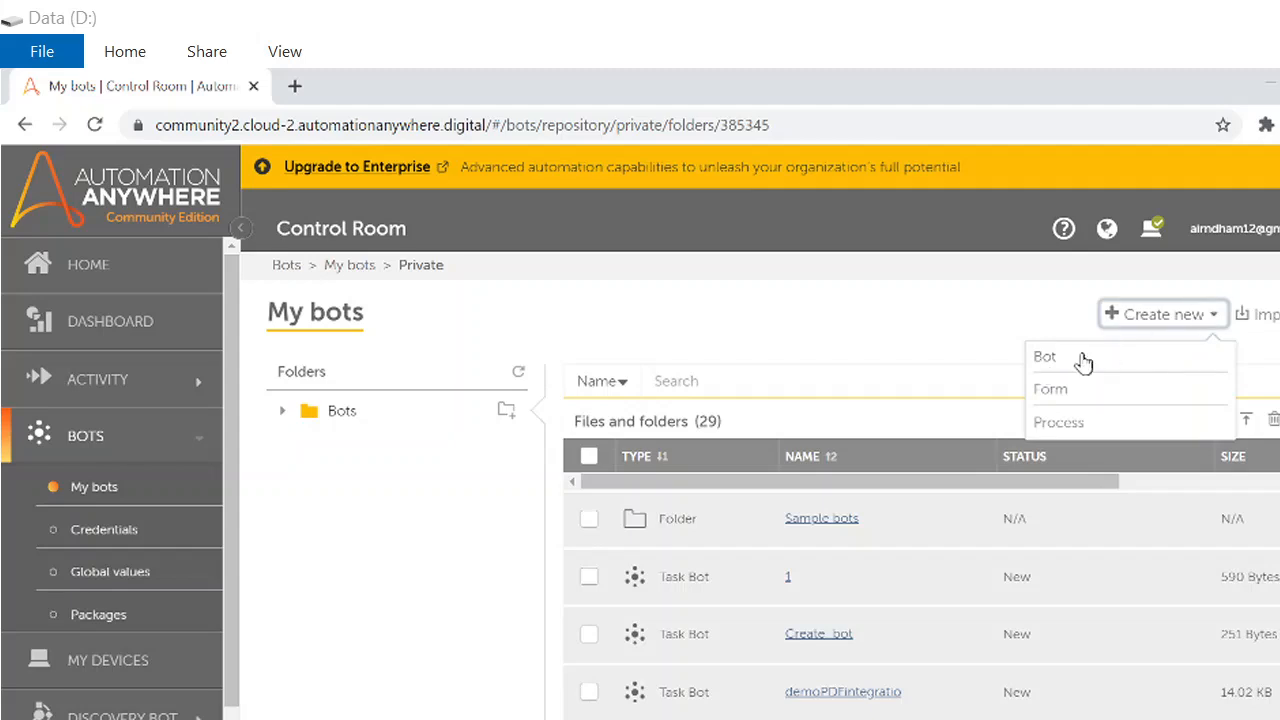
{"action": "left_click", "coordinate": [1044, 356]}
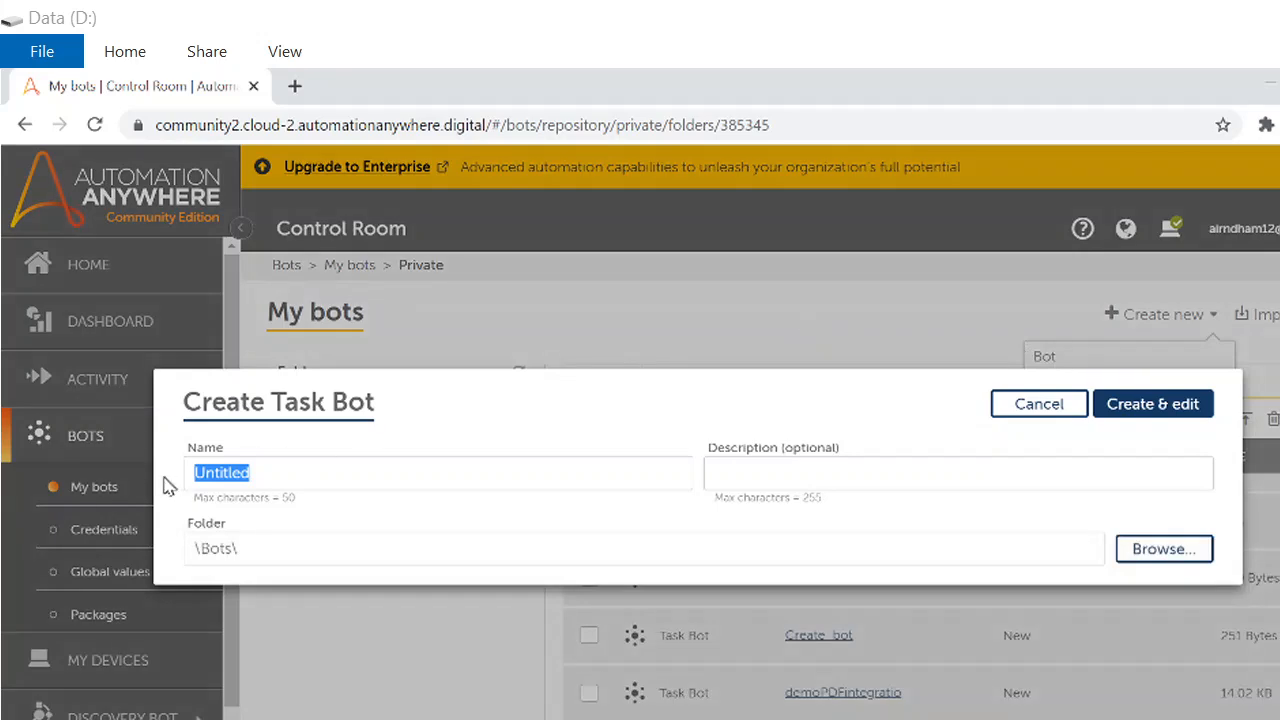
{"action": "mouse_move", "coordinate": [640, 458]}
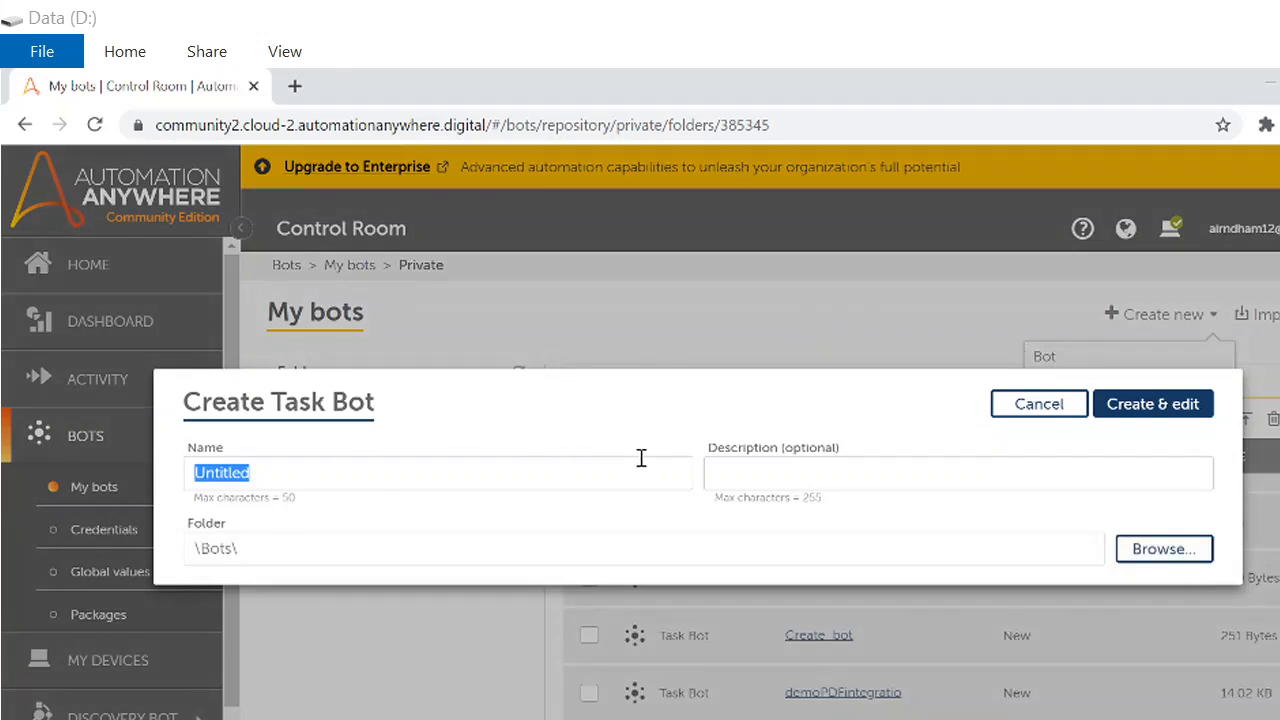
{"action": "mouse_move", "coordinate": [1188, 442]}
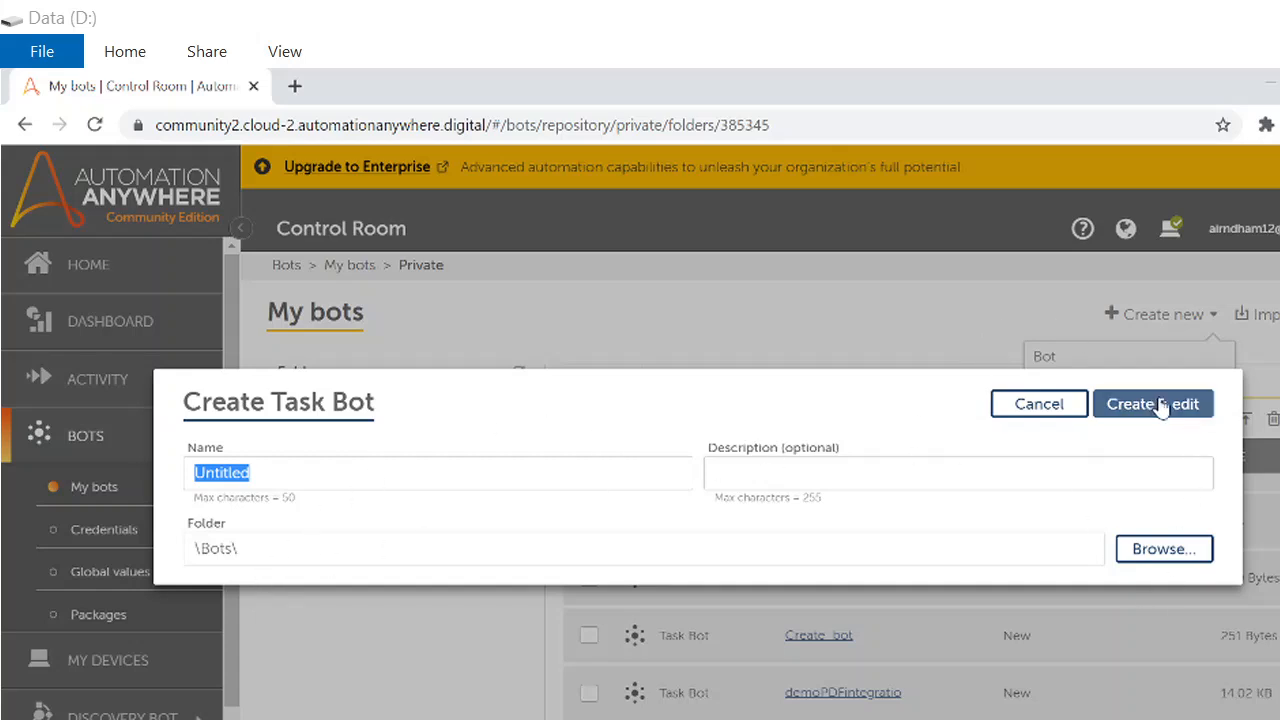
{"action": "mouse_move", "coordinate": [1038, 404]}
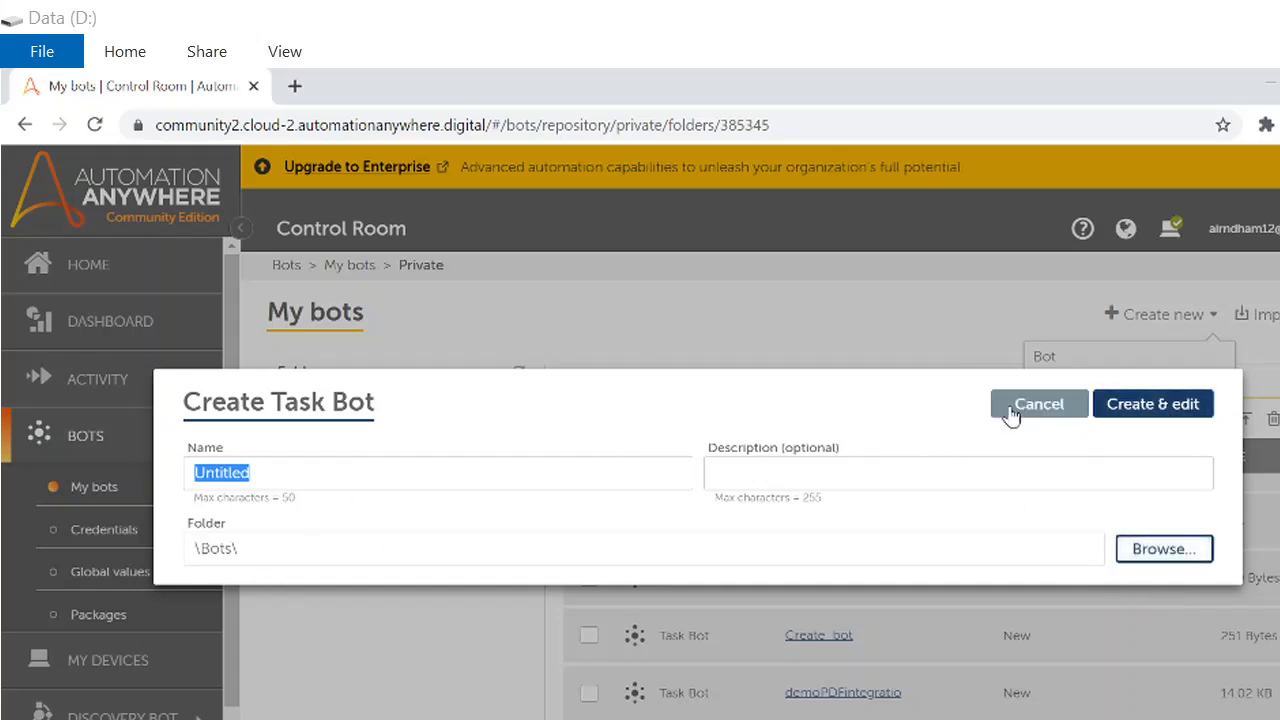
{"action": "left_click", "coordinate": [1040, 404]}
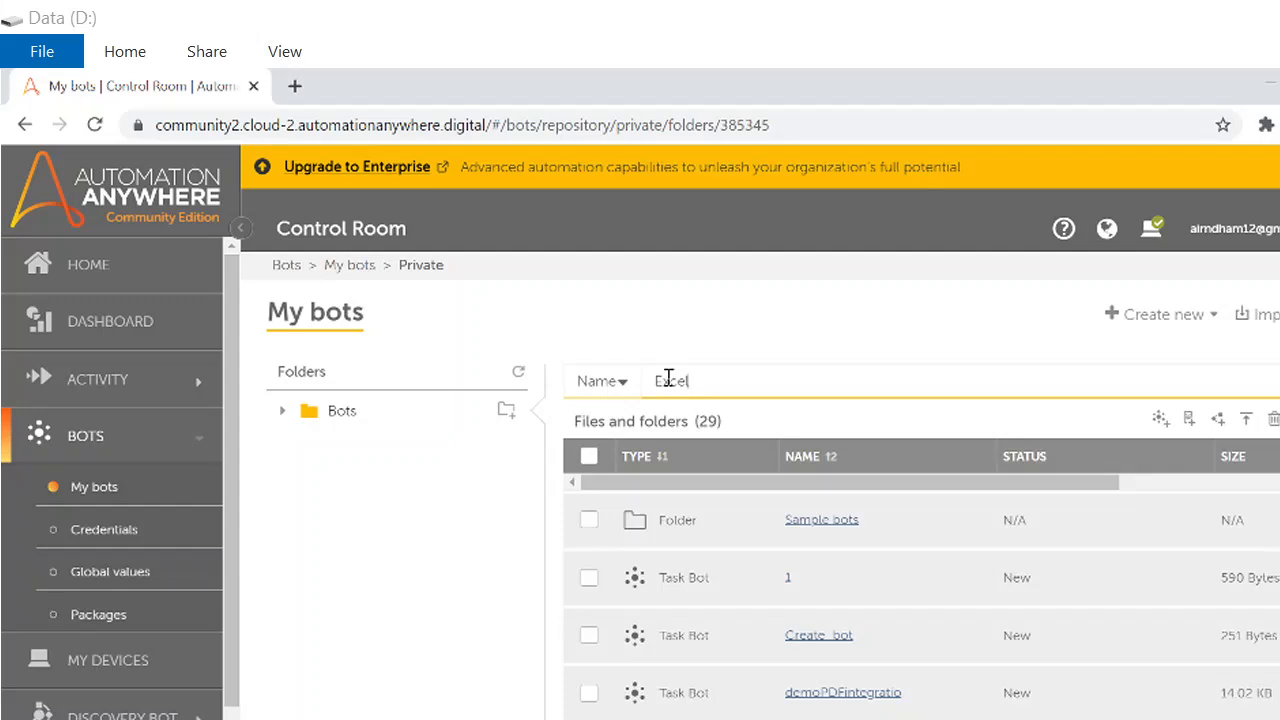
Find the Excel bot and delete its existing Run macro 'remove_blank' step.
{"action": "type", "text": "Excel"}
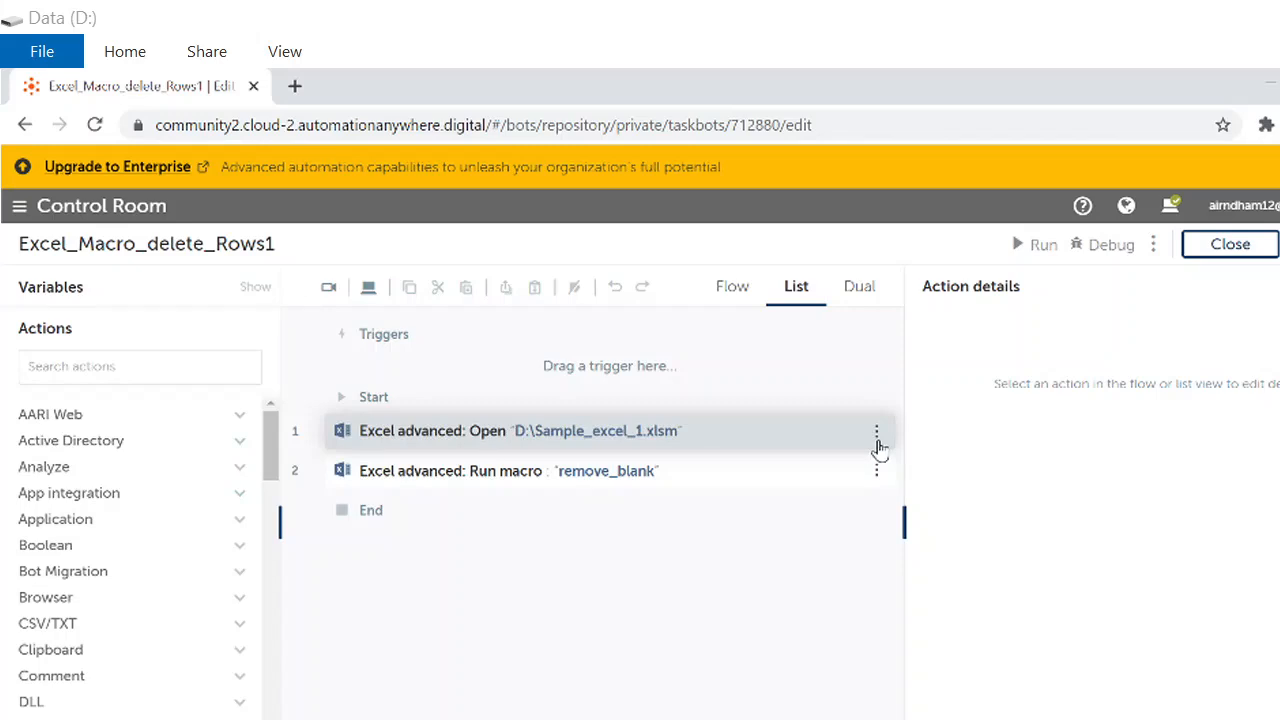
{"action": "left_click", "coordinate": [876, 432]}
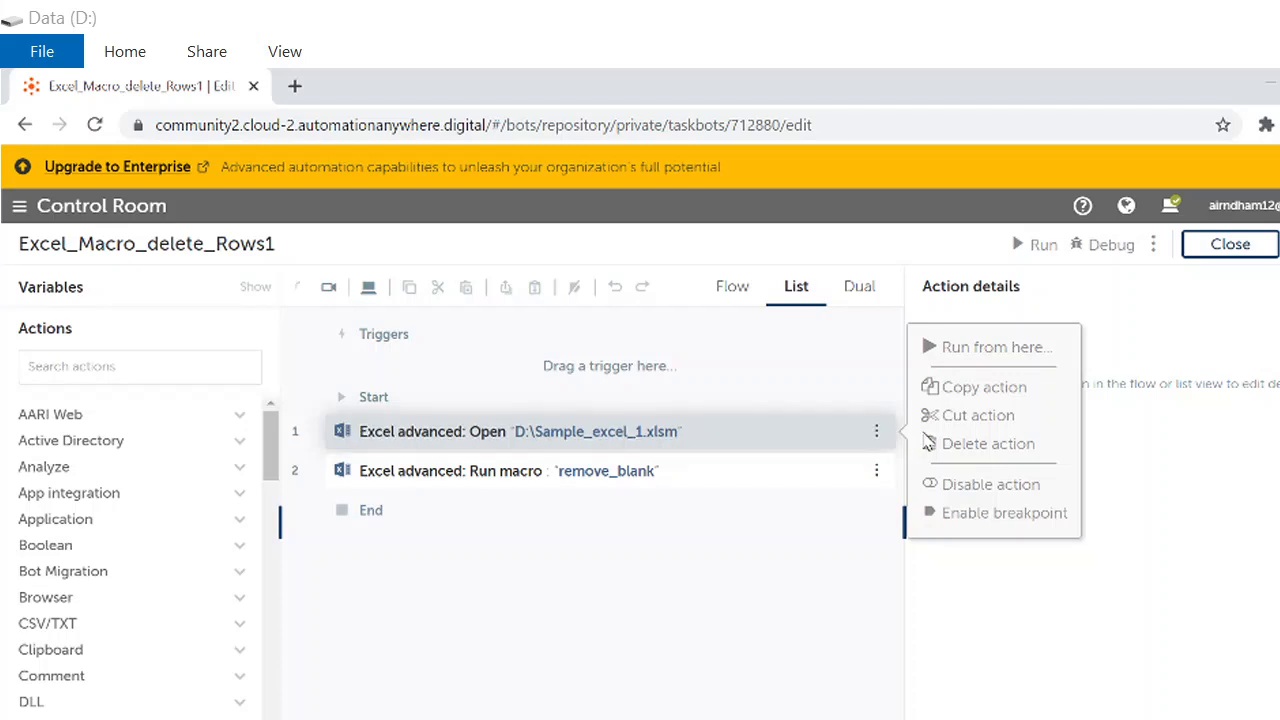
{"action": "left_click", "coordinate": [988, 444]}
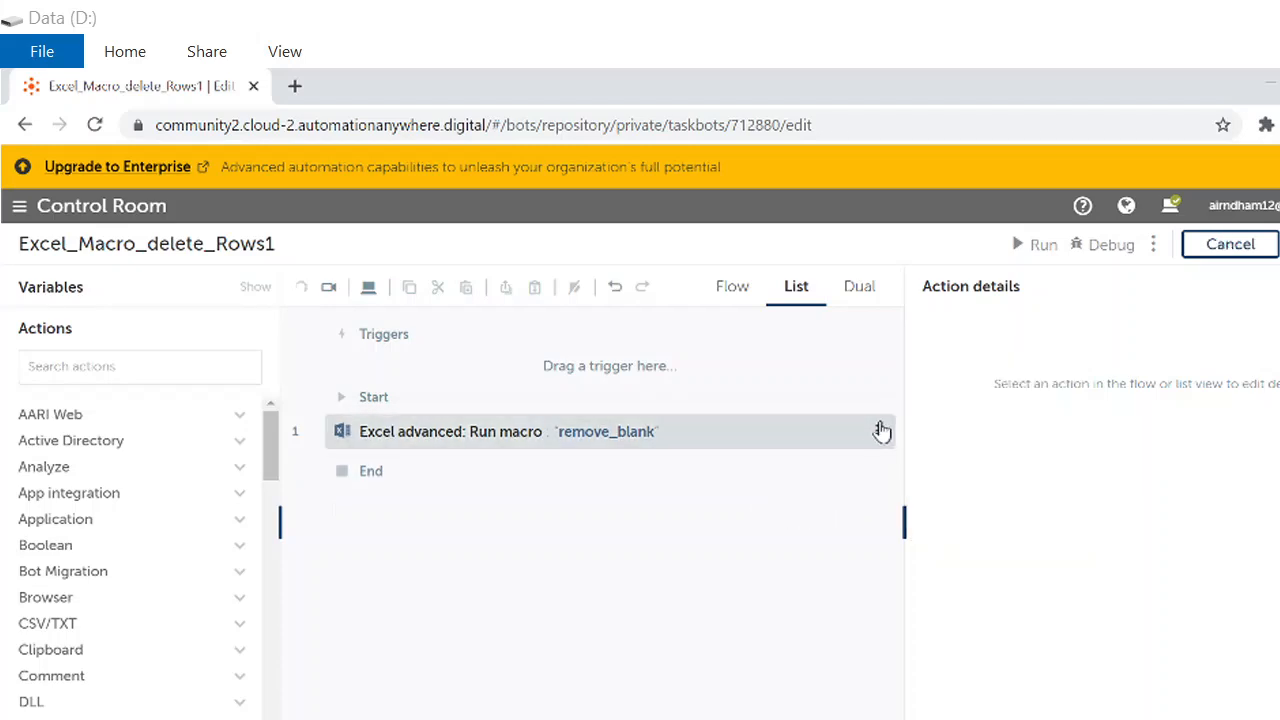
{"action": "left_click", "coordinate": [878, 432]}
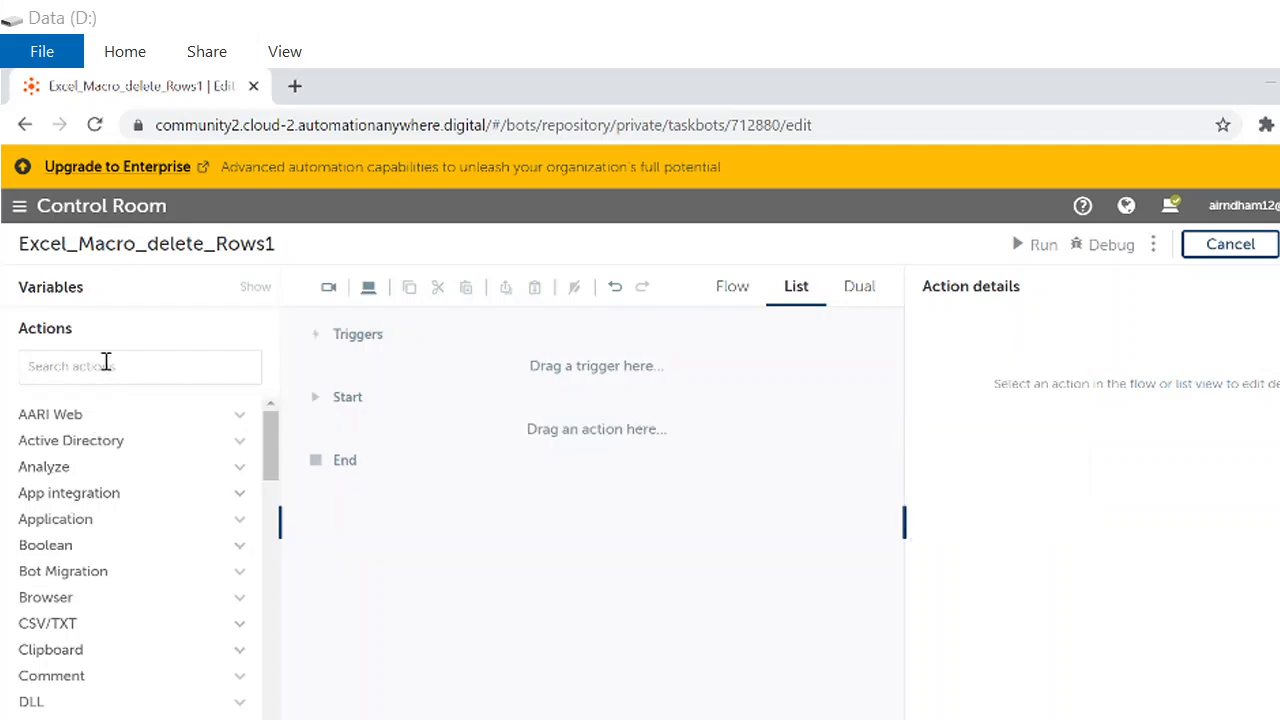
Search the actions for Excel and add Excel advanced Open between Start and End.
{"action": "left_click", "coordinate": [140, 366]}
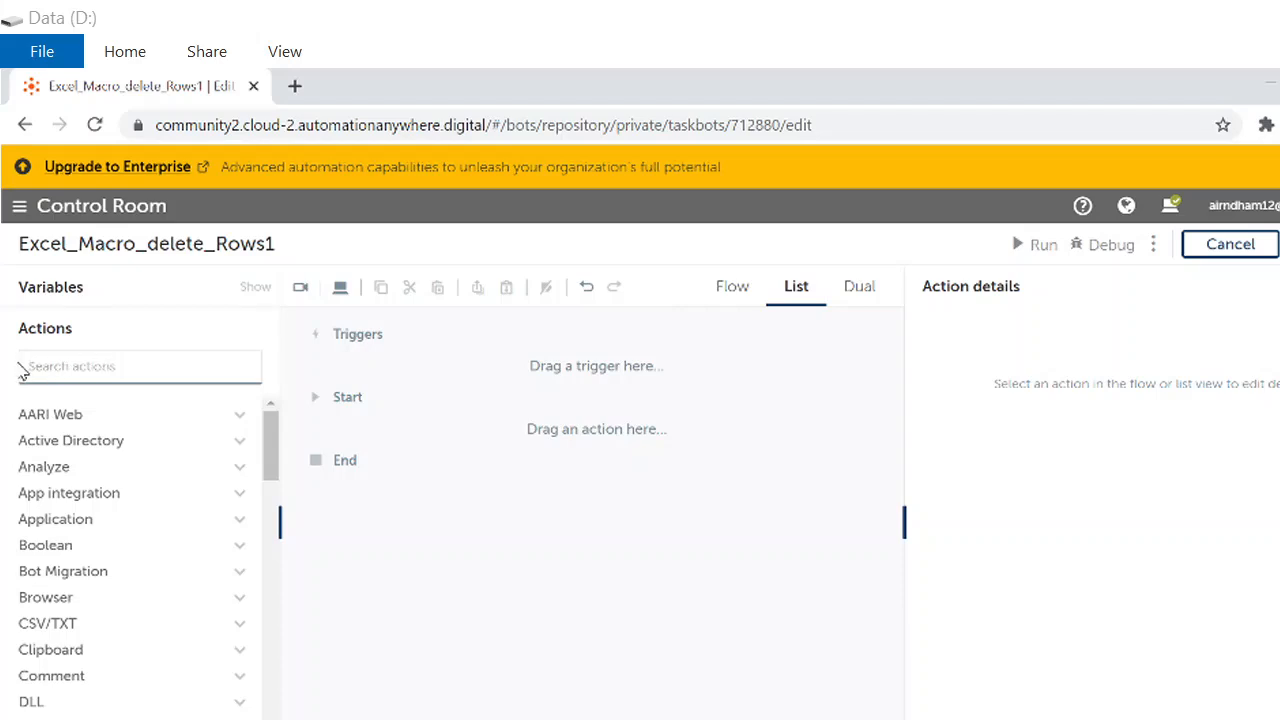
{"action": "mouse_move", "coordinate": [40, 418]}
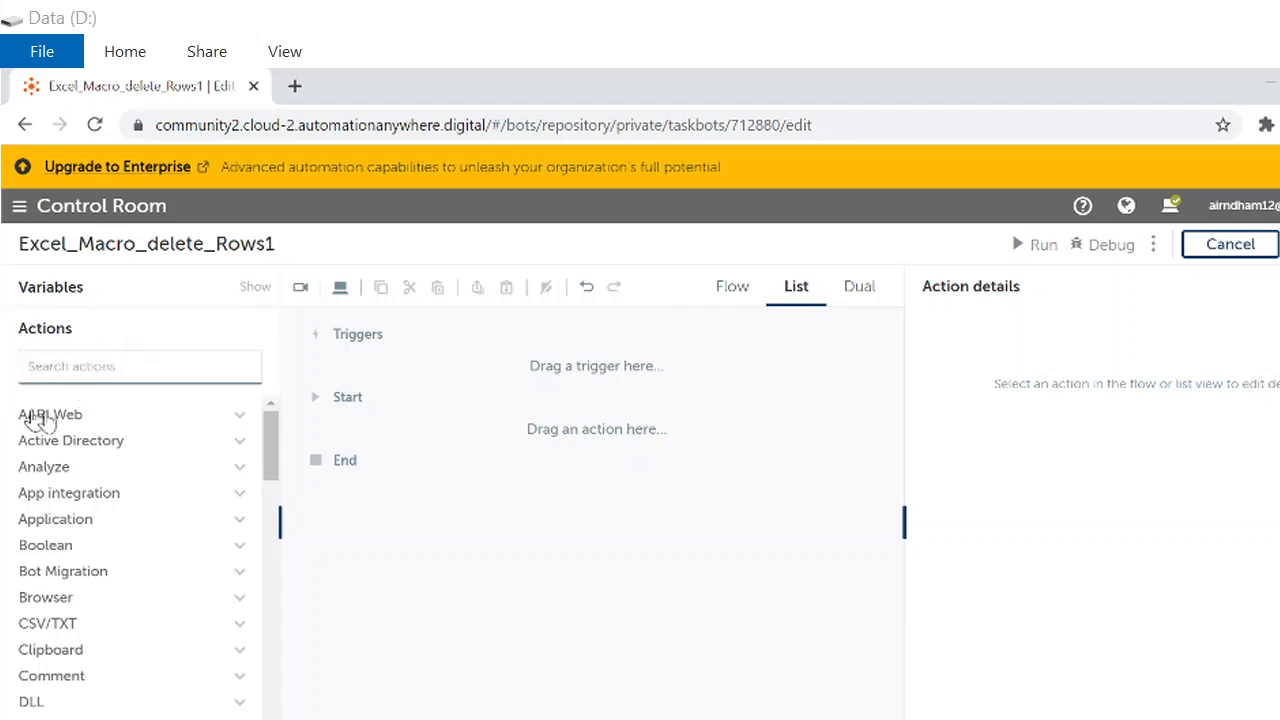
{"action": "type", "text": "Excel"}
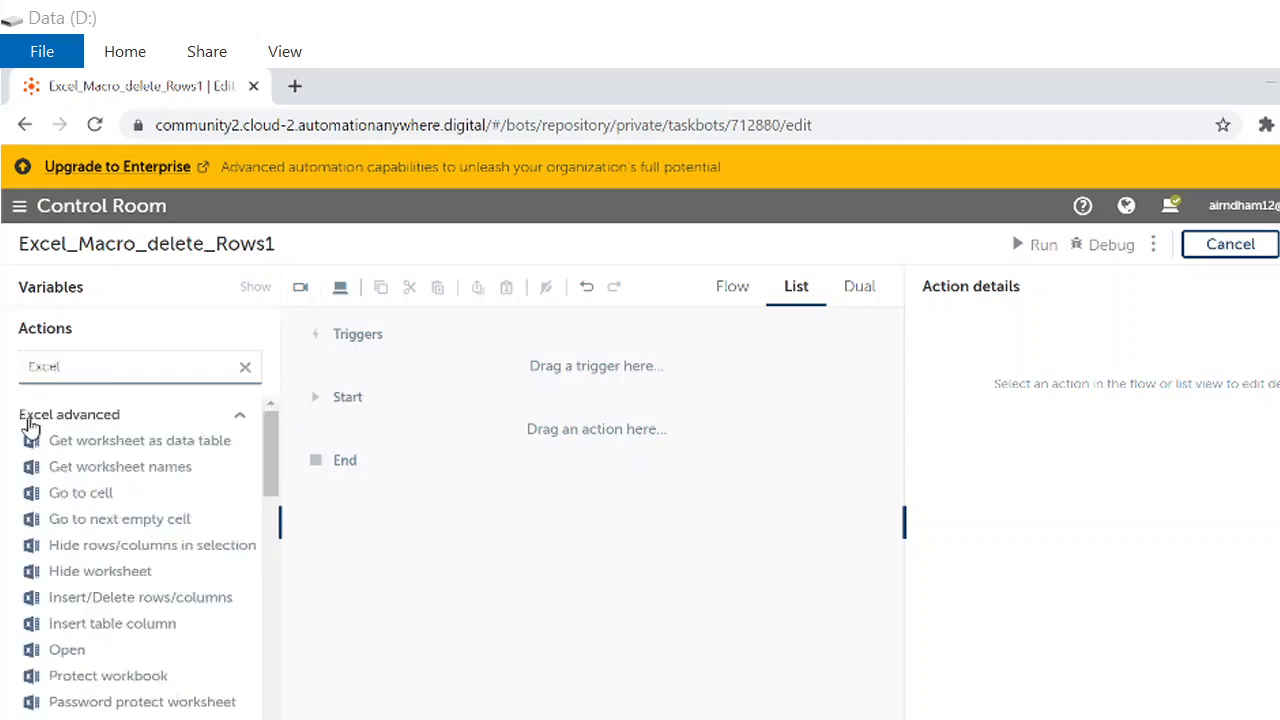
{"action": "mouse_move", "coordinate": [116, 420]}
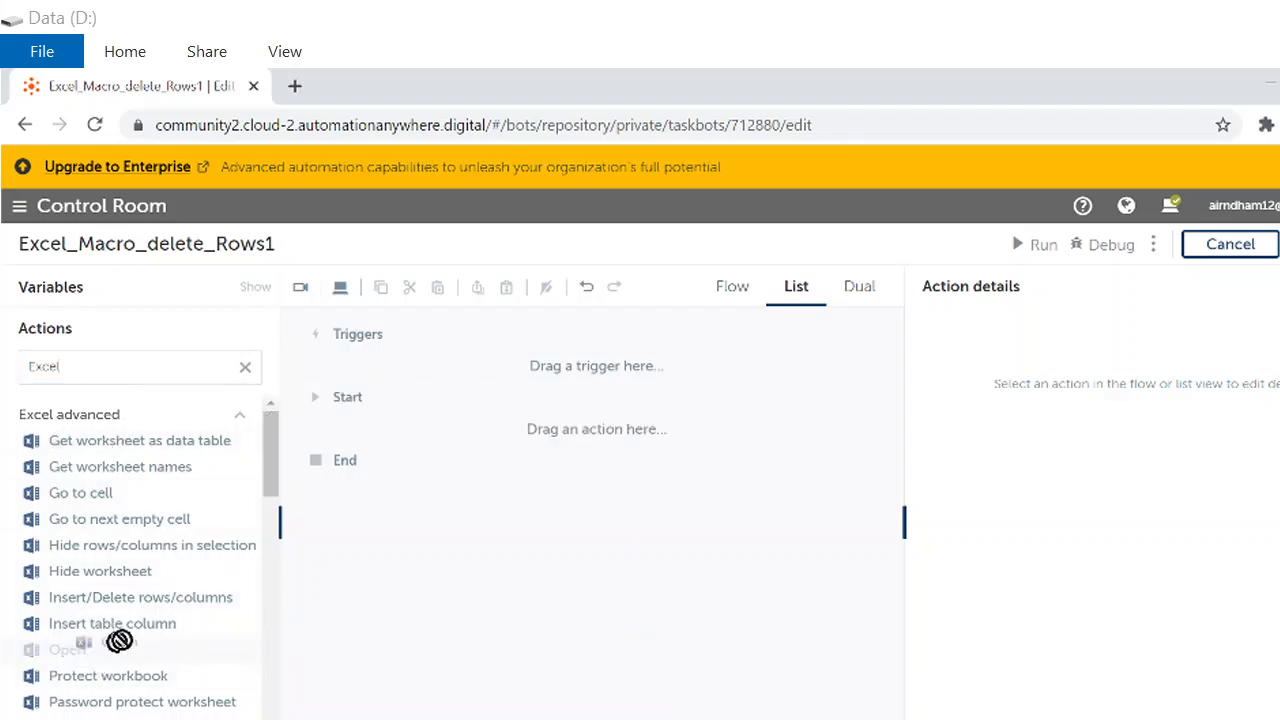
{"action": "left_click_drag", "start_coordinate": [66, 648], "coordinate": [596, 430]}
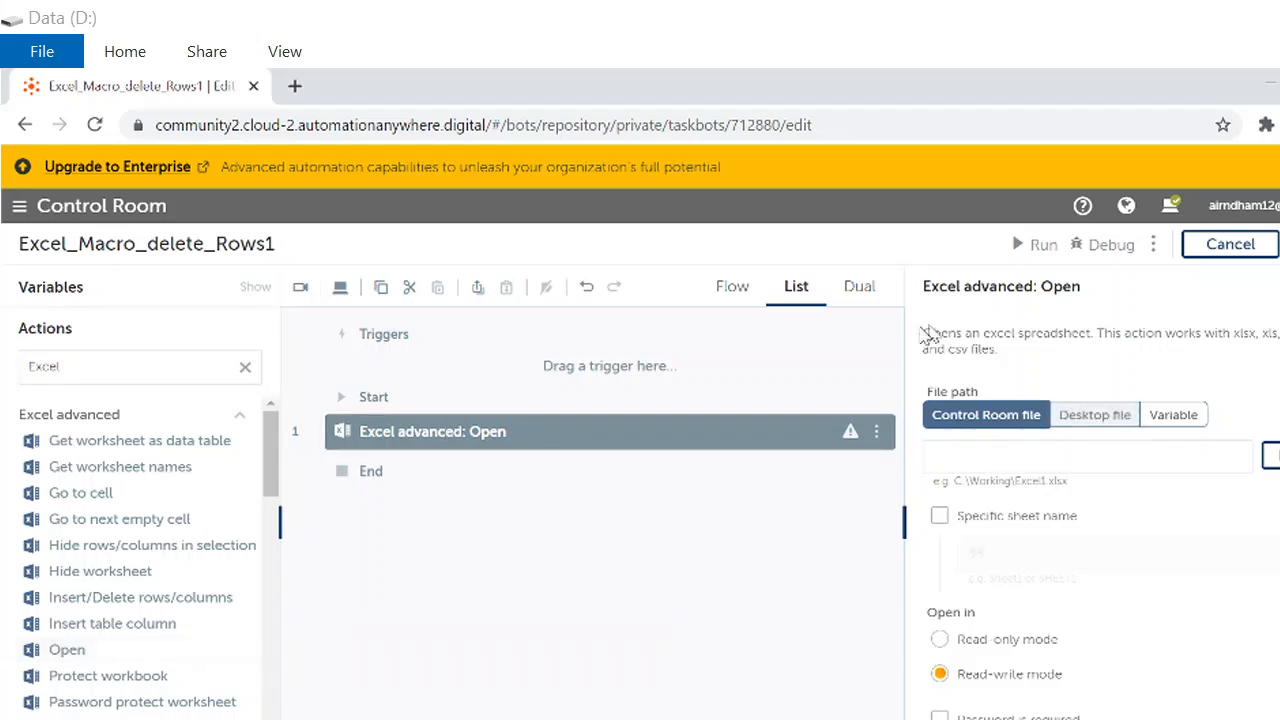
{"action": "mouse_move", "coordinate": [1116, 358]}
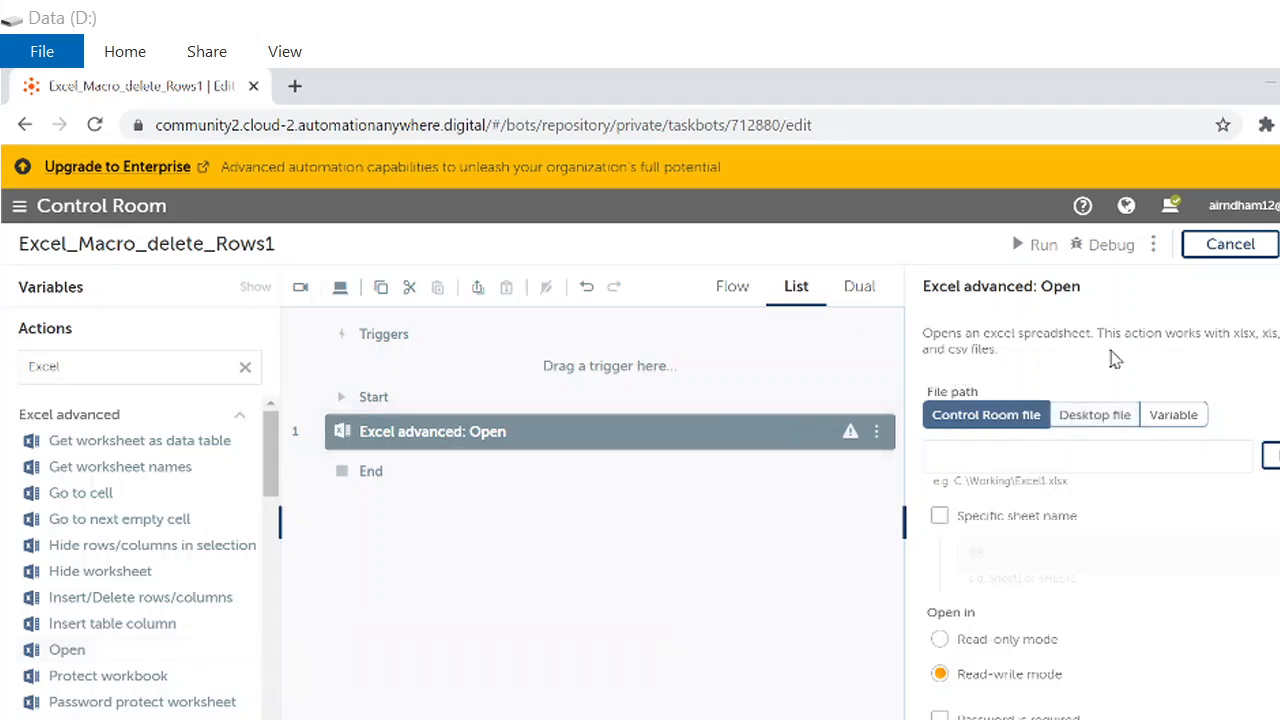
{"action": "mouse_move", "coordinate": [1254, 348]}
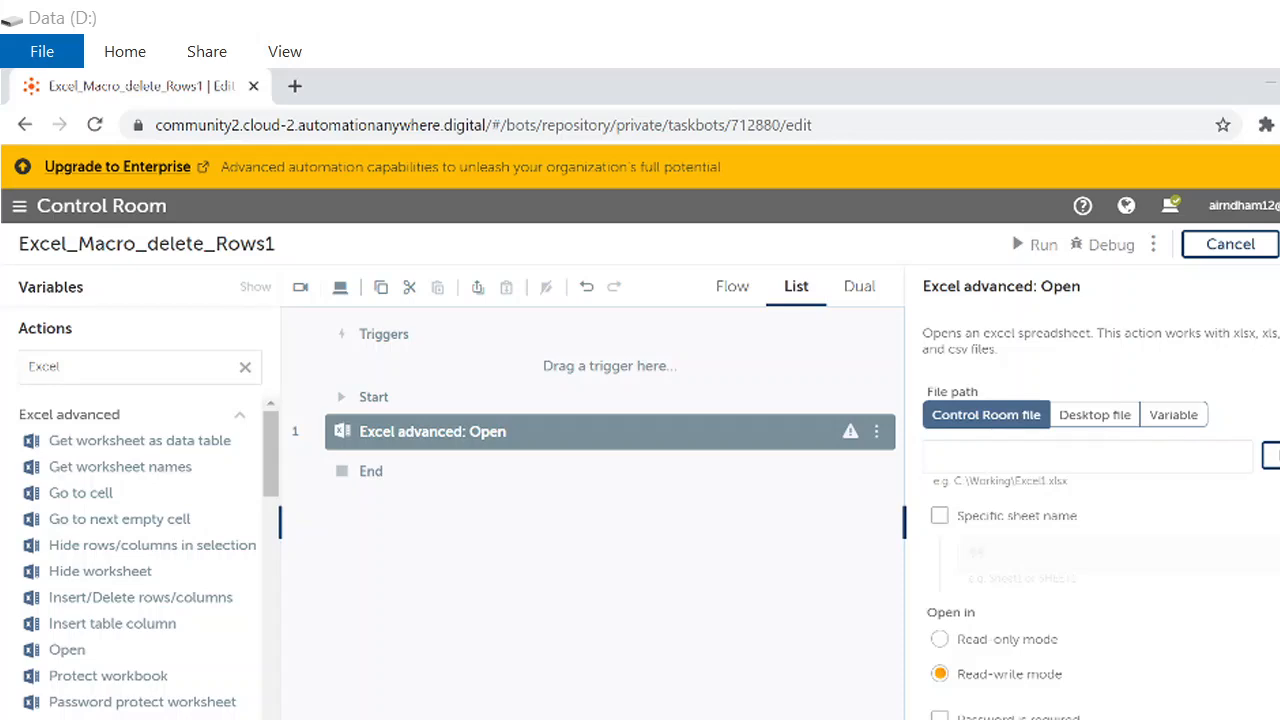
{"action": "mouse_move", "coordinate": [1256, 392]}
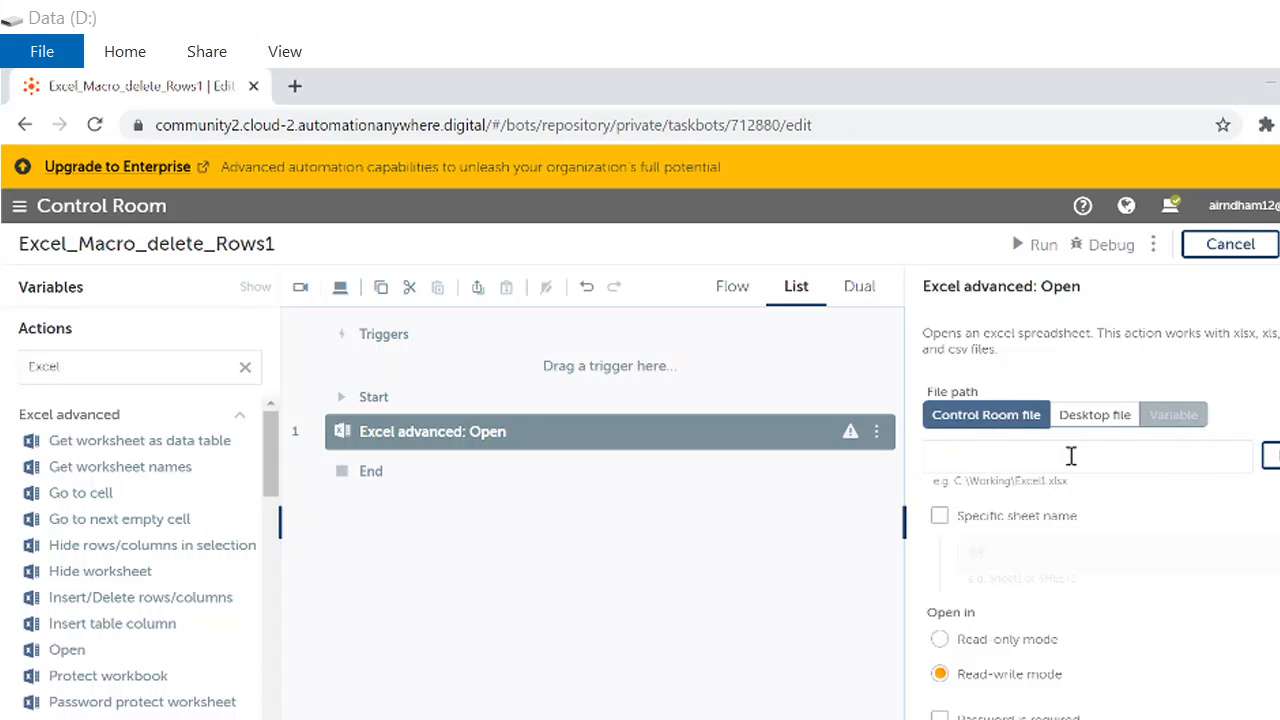
Point the Open step at the desktop file D:\Sample_excel_1.xlsm.
{"action": "left_click", "coordinate": [1094, 414]}
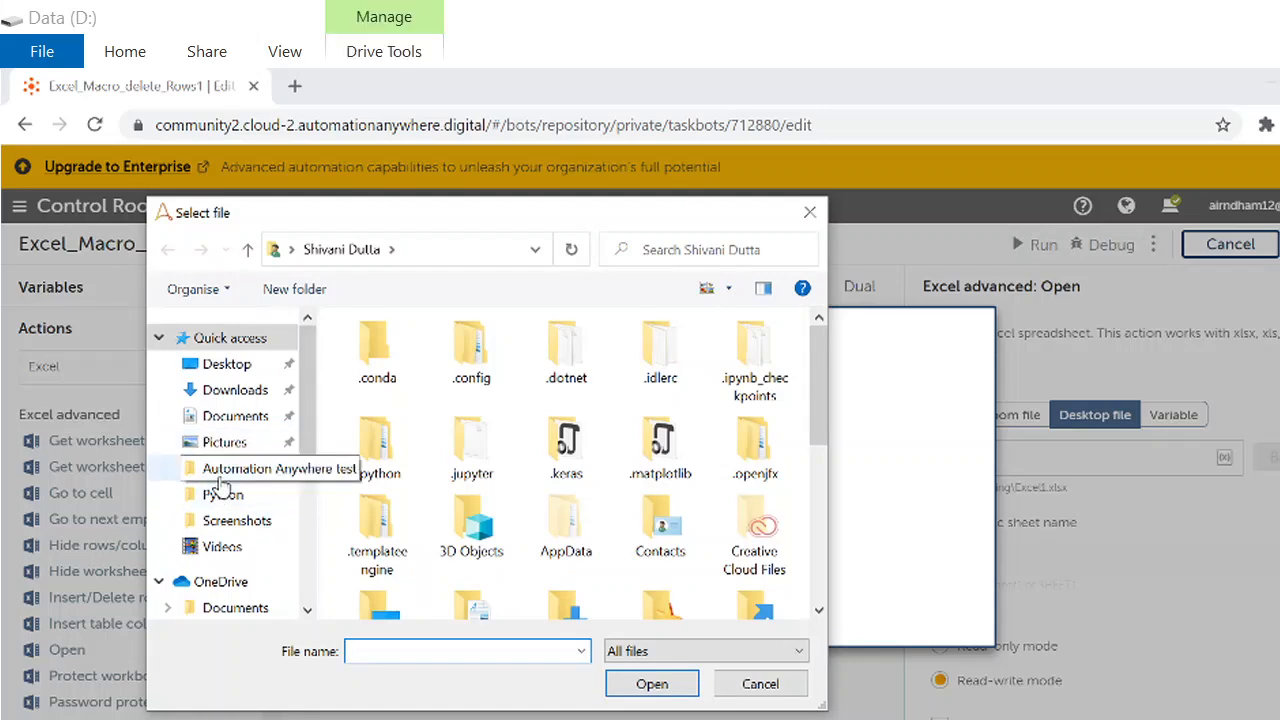
{"action": "double_click", "coordinate": [270, 468]}
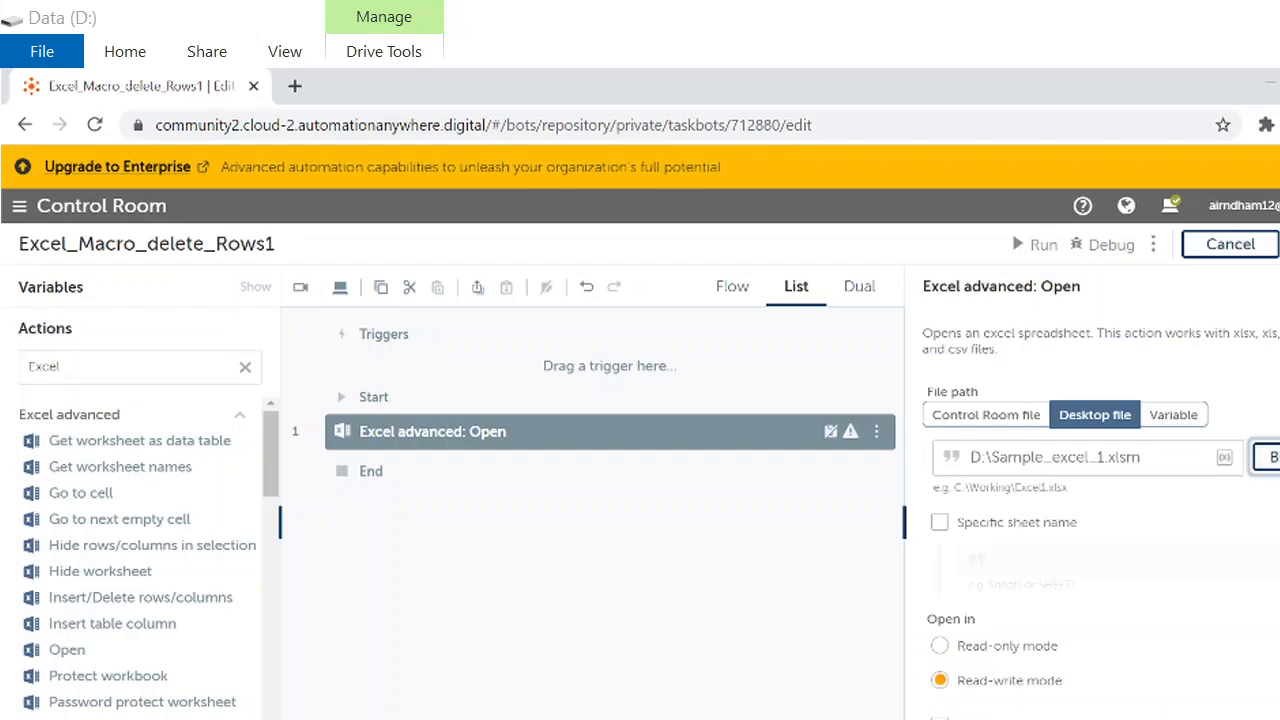
{"action": "mouse_move", "coordinate": [938, 528]}
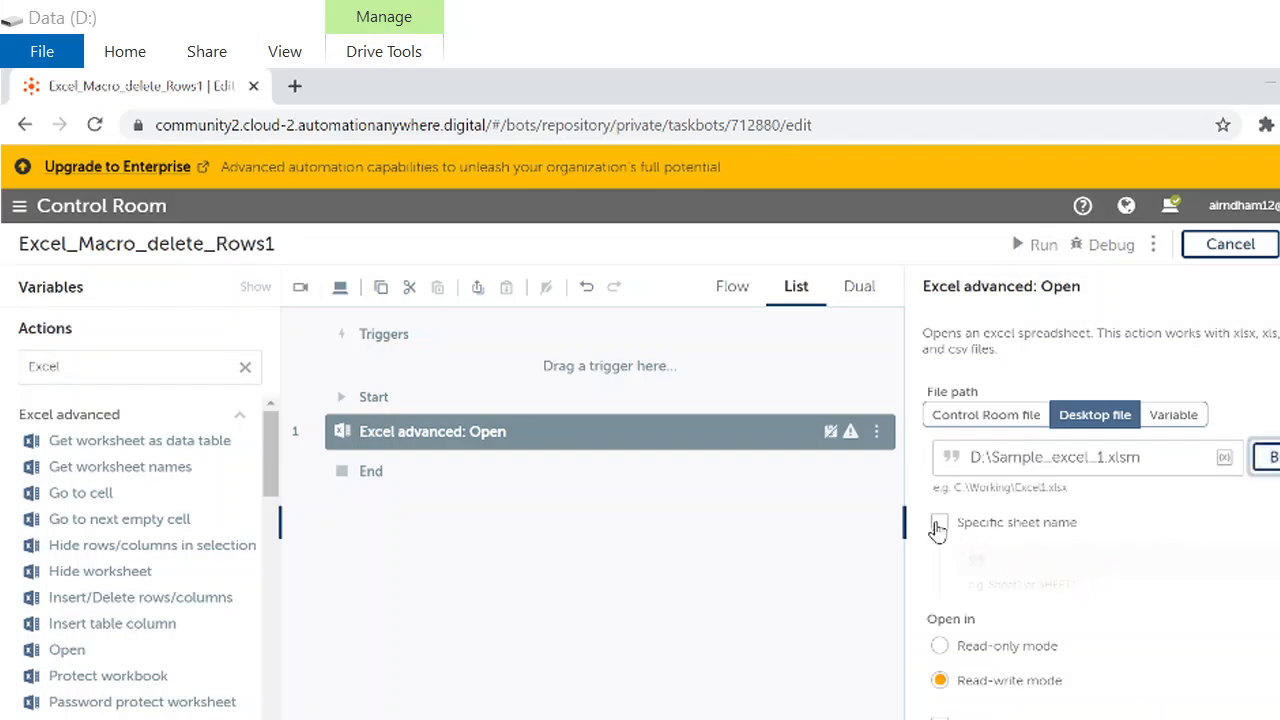
Set the specific sheet name to Sheet1 and mark that the sheet contains a header.
{"action": "left_click", "coordinate": [940, 522]}
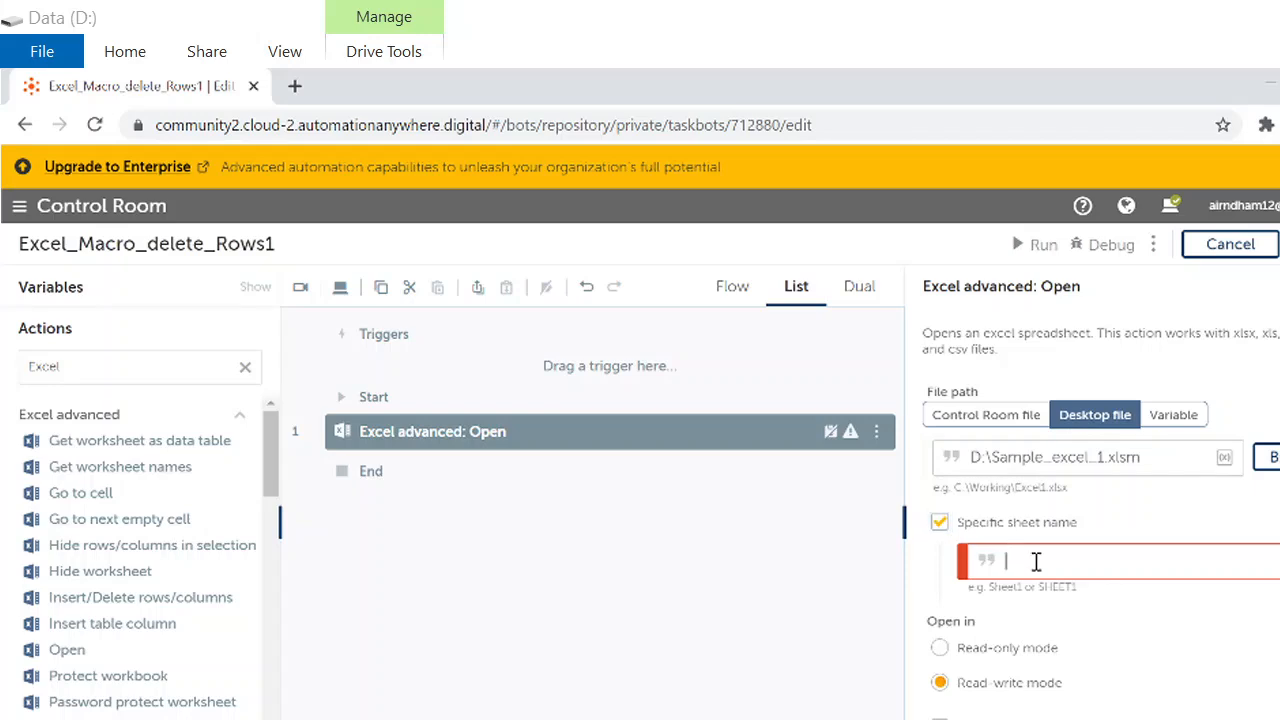
{"action": "type", "text": "Sheet"}
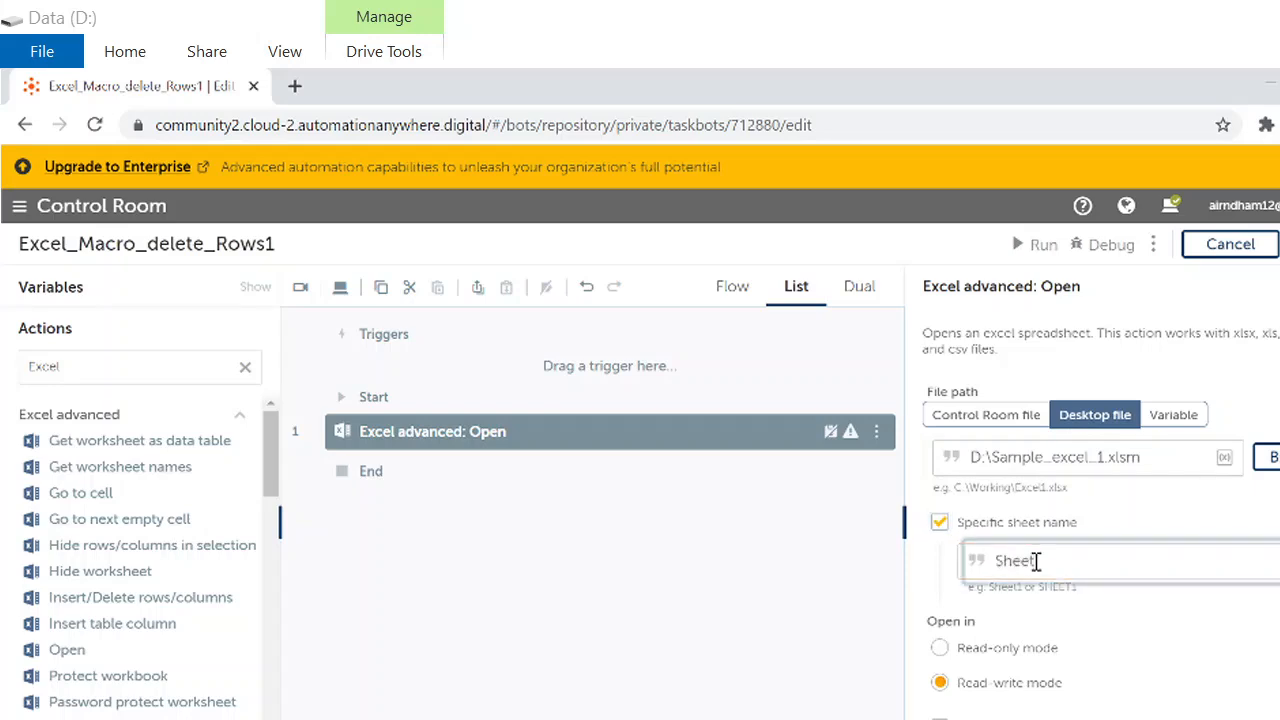
{"action": "type", "text": "1"}
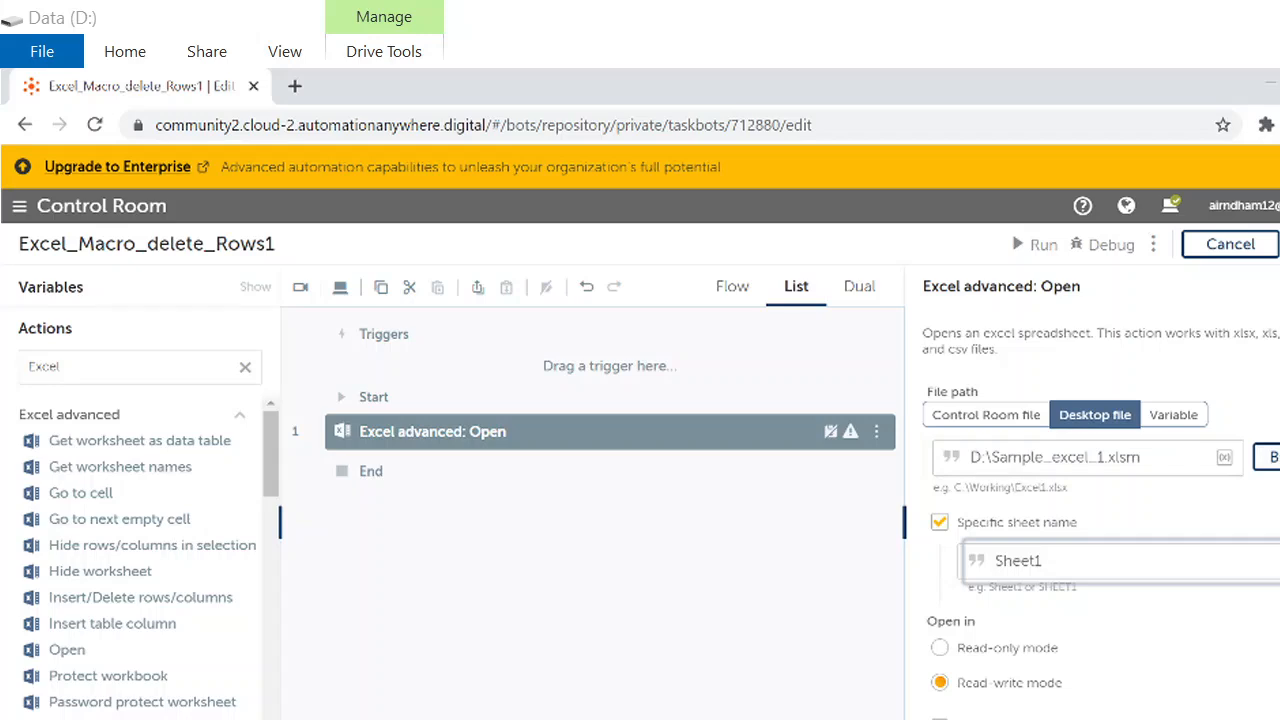
{"action": "scroll", "scroll_direction": "down", "scroll_amount": 3}
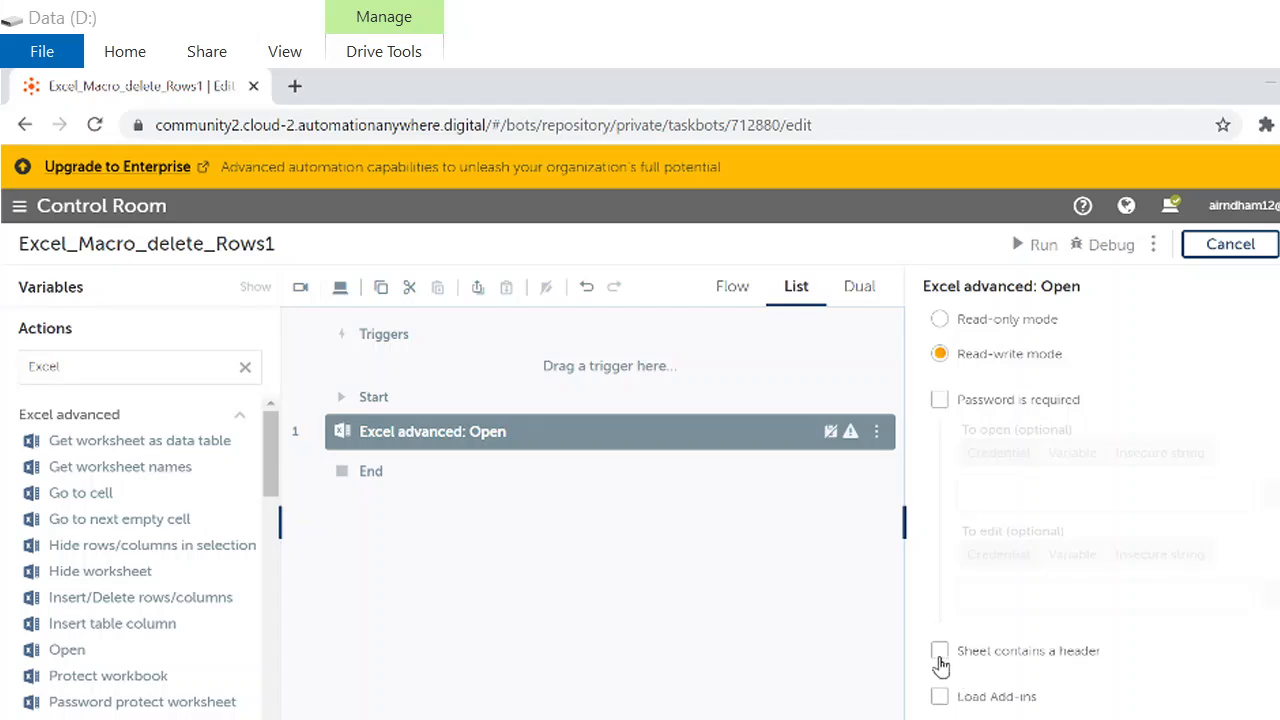
{"action": "left_click", "coordinate": [940, 650]}
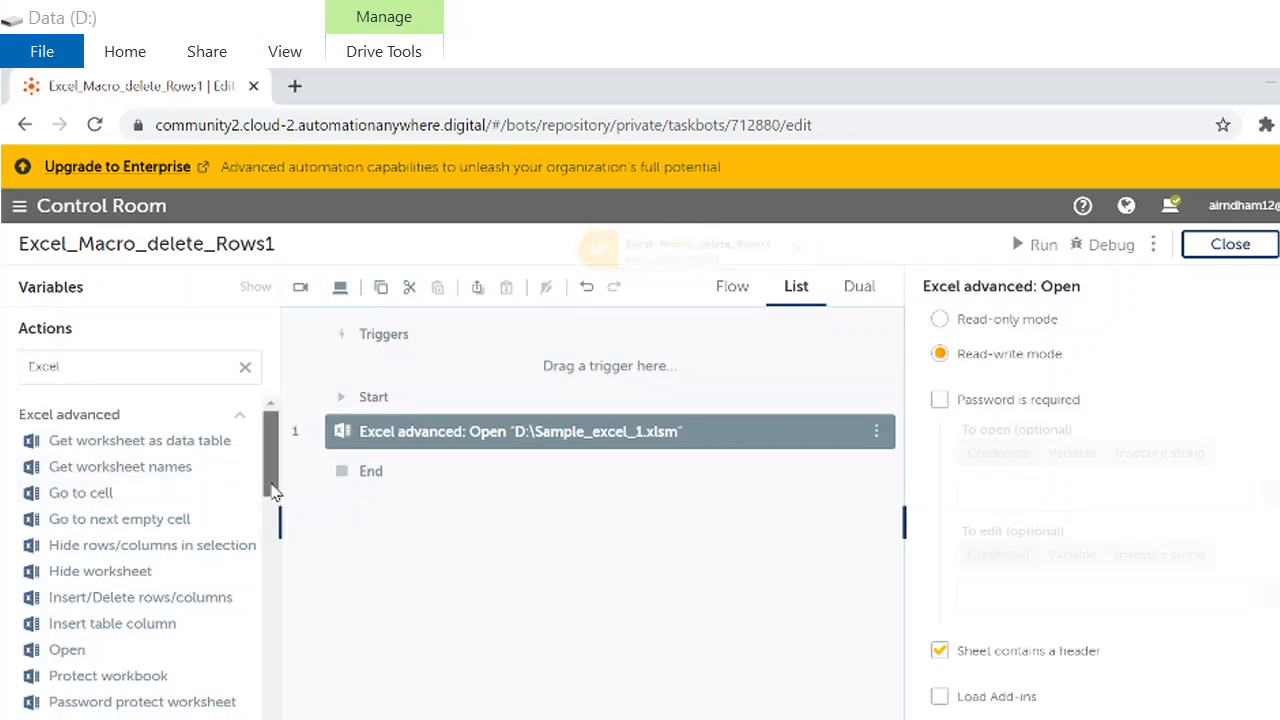
Add Excel advanced Run macro as step 2 and focus its macro name field.
{"action": "scroll", "scroll_direction": "down", "scroll_amount": 3}
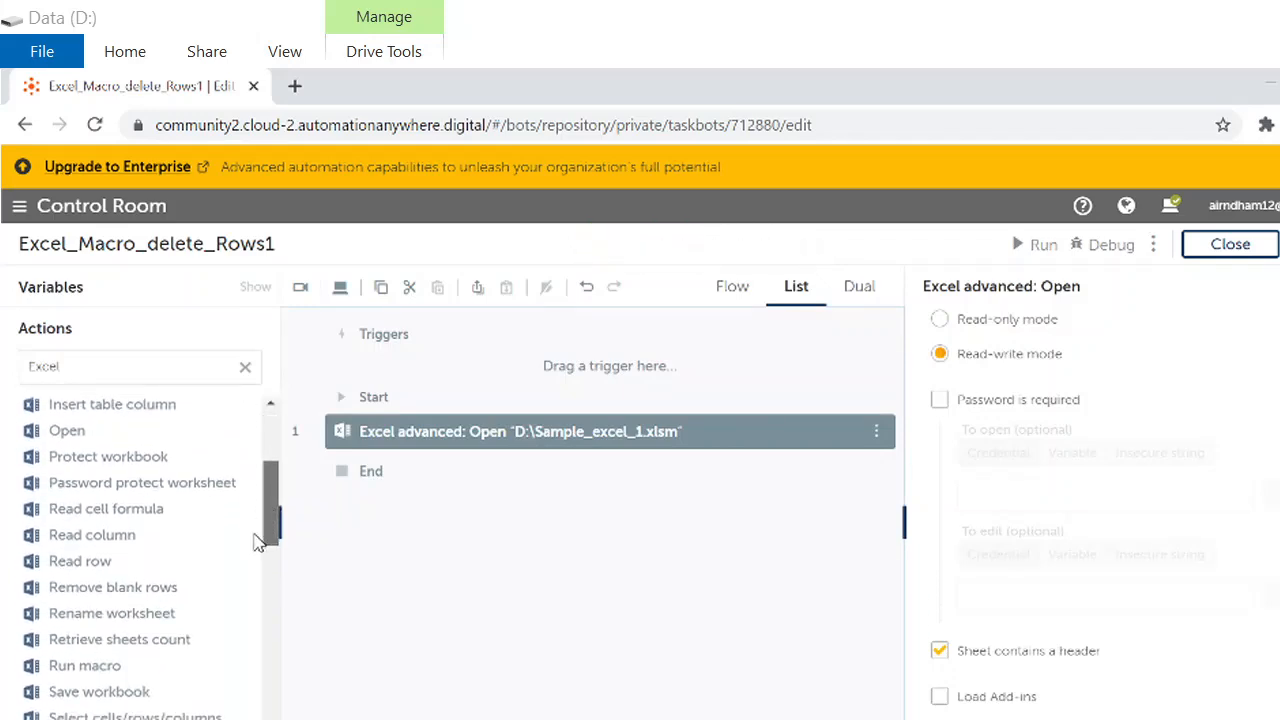
{"action": "scroll", "scroll_direction": "down", "scroll_amount": 3}
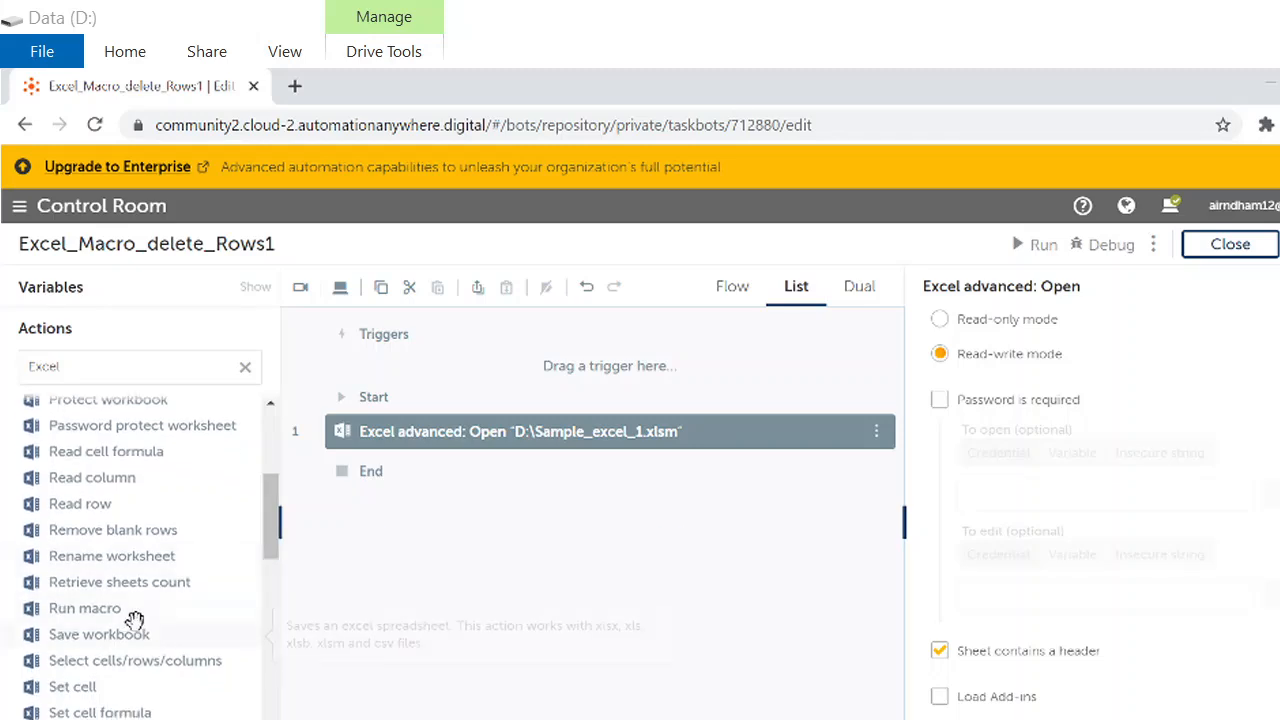
{"action": "mouse_move", "coordinate": [84, 608]}
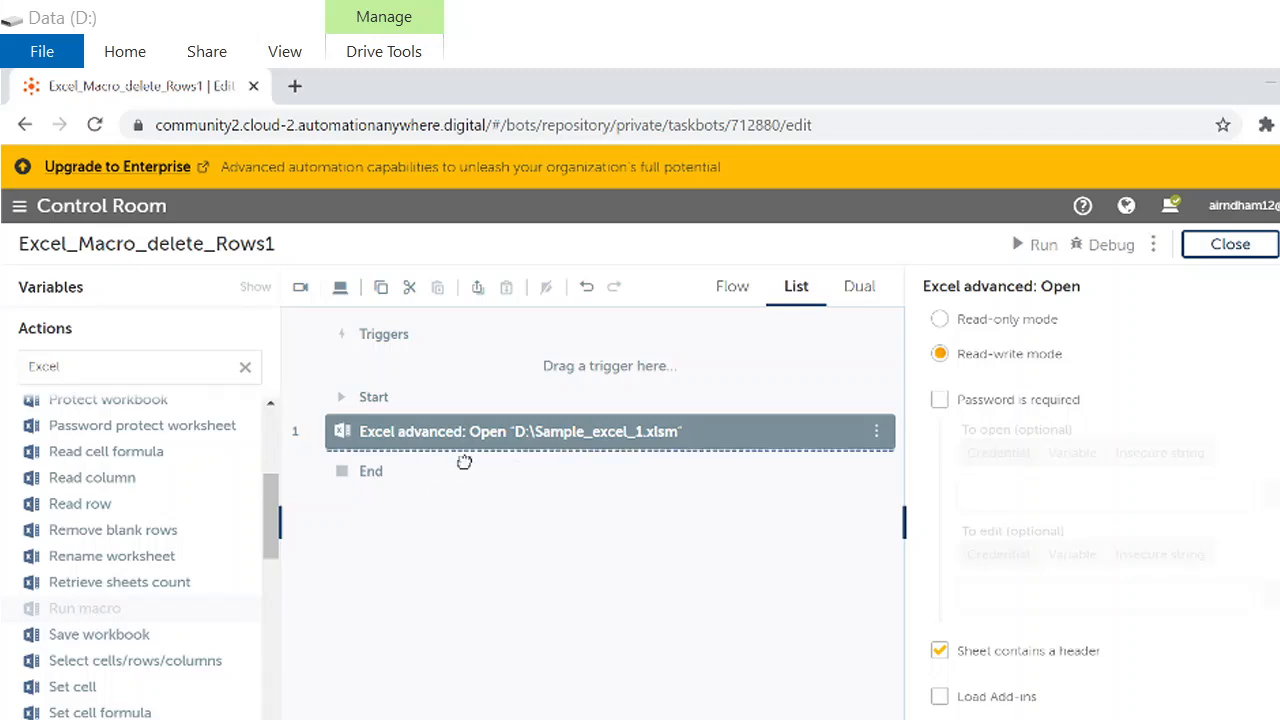
{"action": "double_click", "coordinate": [84, 608]}
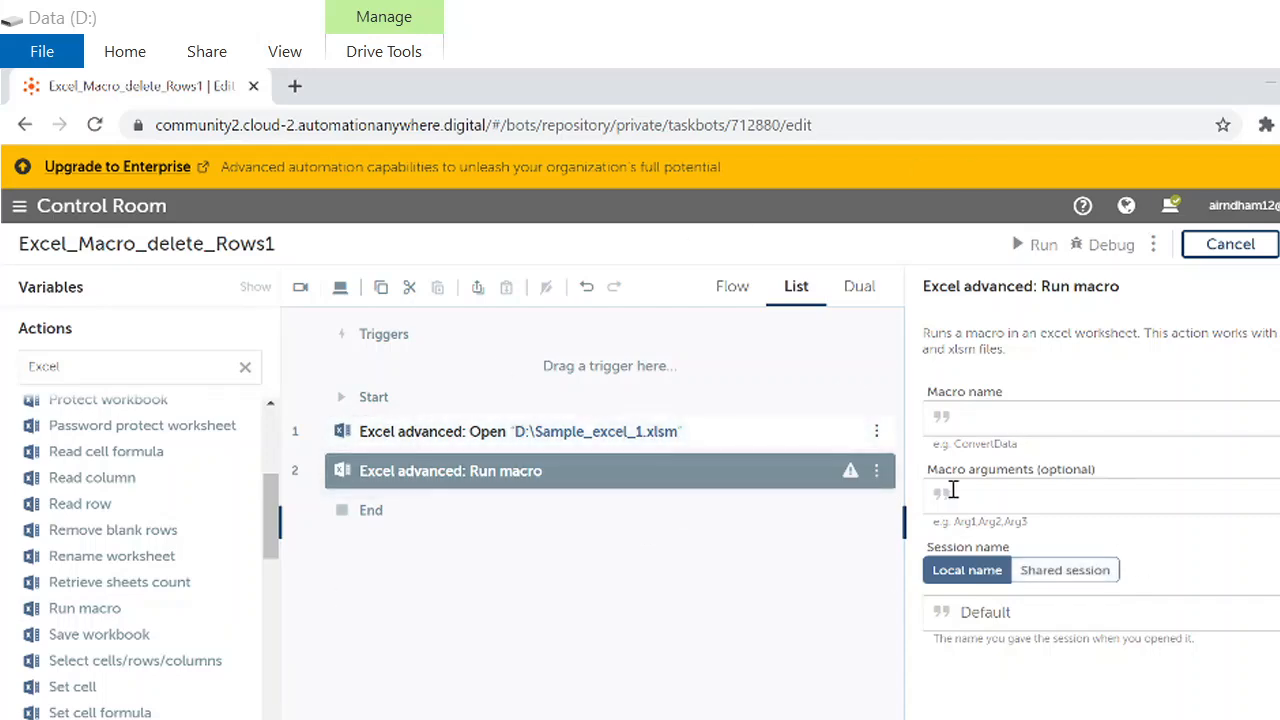
{"action": "left_click", "coordinate": [1090, 418]}
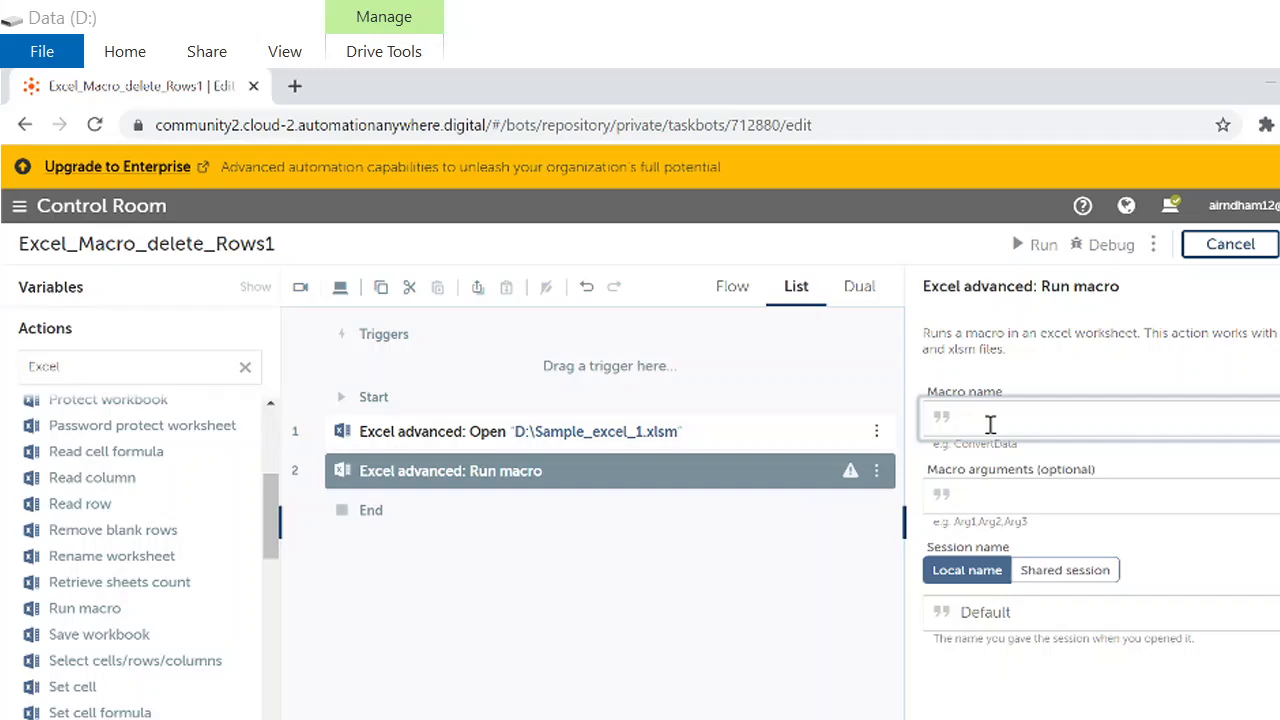
{"action": "key", "text": "alt+tab"}
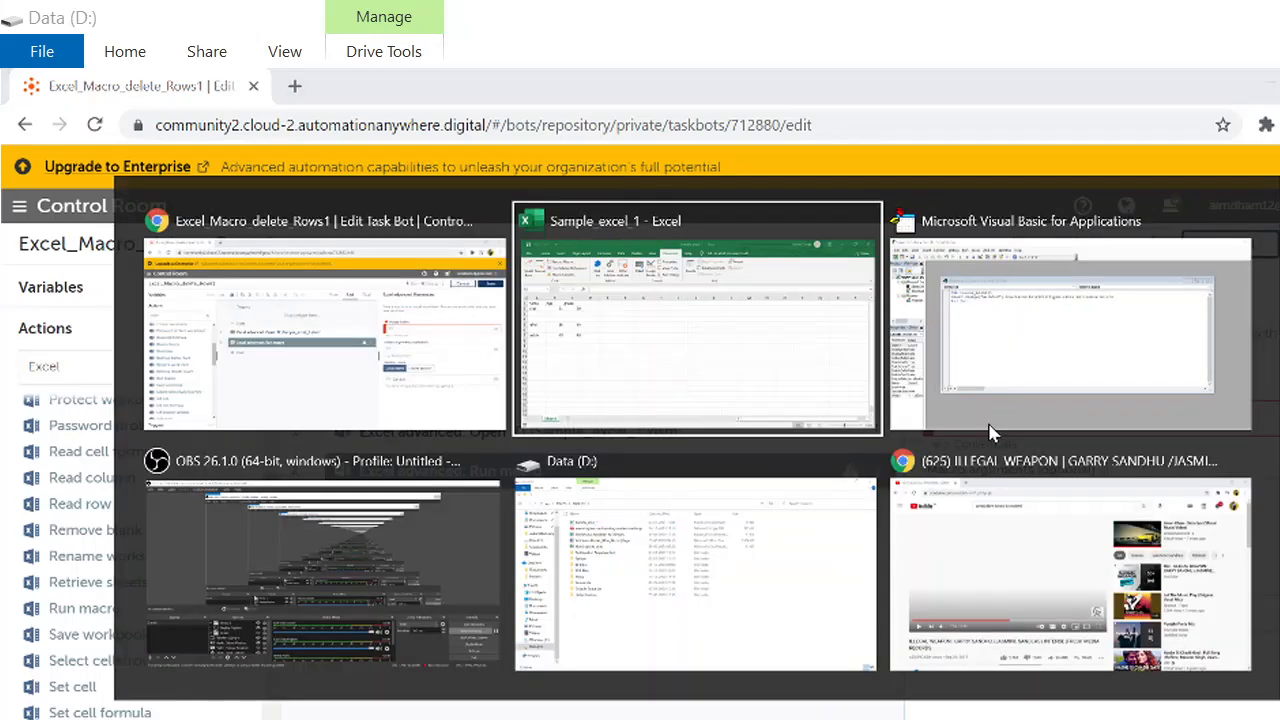
Name the macro remove_blank and run the bot on this computer.
{"action": "left_click", "coordinate": [1076, 330]}
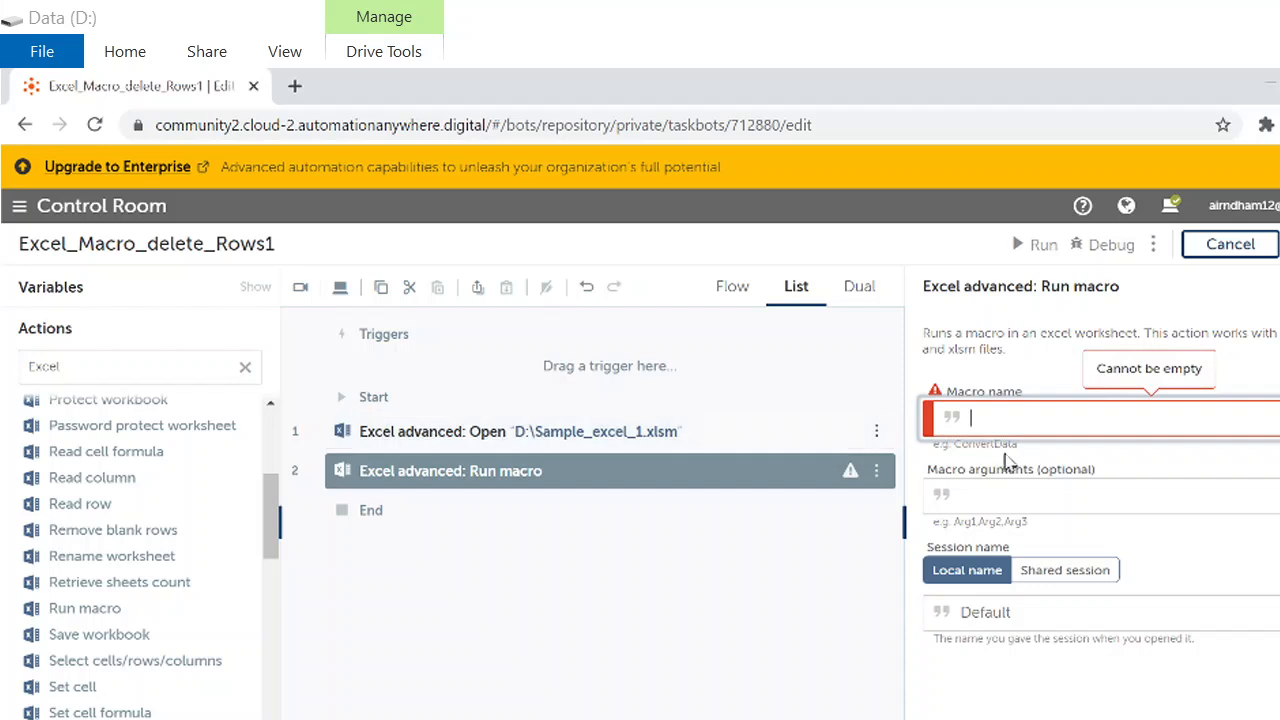
{"action": "type", "text": "remove_blank"}
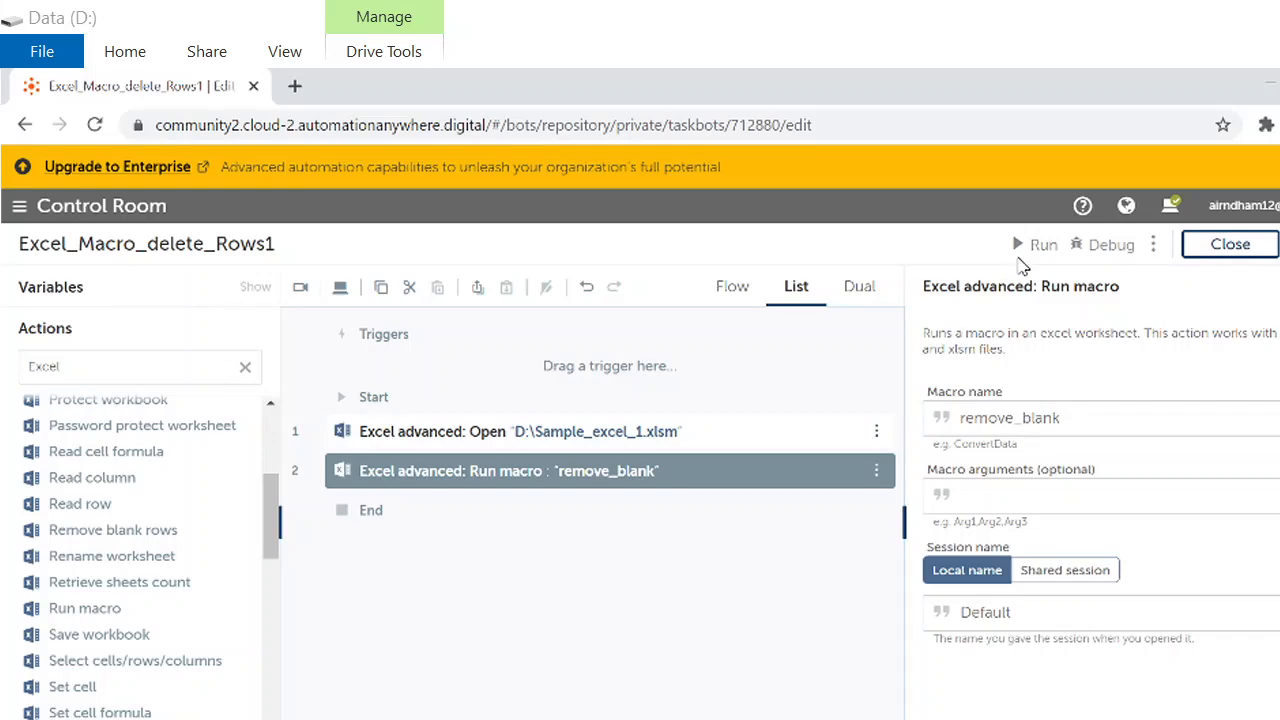
{"action": "left_click", "coordinate": [1044, 244]}
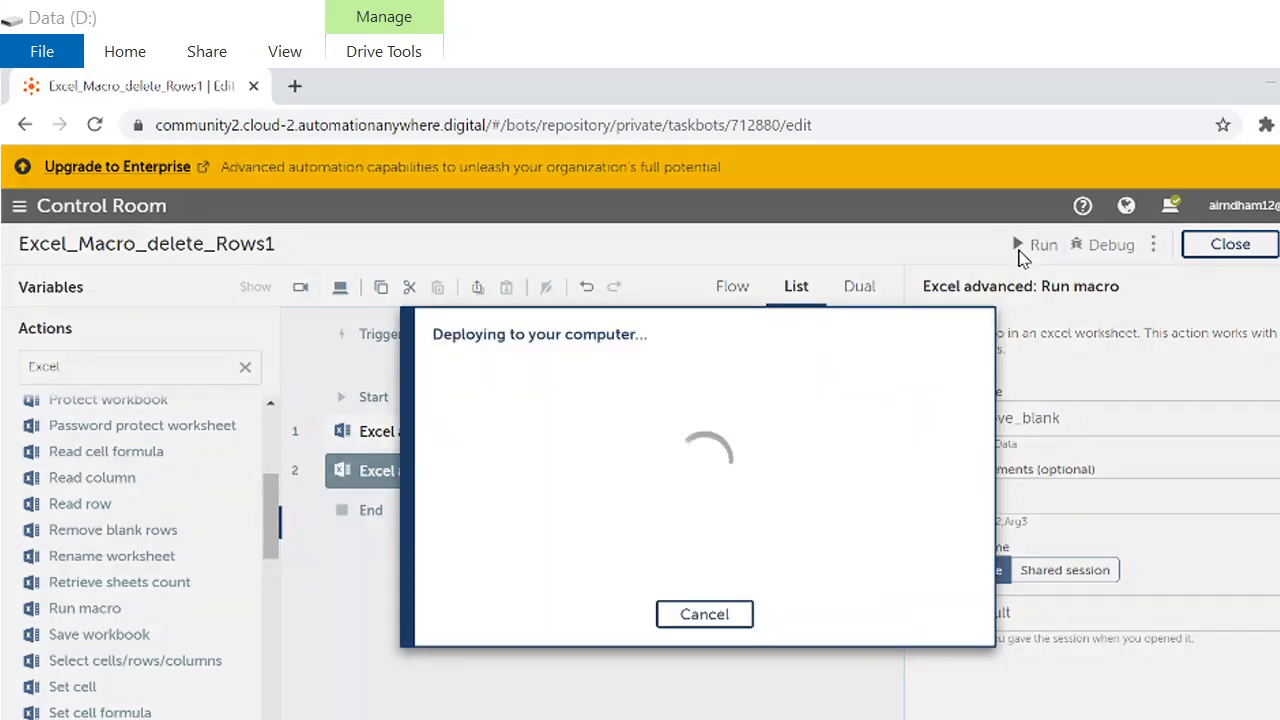